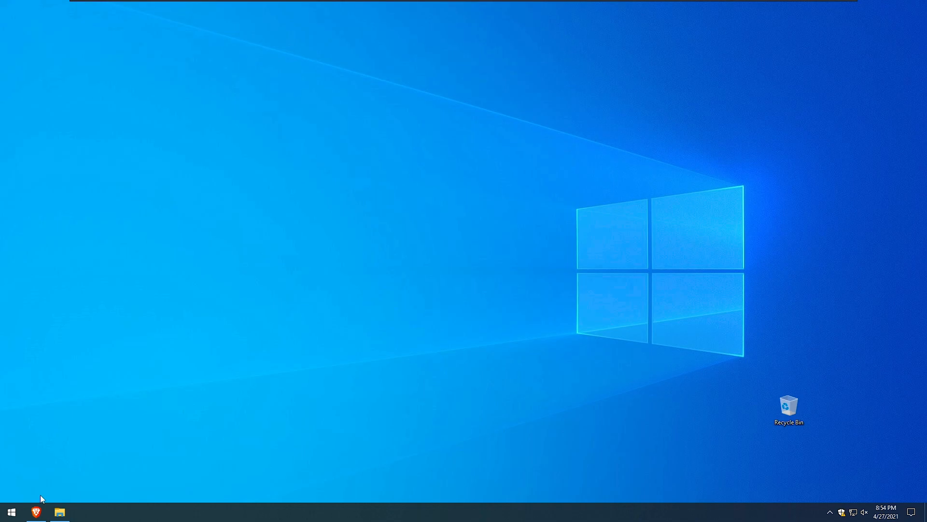
# - Search Google for 'deviantart cursor' in Brave and open the DeviantArt Cursors tag result
pyautogui.click(59, 512)
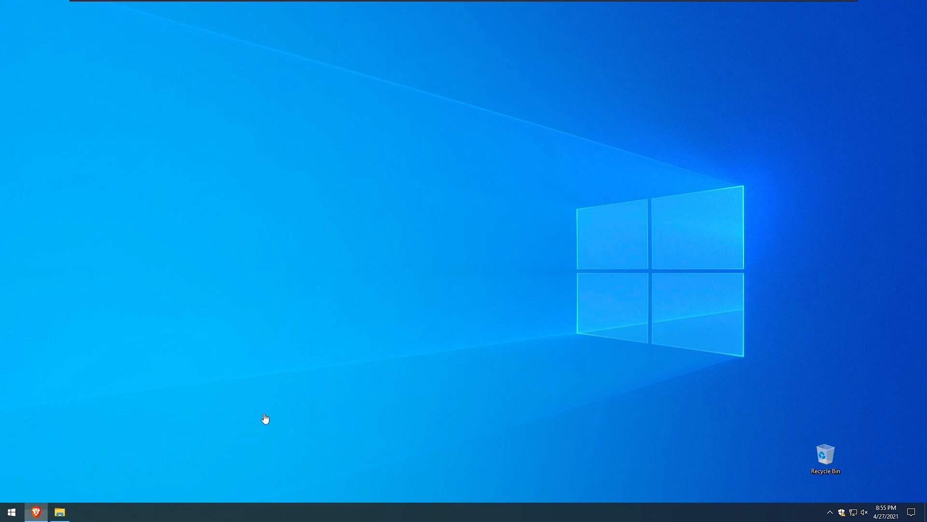
pyautogui.click(36, 512)
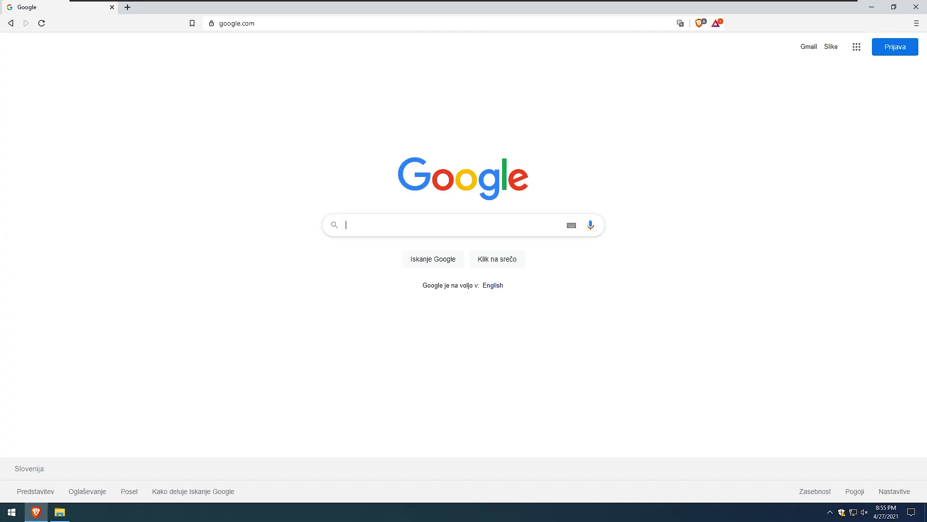
pyautogui.write('devian')
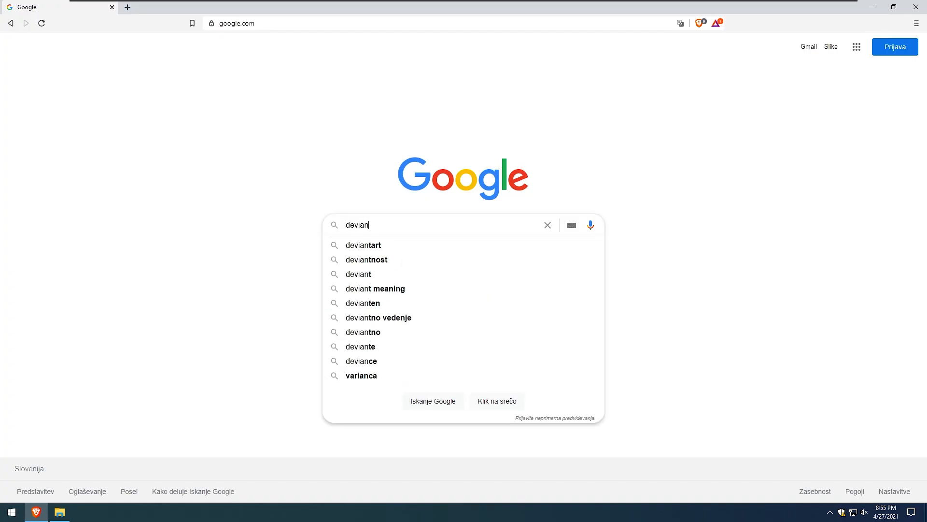
pyautogui.write('tart cursor')
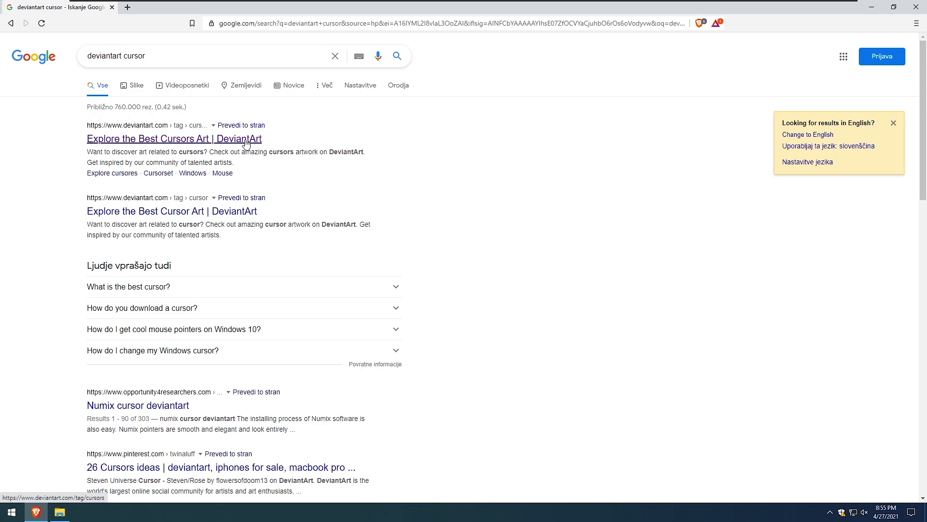
pyautogui.click(173, 138)
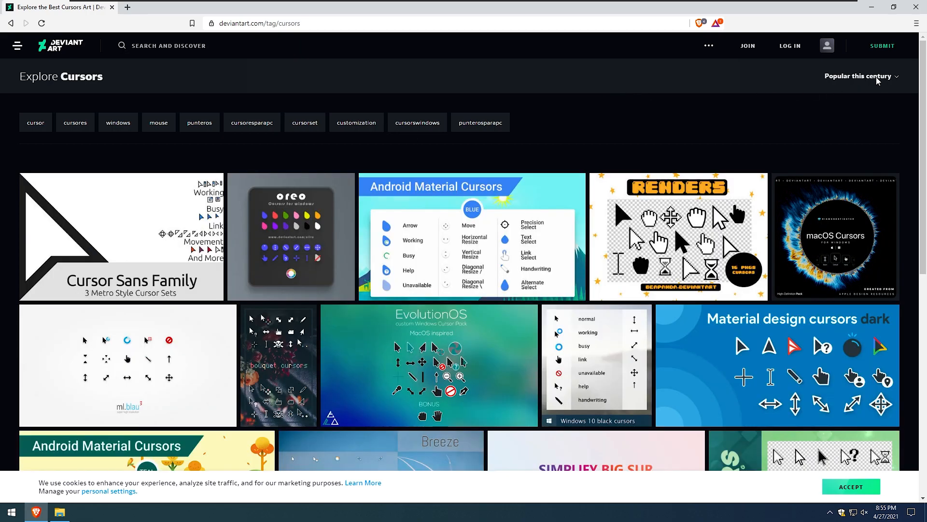
# - Sort the DeviantArt cursor gallery by Most recent
pyautogui.click(859, 75)
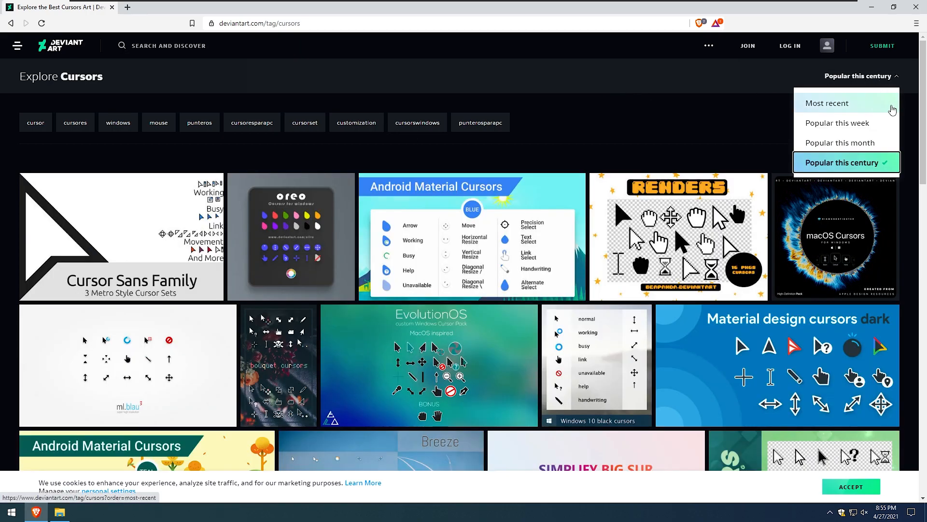
pyautogui.moveTo(821, 110)
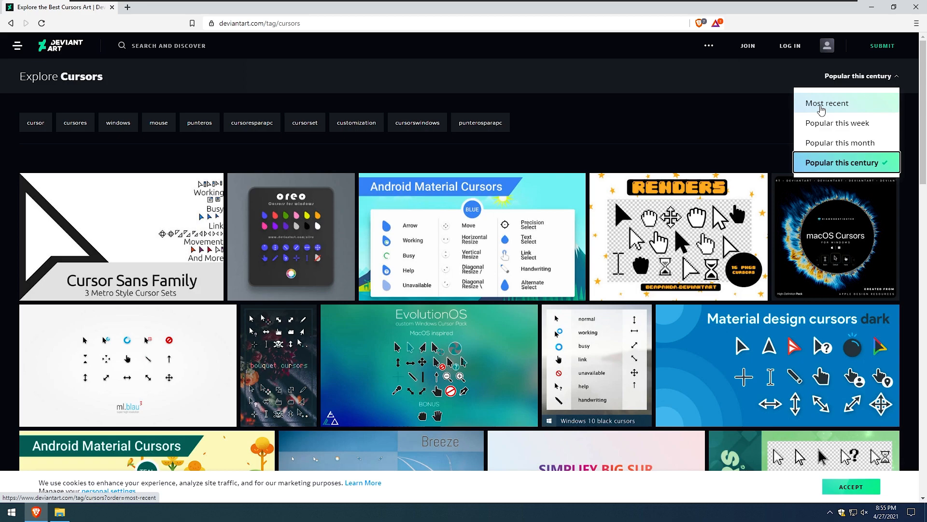
pyautogui.click(827, 103)
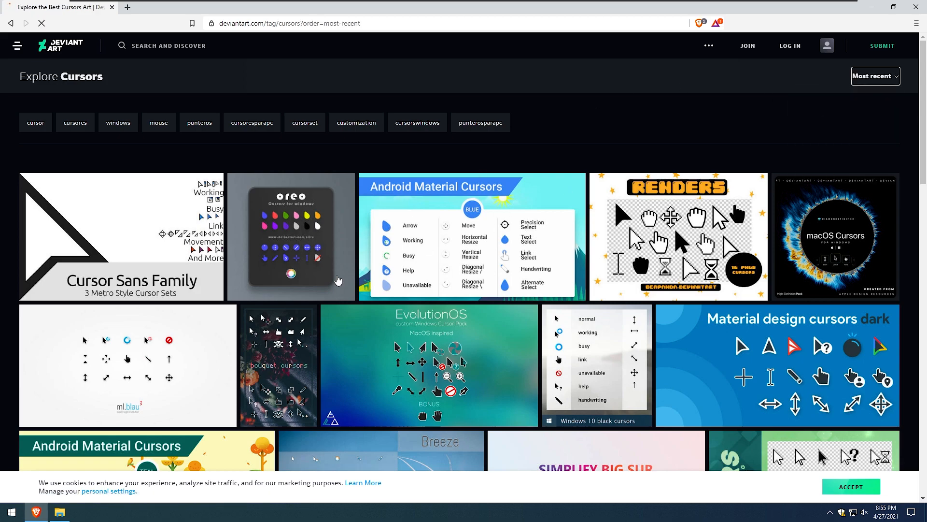
pyautogui.moveTo(467, 236)
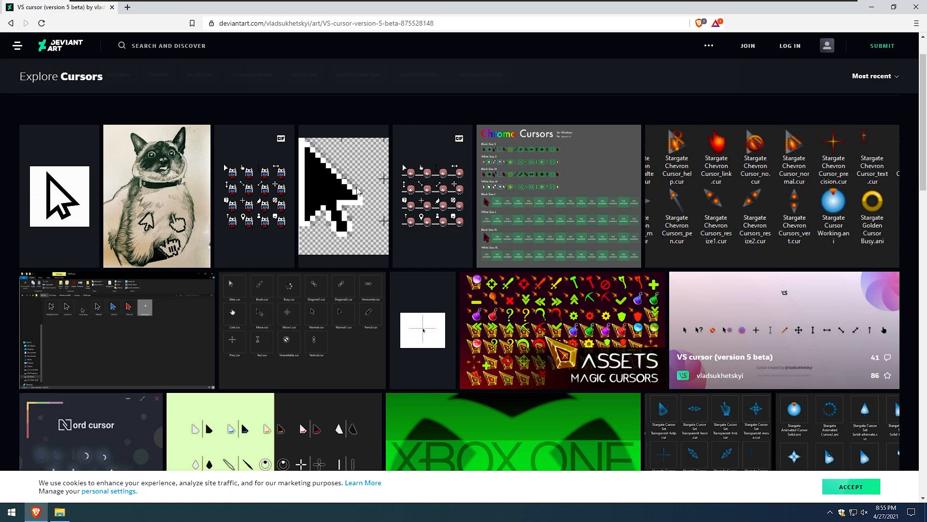
# - Open the VS cursor (version 5 beta) page and sign in to DeviantArt
pyautogui.click(783, 331)
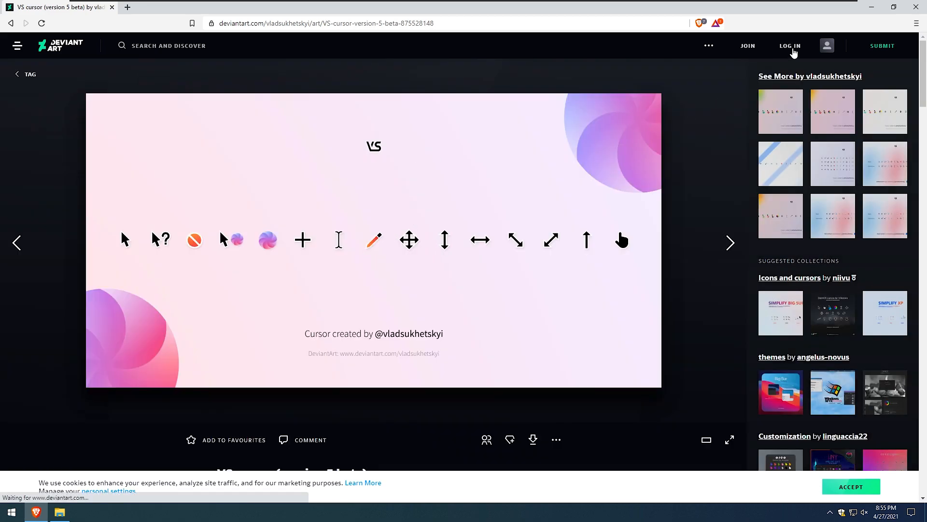
pyautogui.click(789, 46)
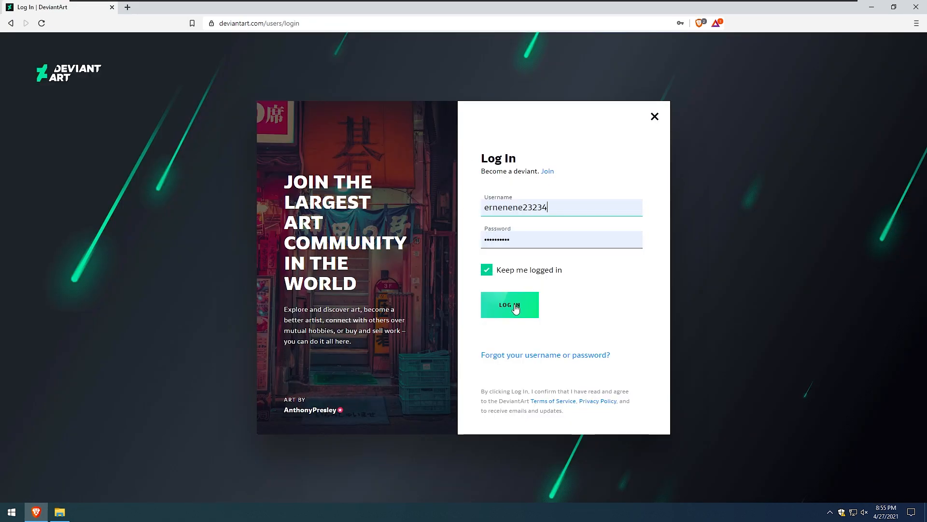
pyautogui.click(509, 304)
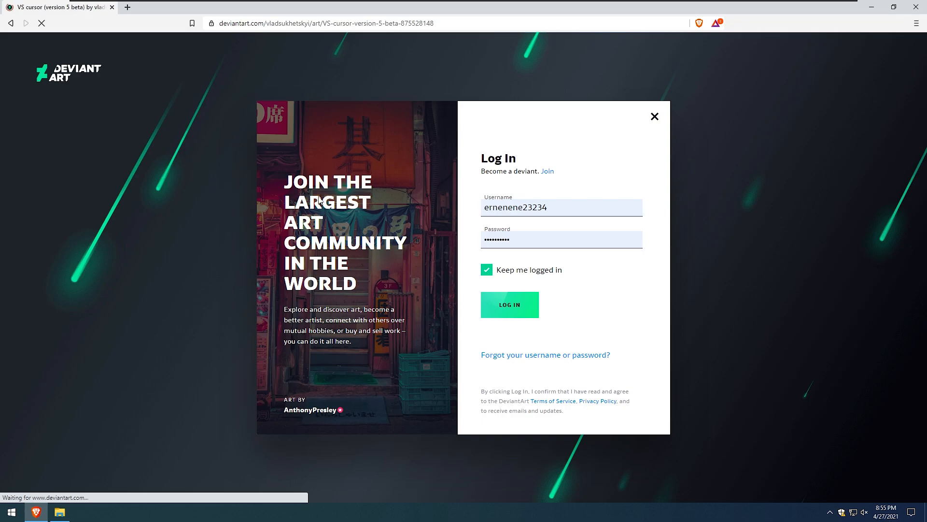
pyautogui.click(509, 305)
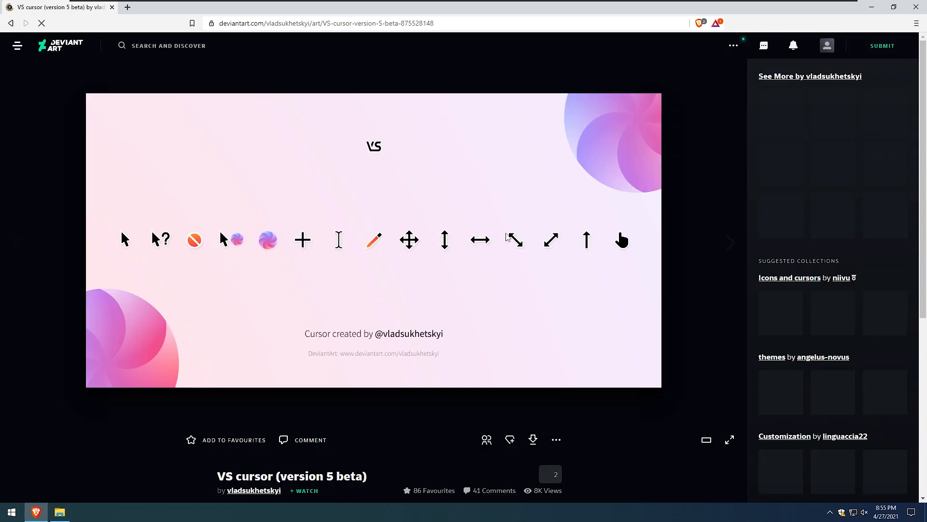
# - Download the VS cursor (version 5 beta) zip from the artwork page
pyautogui.scroll(-3)
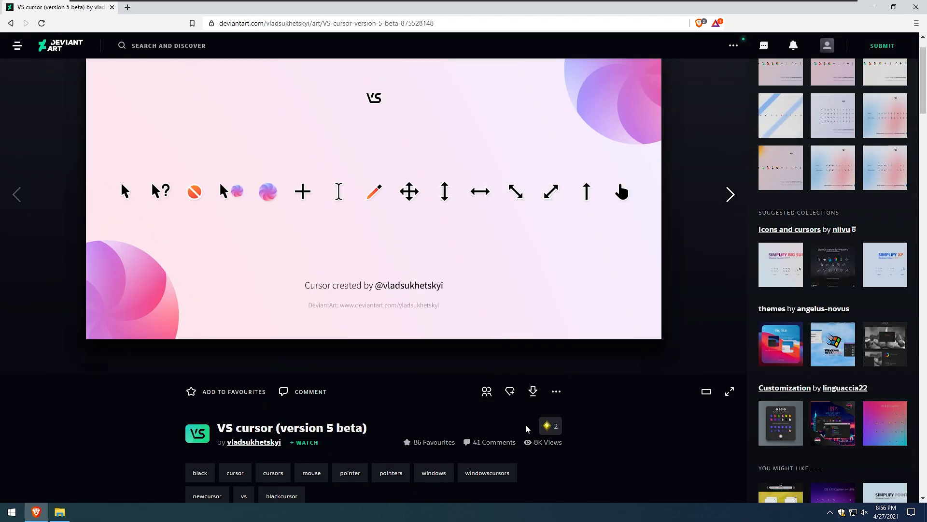
pyautogui.click(531, 391)
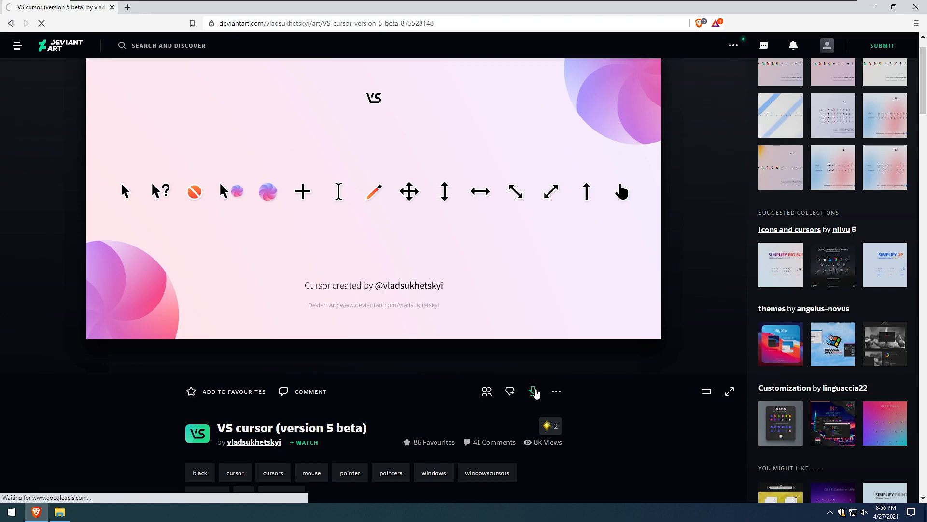
pyautogui.click(532, 391)
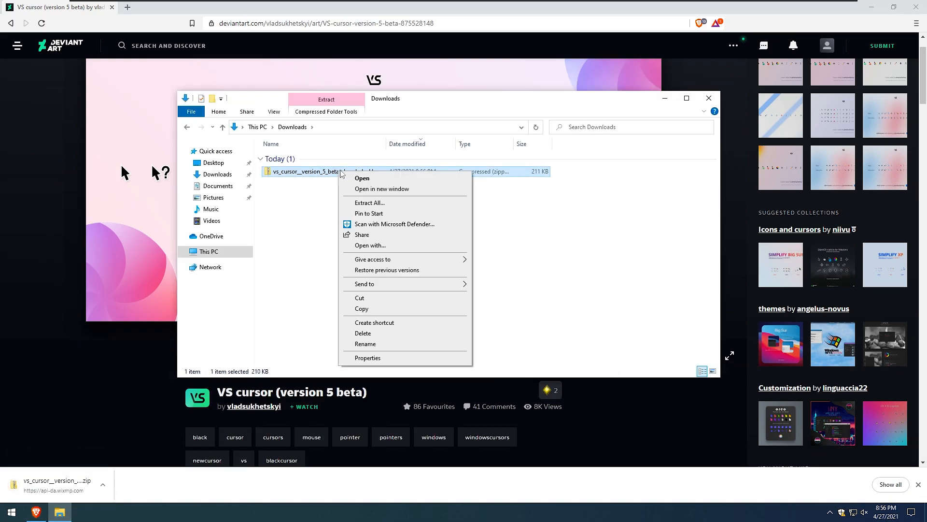
# - Extract the downloaded VS cursor zip into the Downloads folder
pyautogui.click(468, 238)
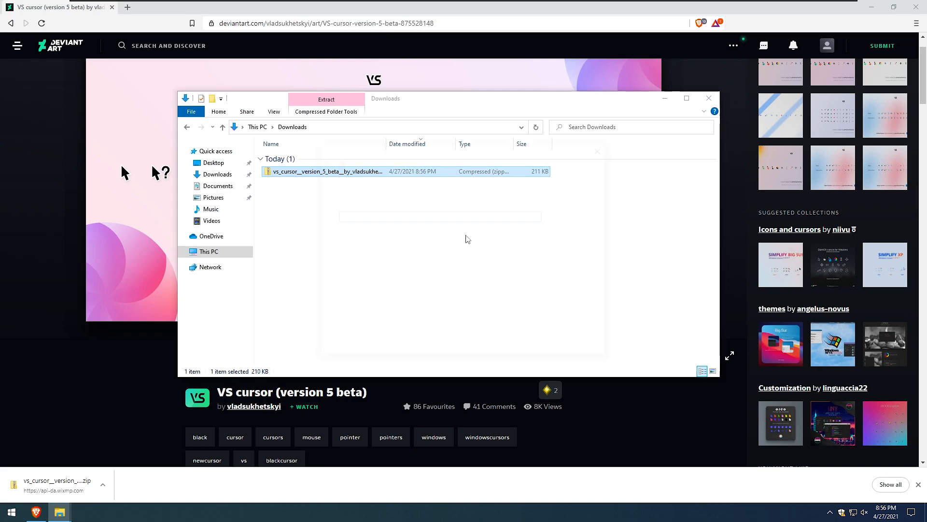
pyautogui.click(326, 98)
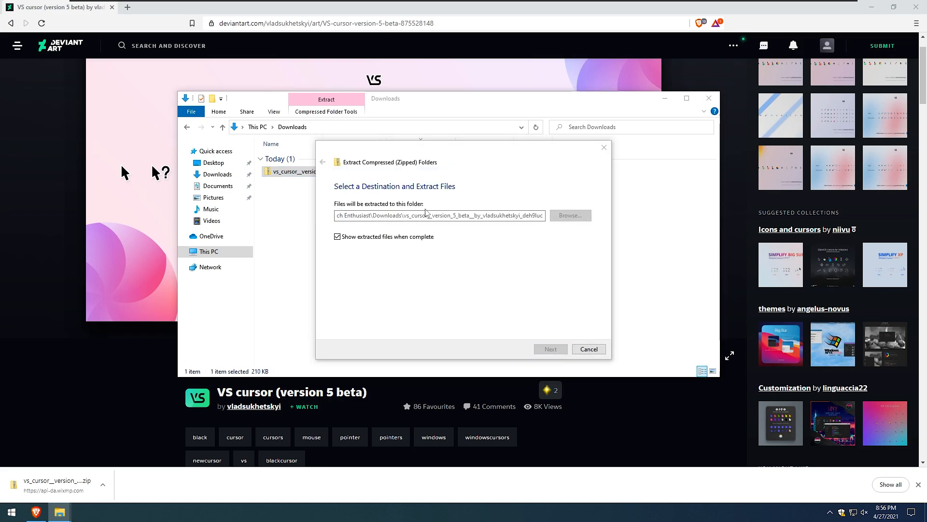
pyautogui.click(550, 349)
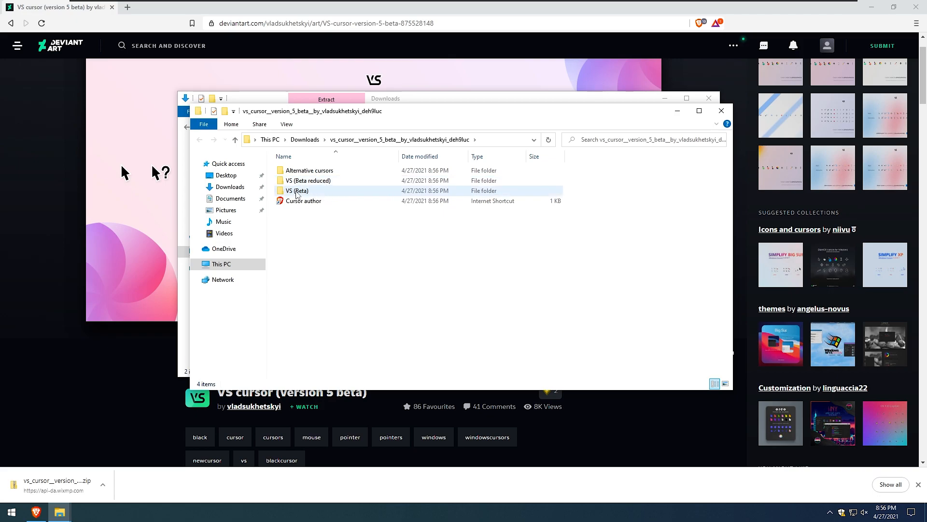
# - Run install.inf from the VS (Beta) folder and approve the User Account Control prompt
pyautogui.click(296, 190)
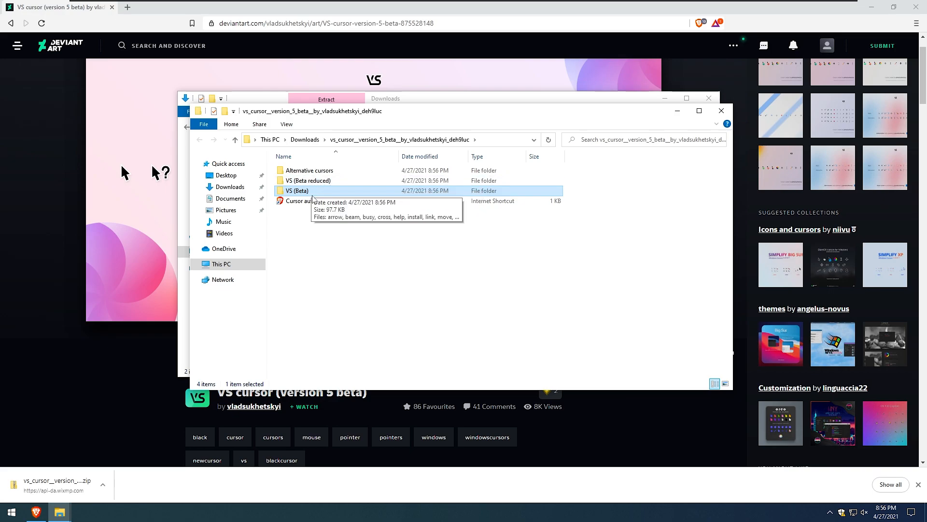
pyautogui.doubleClick(297, 190)
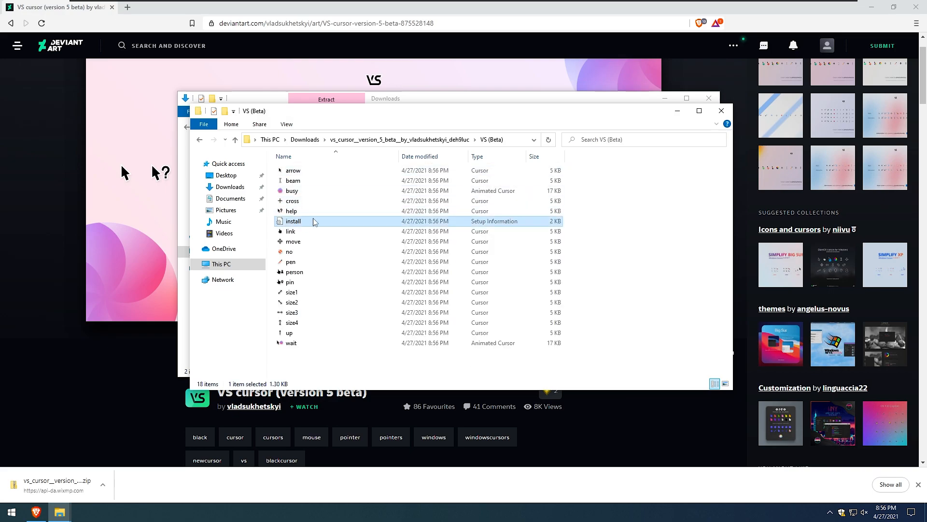
pyautogui.moveTo(314, 223)
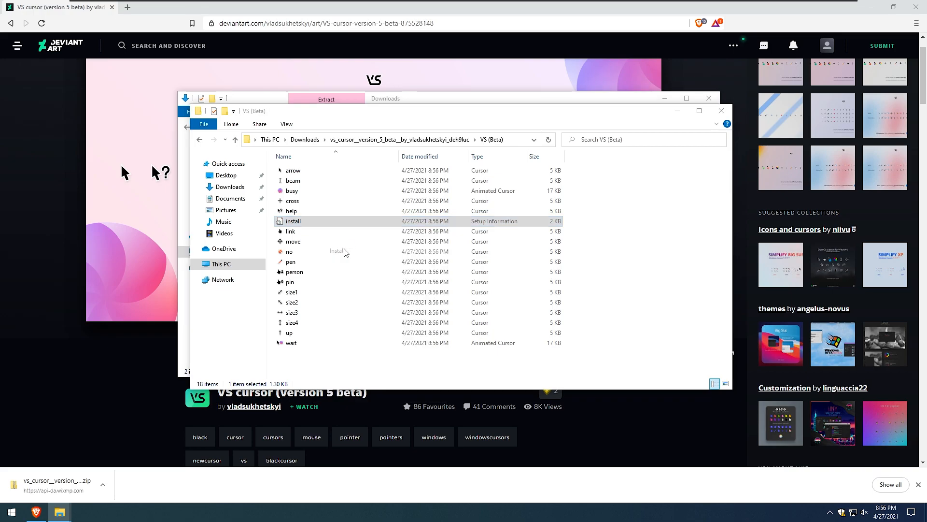
pyautogui.doubleClick(294, 221)
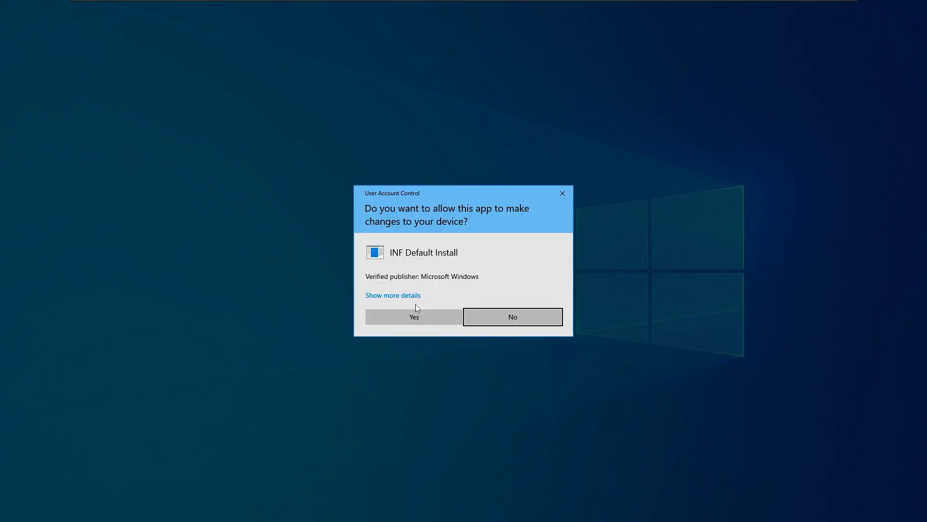
pyautogui.moveTo(556, 244)
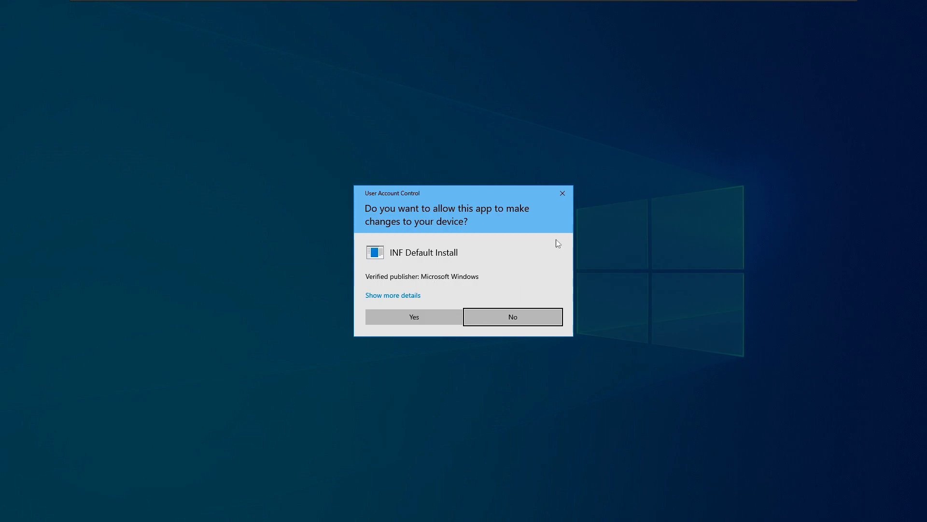
pyautogui.moveTo(454, 281)
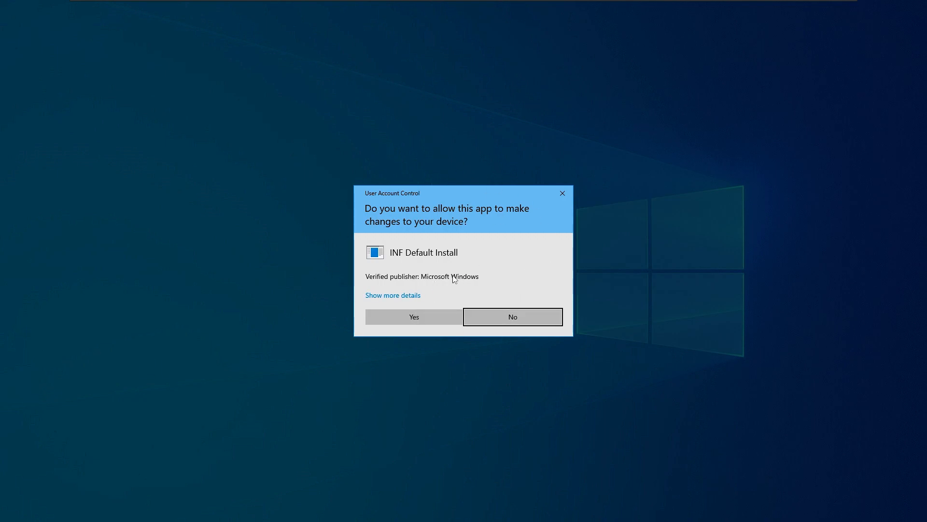
pyautogui.click(413, 317)
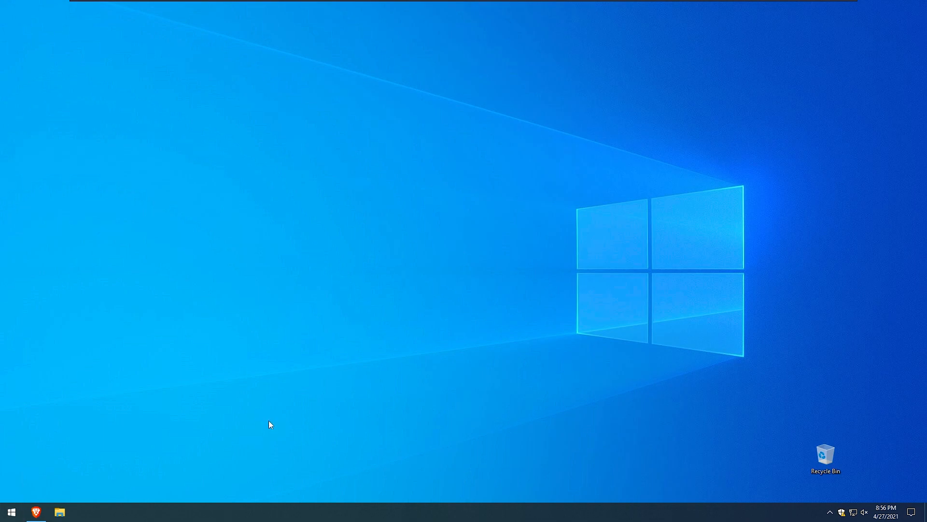
# - Search Windows for cursor settings and reach the Mouse Properties Pointers tab
pyautogui.click(11, 512)
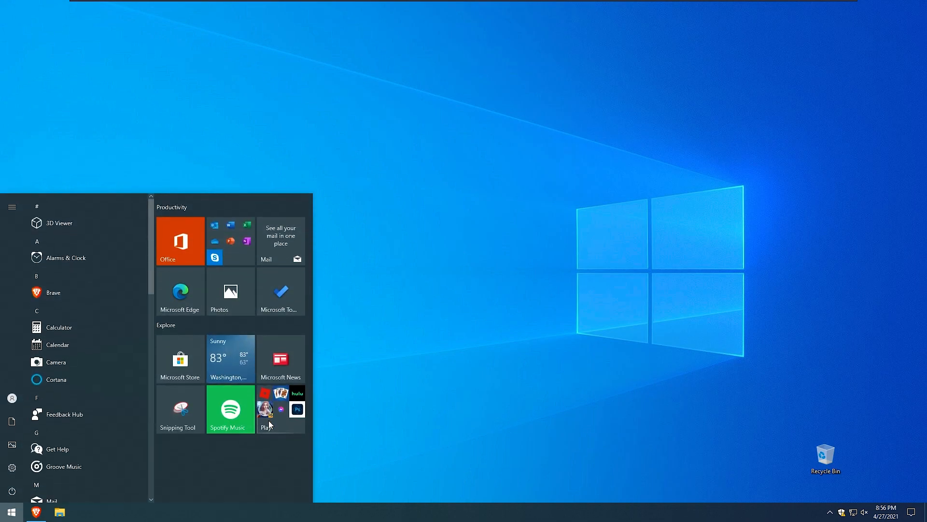
pyautogui.write('crs')
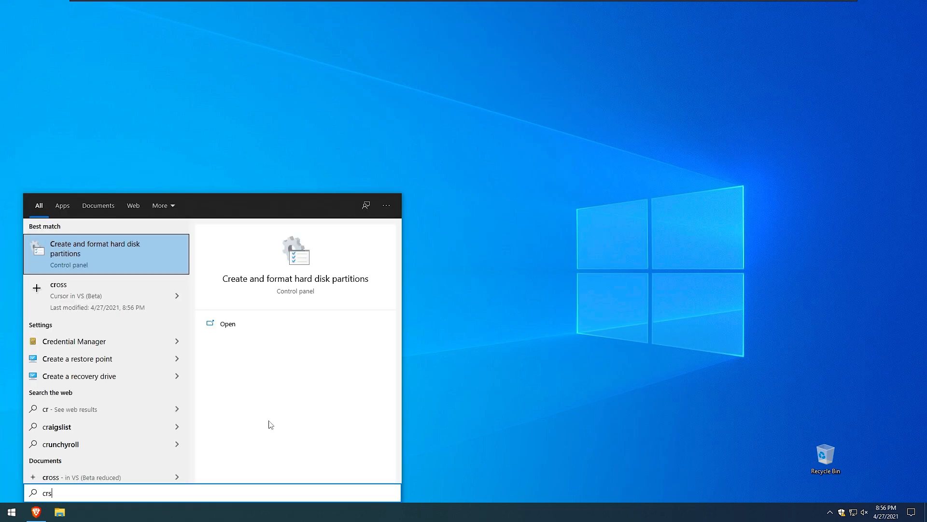
pyautogui.write('t')
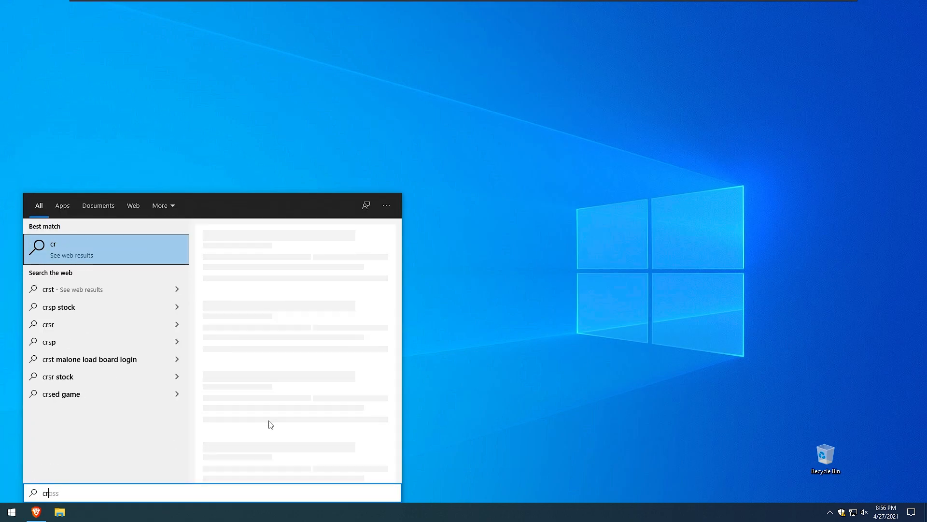
pyautogui.write('ursor')
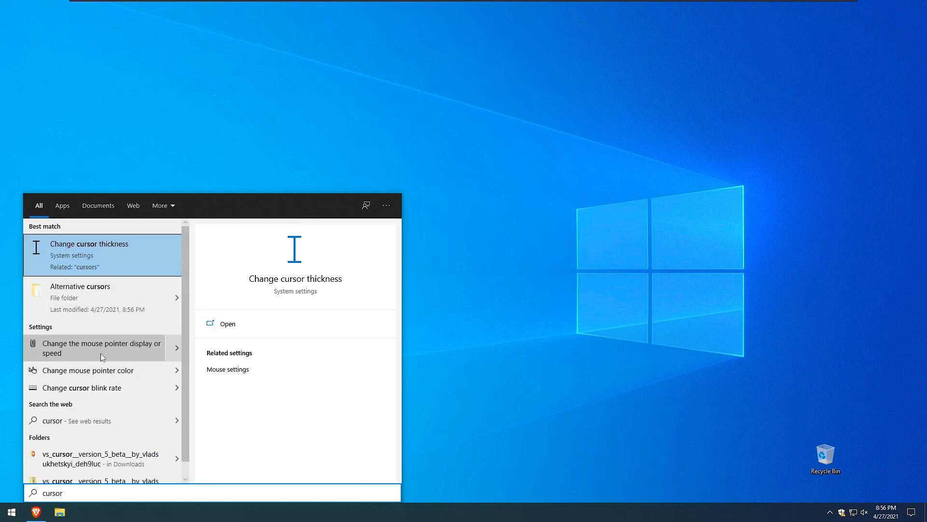
pyautogui.moveTo(129, 352)
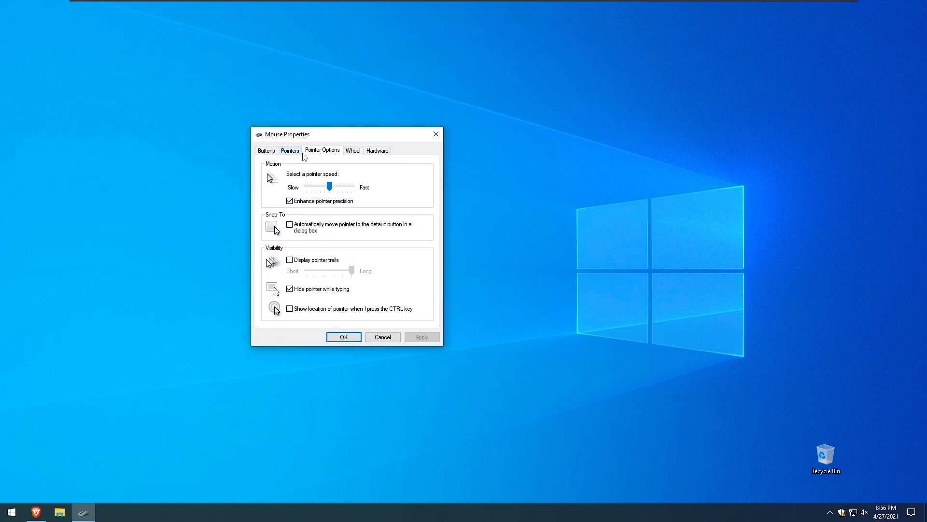
pyautogui.click(289, 150)
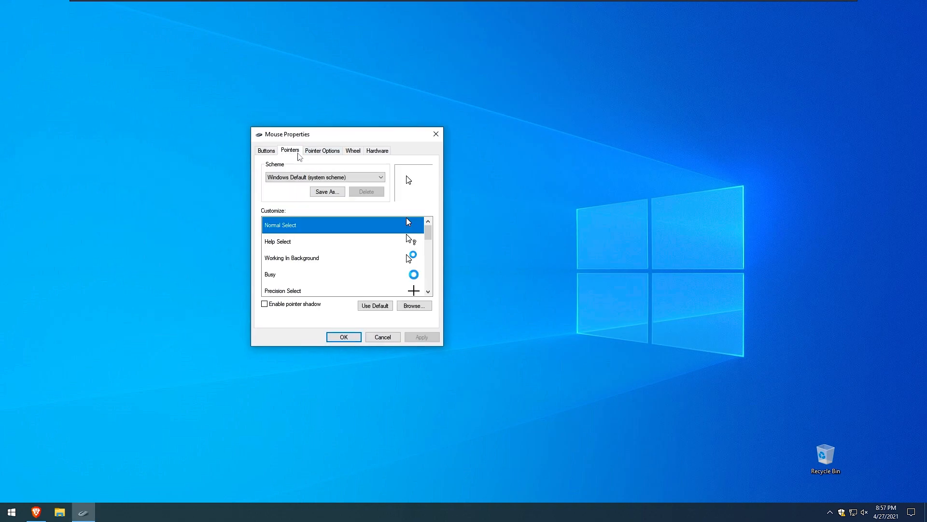
# - Select the VS (Beta) scheme, save it over the existing one and apply with OK
pyautogui.click(325, 177)
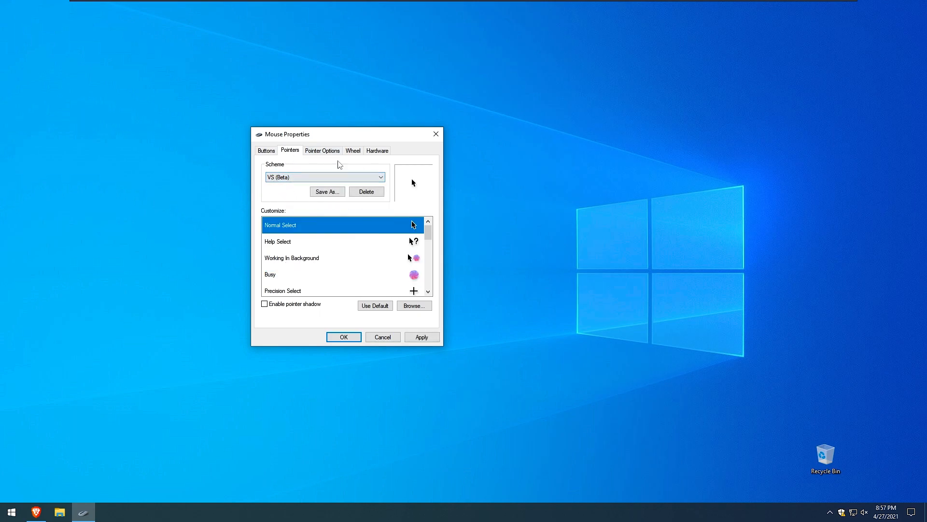
pyautogui.click(325, 191)
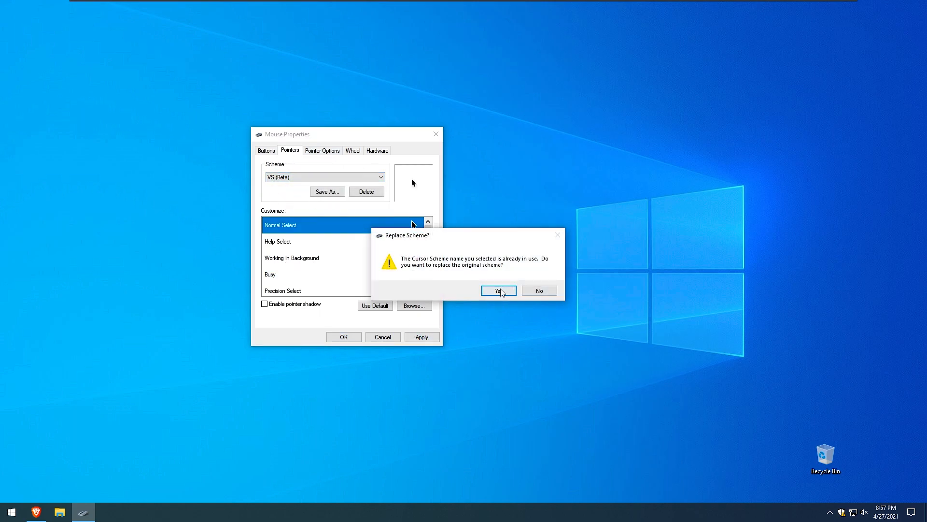
pyautogui.click(498, 291)
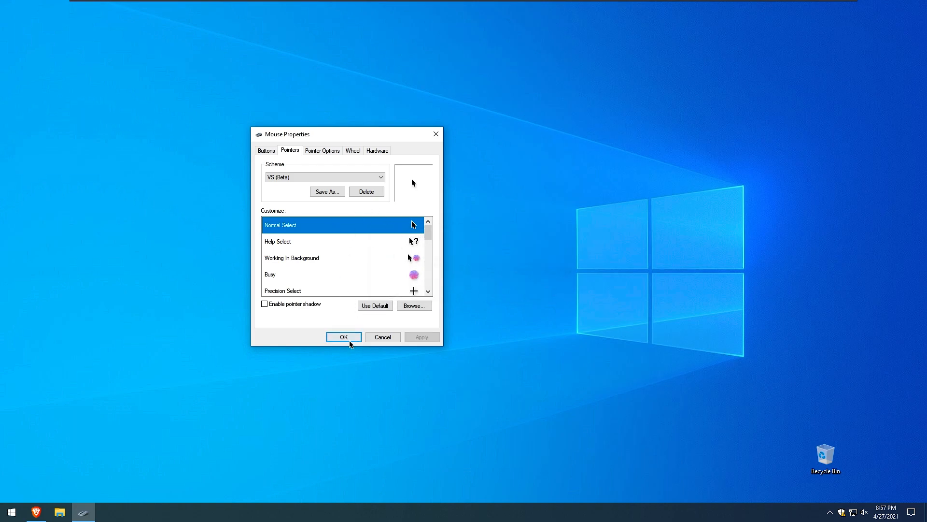
pyautogui.click(343, 336)
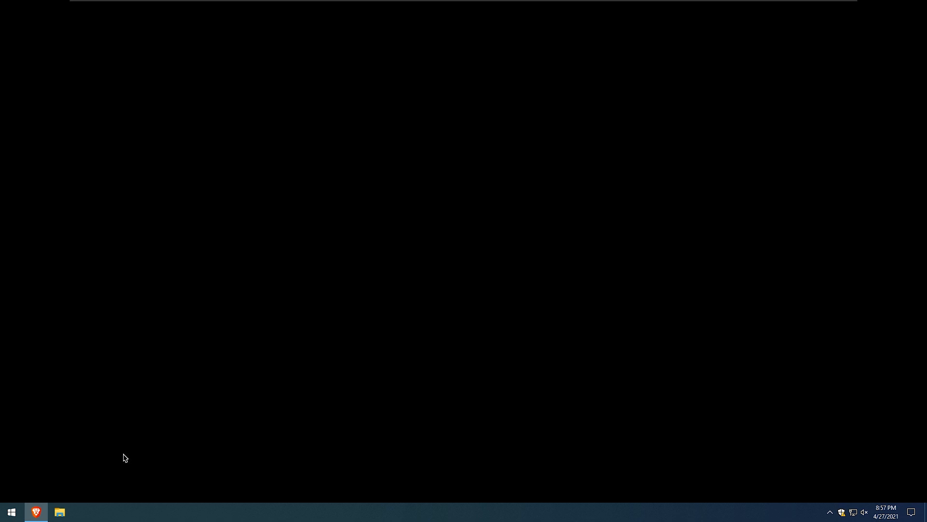
# - Search Google for 'taskbar x', open the TaskbarX GitHub repository and its Releases page
pyautogui.click(35, 512)
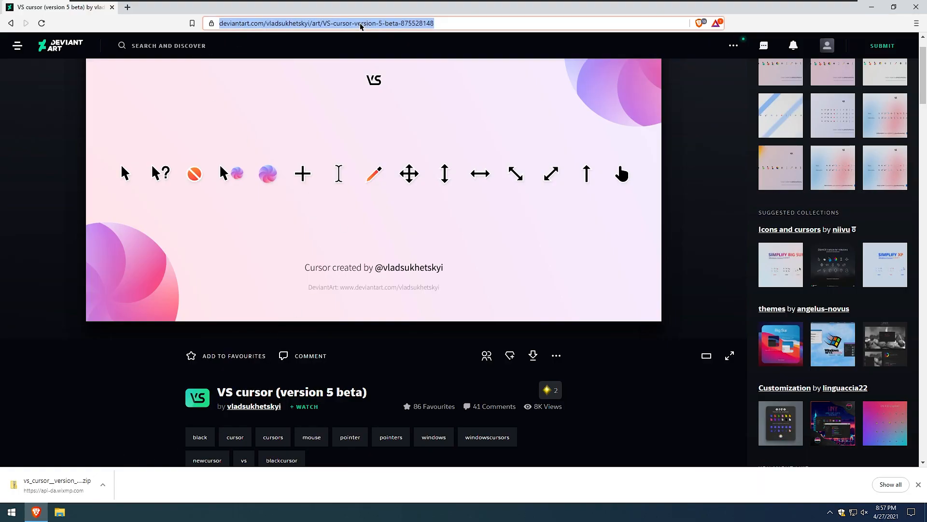
pyautogui.moveTo(120, 19)
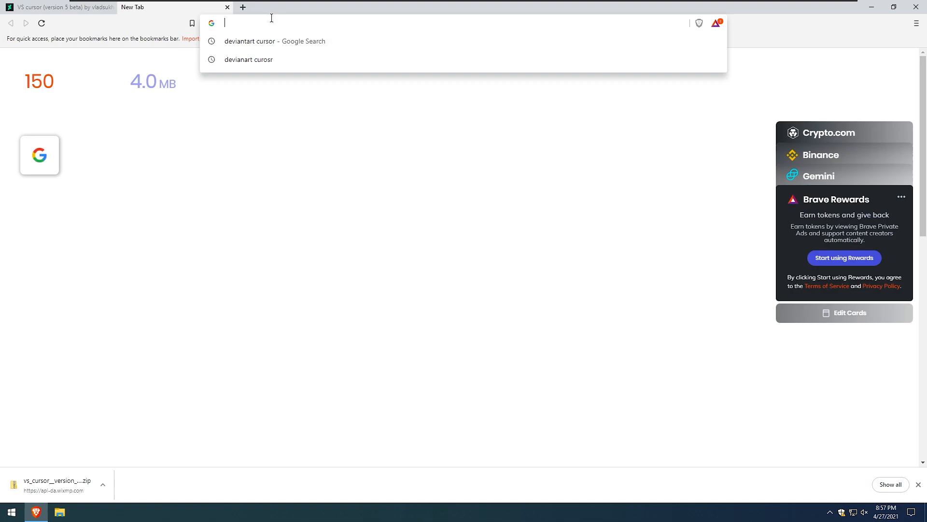
pyautogui.write('taskbar+x&oq=taskbar+x&aqs=chrome..69i57.6360j0j1&sourceid=chrome&ie=UTF-8')
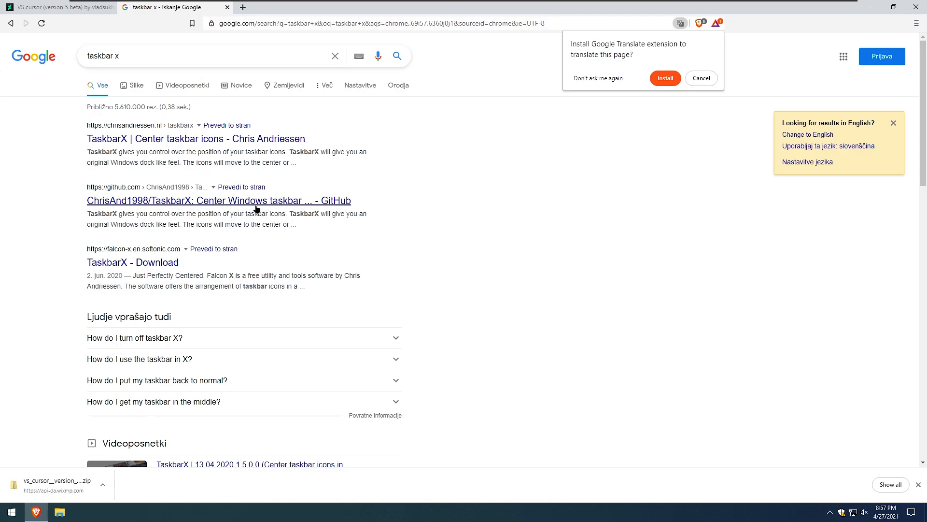
pyautogui.click(219, 200)
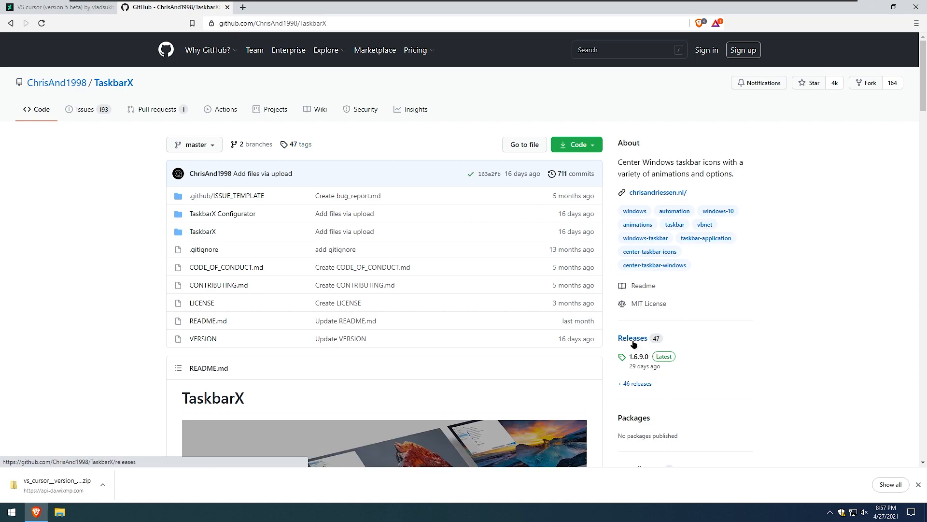
pyautogui.click(632, 338)
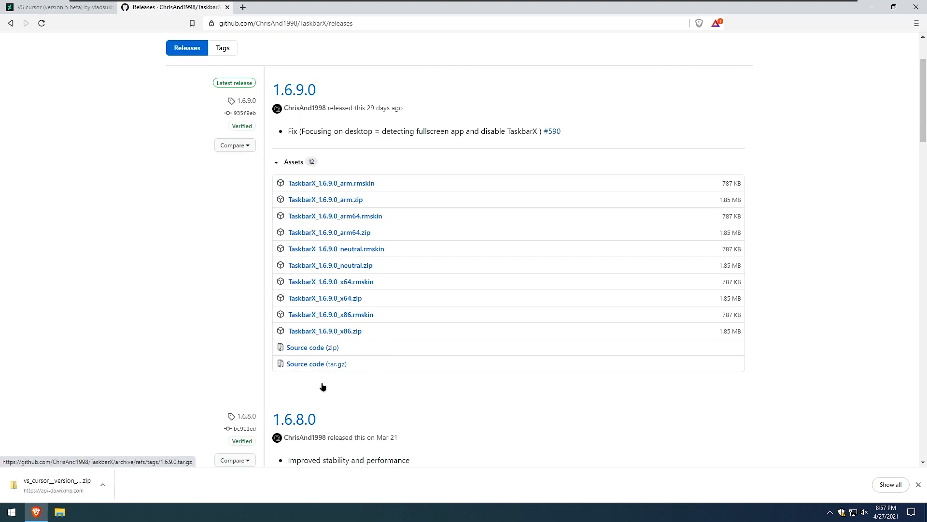
pyautogui.moveTo(325, 298)
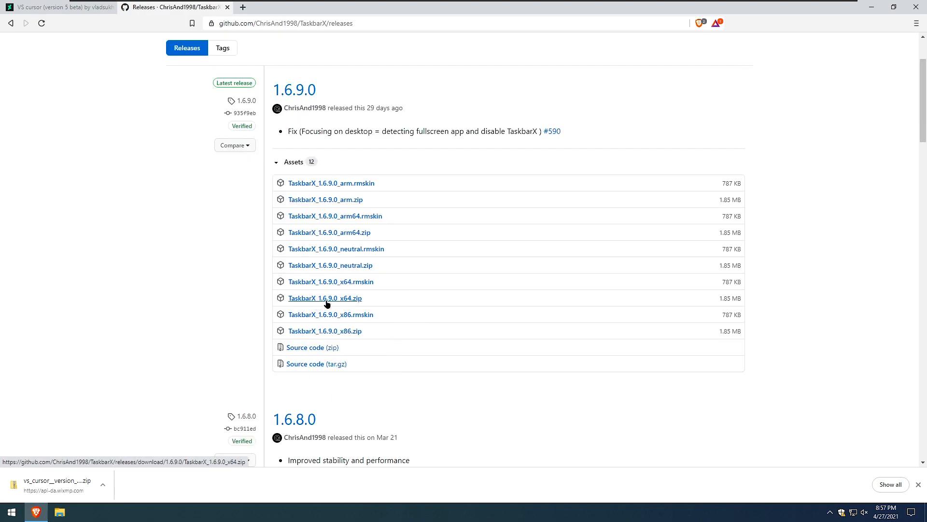
pyautogui.moveTo(340, 307)
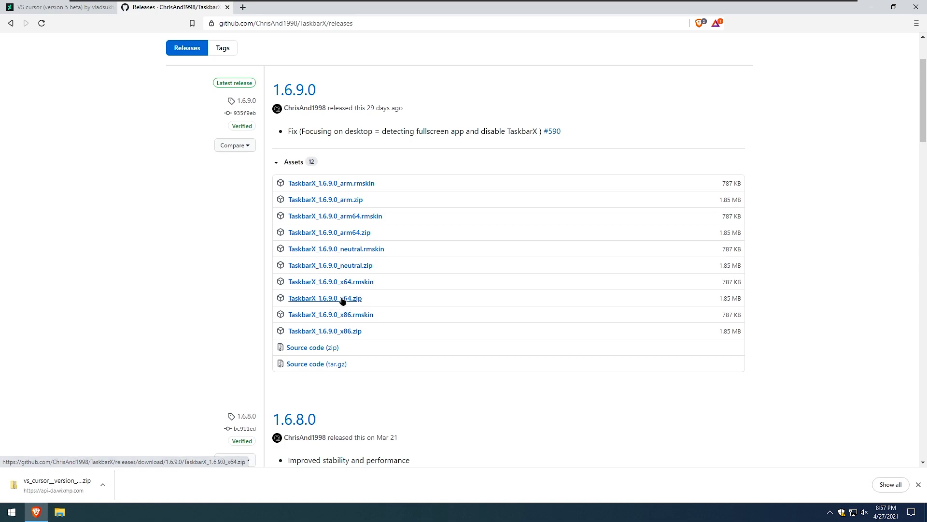
pyautogui.moveTo(307, 201)
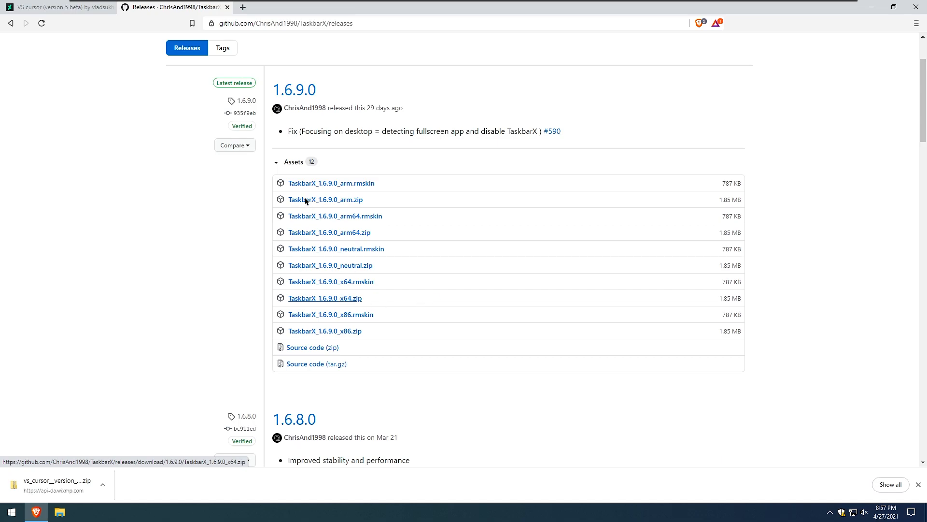
pyautogui.moveTo(180, 266)
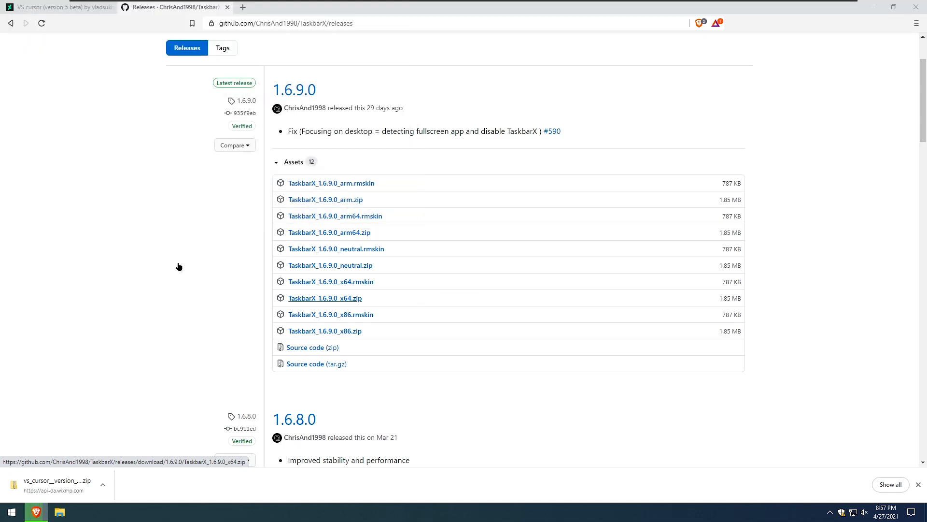
# - Show the downloaded TaskbarX 1.6.9.0 x64 zip in the Downloads folder
pyautogui.rightClick(56, 484)
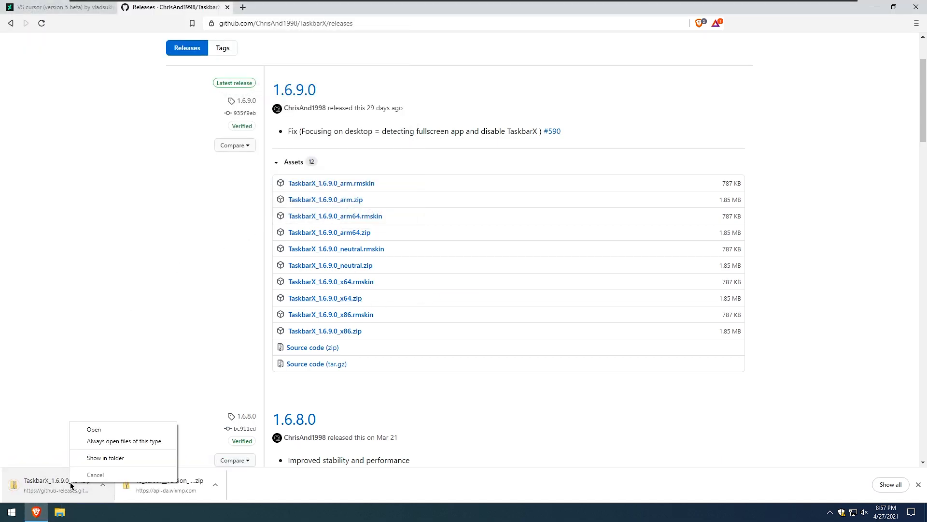
pyautogui.click(106, 457)
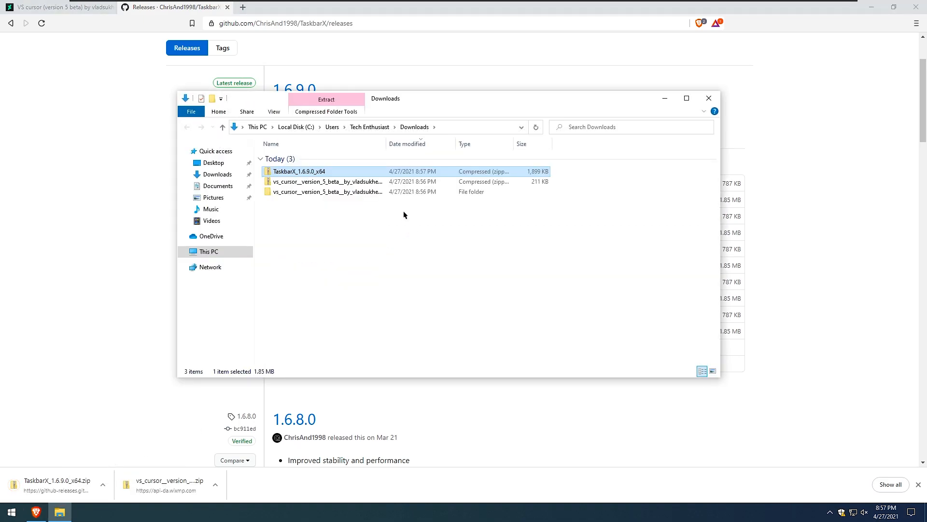
pyautogui.moveTo(441, 245)
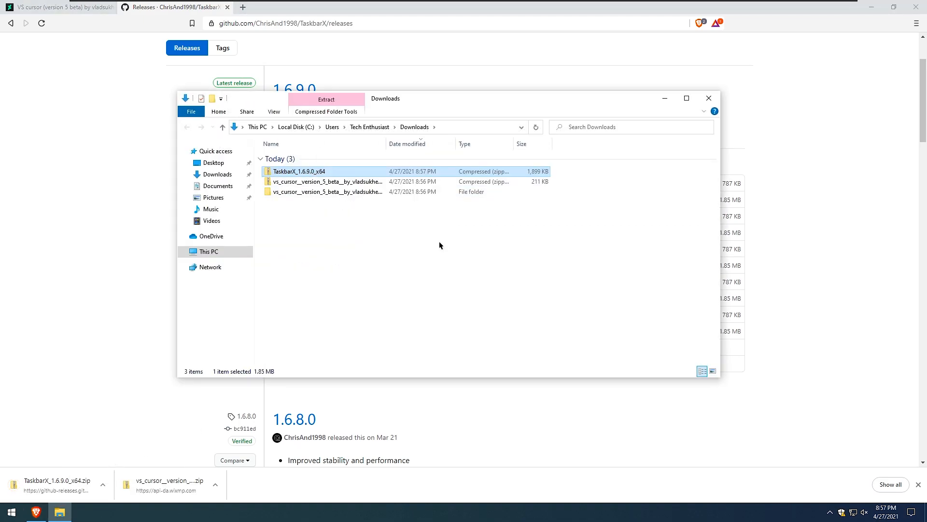
pyautogui.click(209, 252)
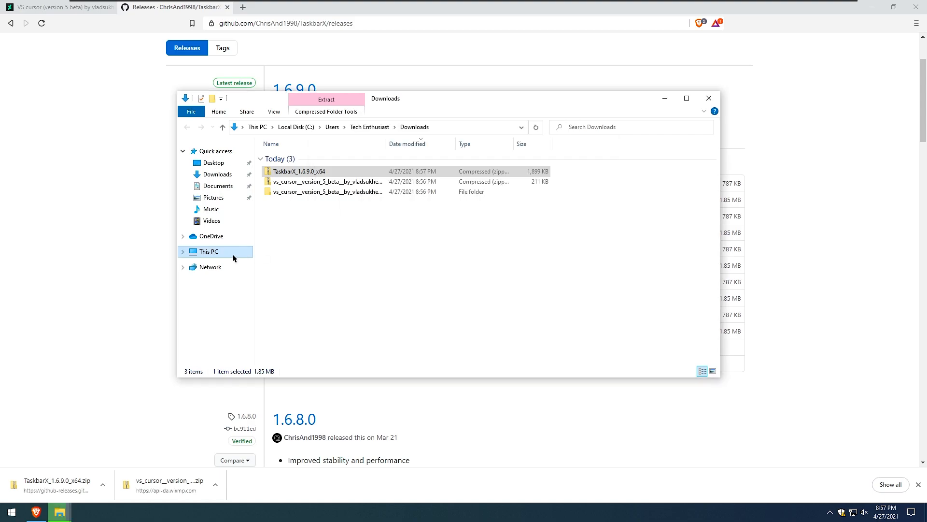
# - Create a new folder named Tweaks at the root of Local Disk (C:)
pyautogui.click(209, 251)
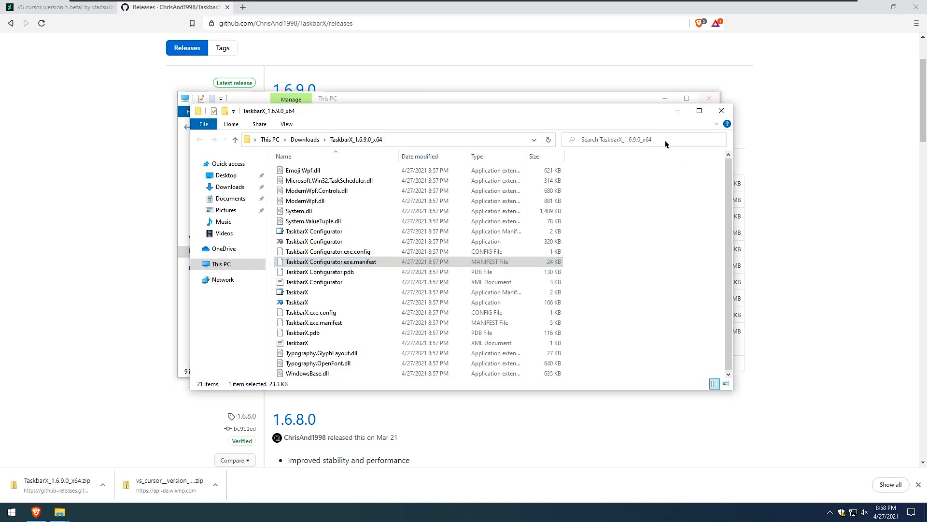
pyautogui.click(220, 264)
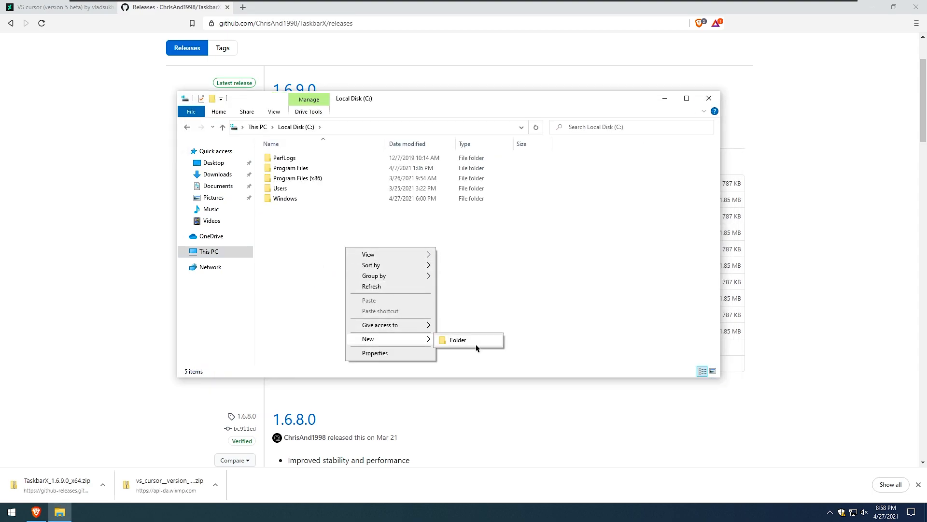
pyautogui.click(458, 339)
pyautogui.write('T')
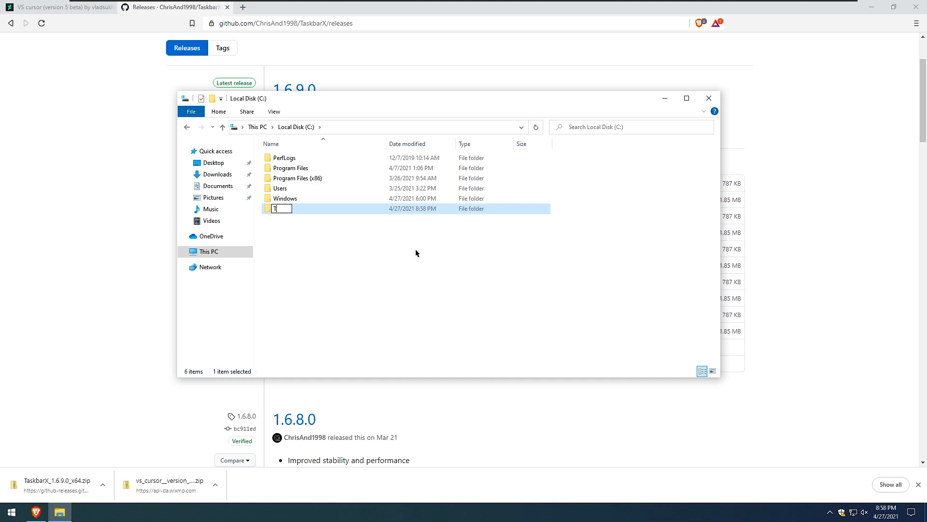
pyautogui.write('weaks')
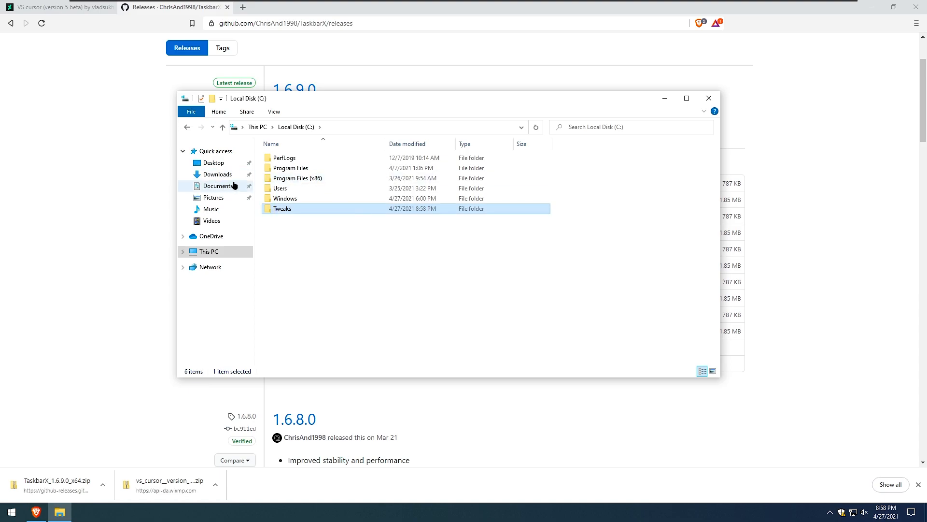
# - Cut the extracted TaskbarX_1.6.9.0_x64 folder from Downloads
pyautogui.click(216, 174)
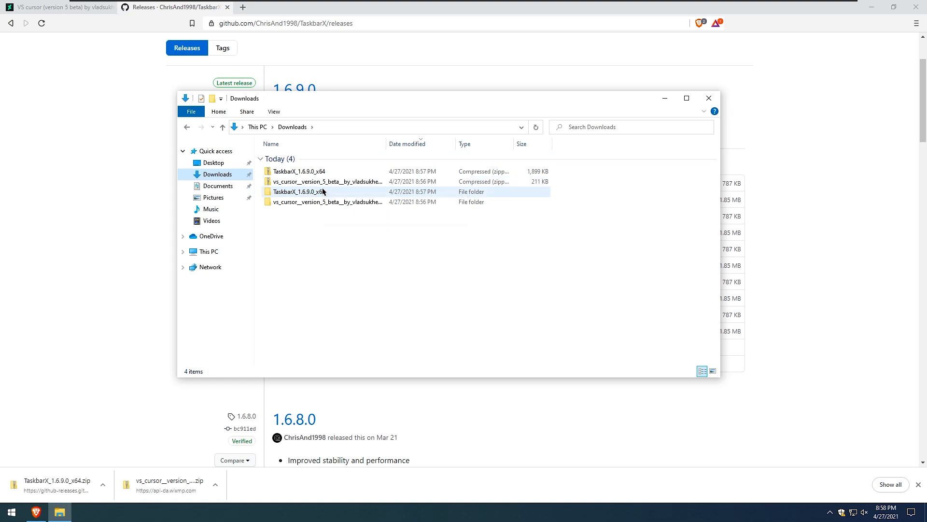
pyautogui.click(299, 191)
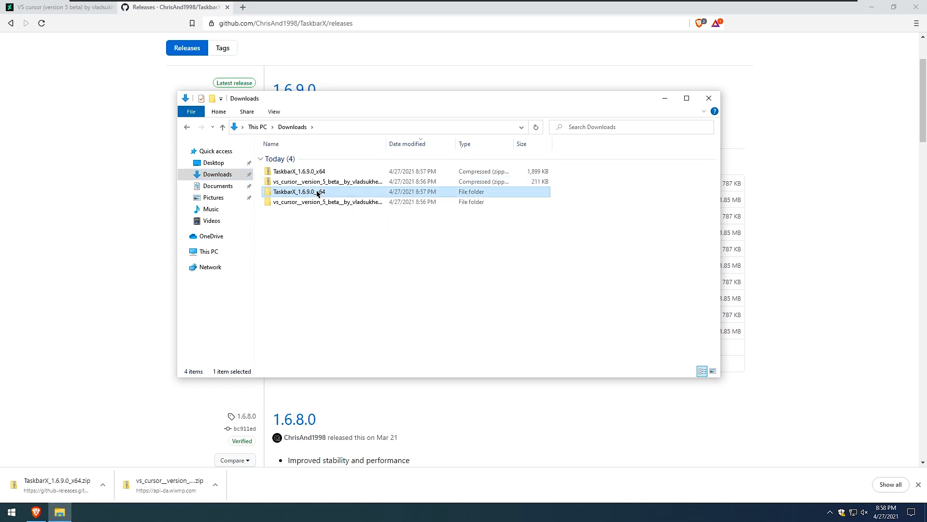
pyautogui.rightClick(295, 191)
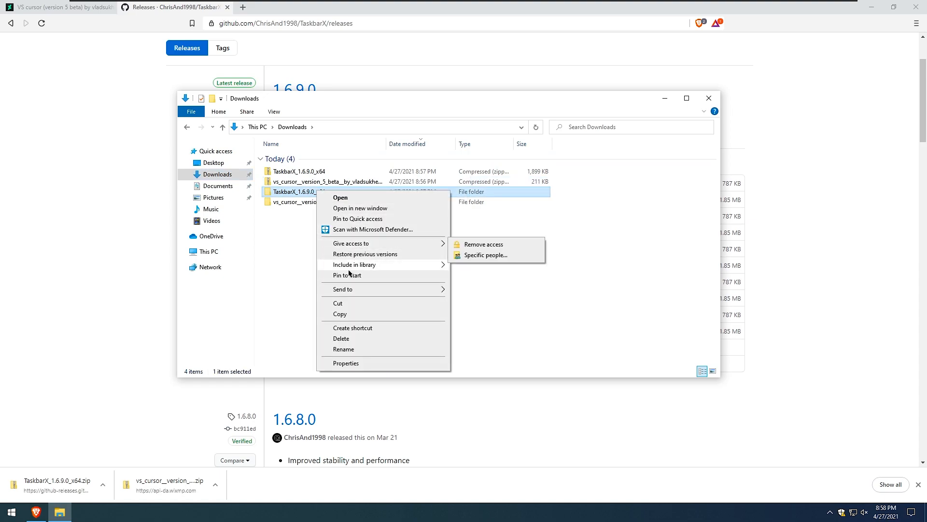
pyautogui.click(338, 303)
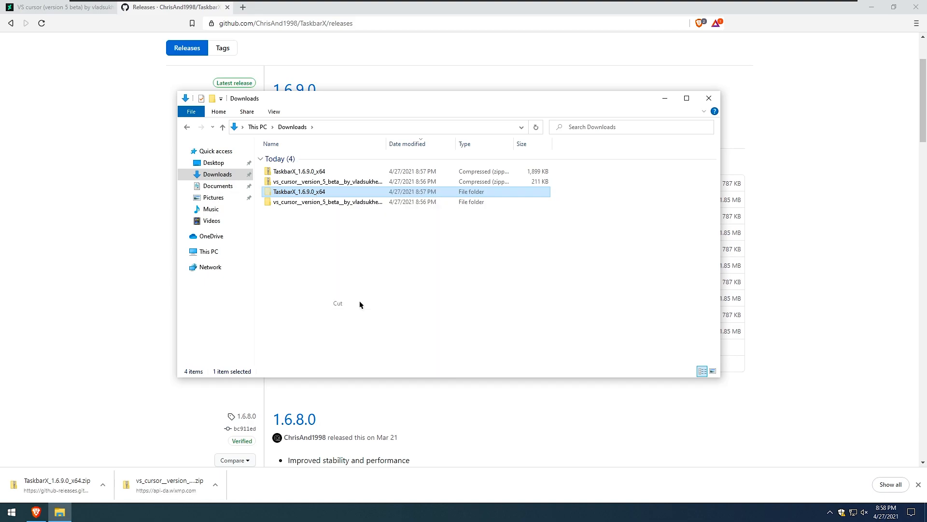
# - Paste the TaskbarX_1.6.9.0_x64 folder into C:\Tweaks
pyautogui.click(209, 251)
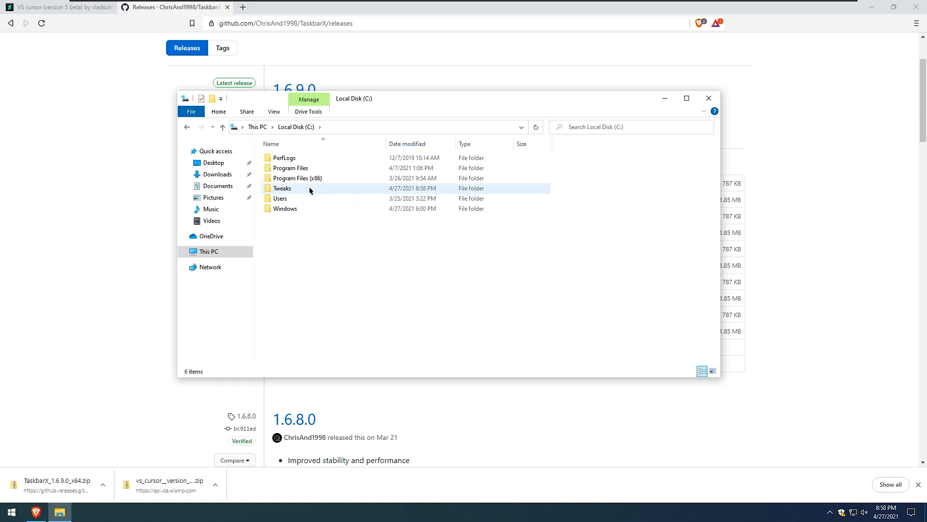
pyautogui.doubleClick(283, 189)
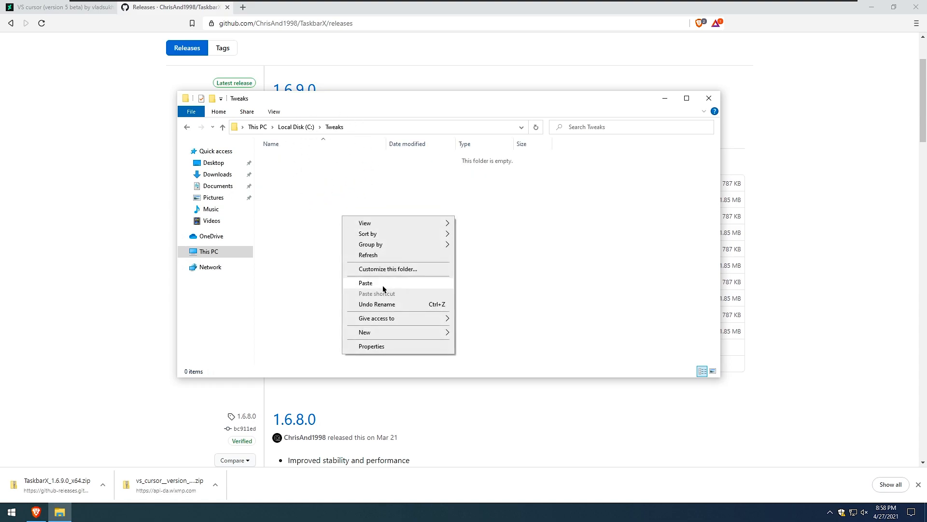
pyautogui.click(365, 283)
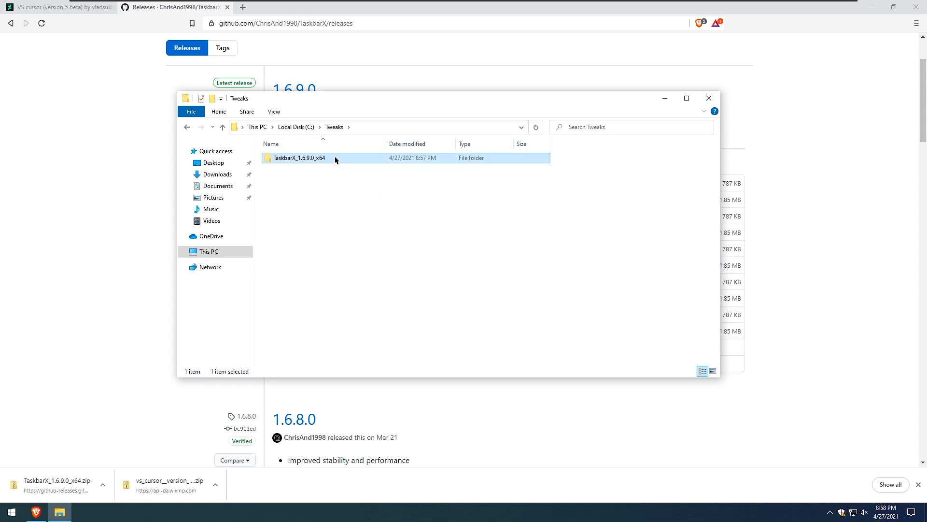
# - Launch TaskbarX.exe from C:\Tweaks and run it anyway past the SmartScreen warning
pyautogui.doubleClick(299, 157)
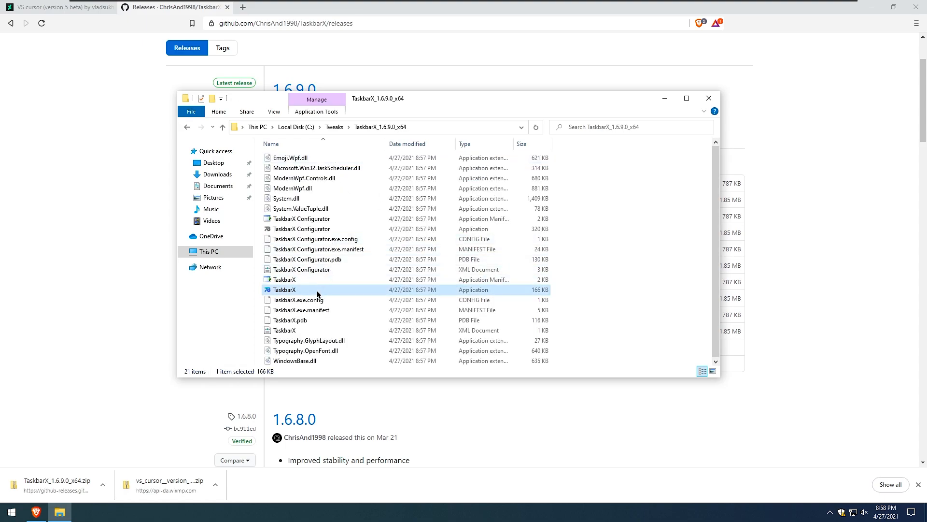
pyautogui.moveTo(318, 292)
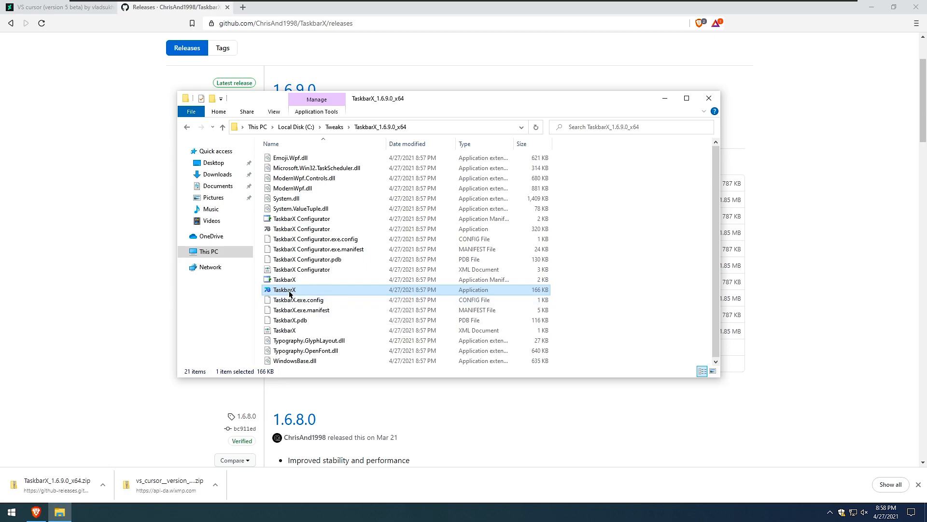
pyautogui.doubleClick(284, 289)
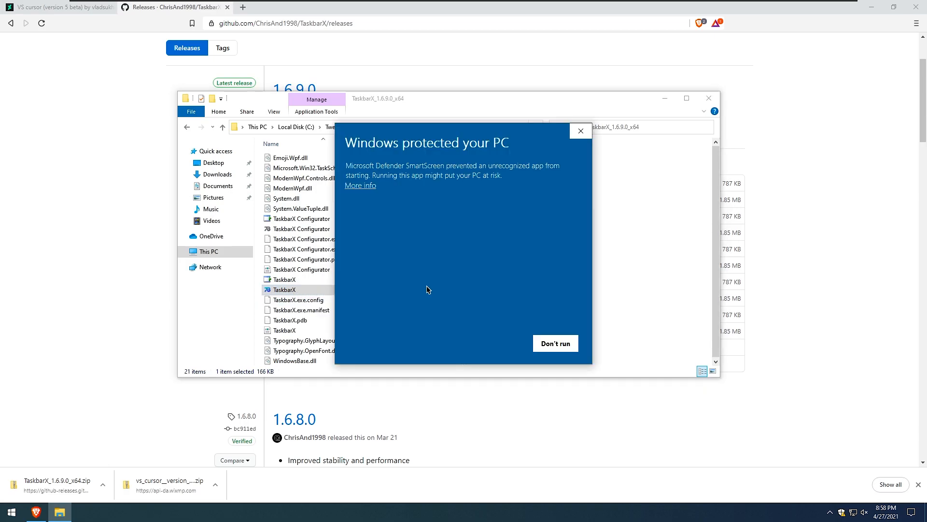
pyautogui.click(360, 186)
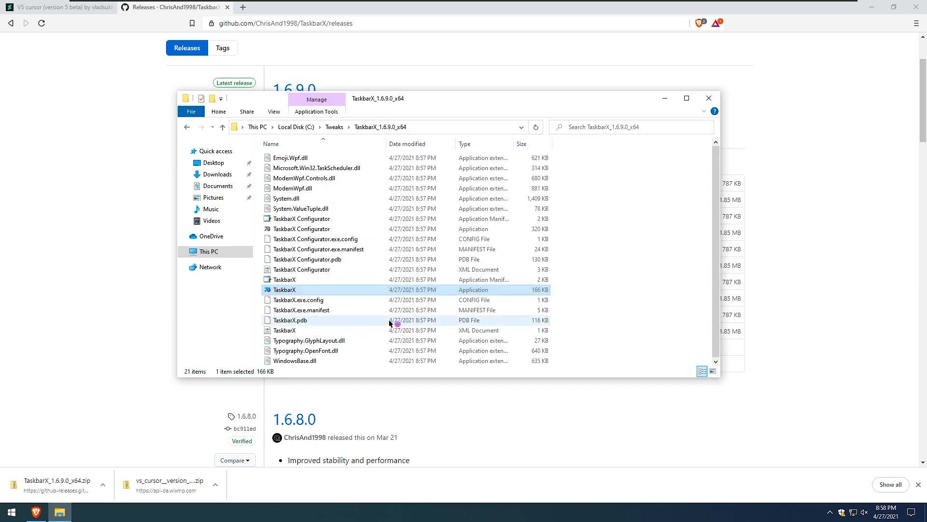
# - Reveal the centred taskbar, dismiss Brave's downloads bar and restore the TaskbarX folder window
pyautogui.click(708, 98)
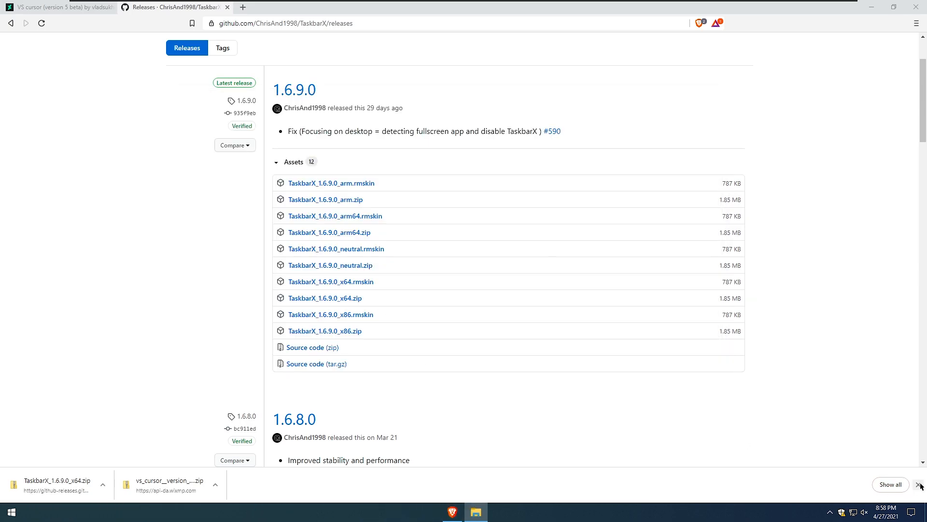
pyautogui.click(922, 484)
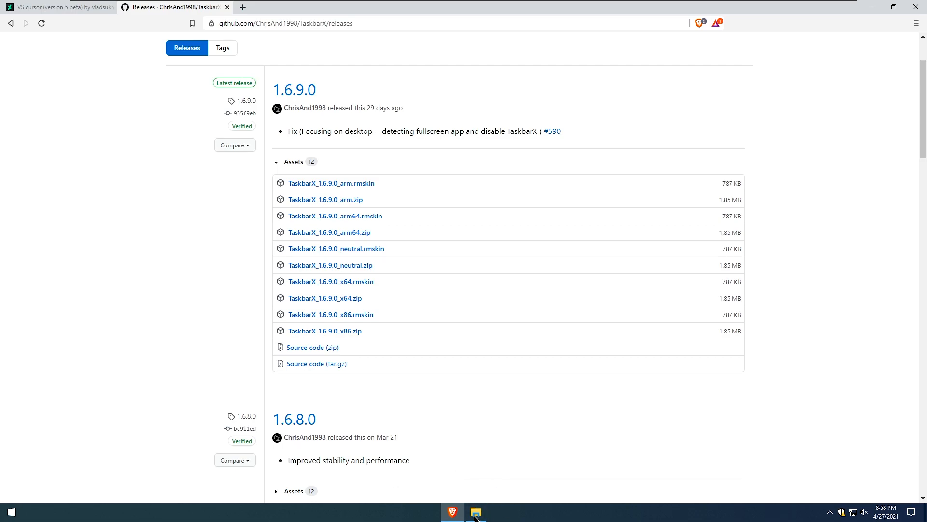
pyautogui.moveTo(520, 505)
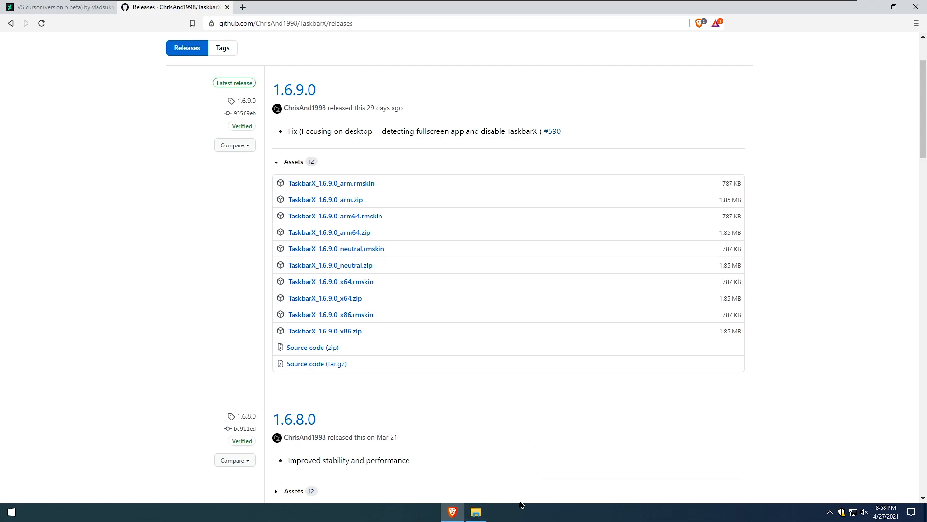
pyautogui.click(475, 512)
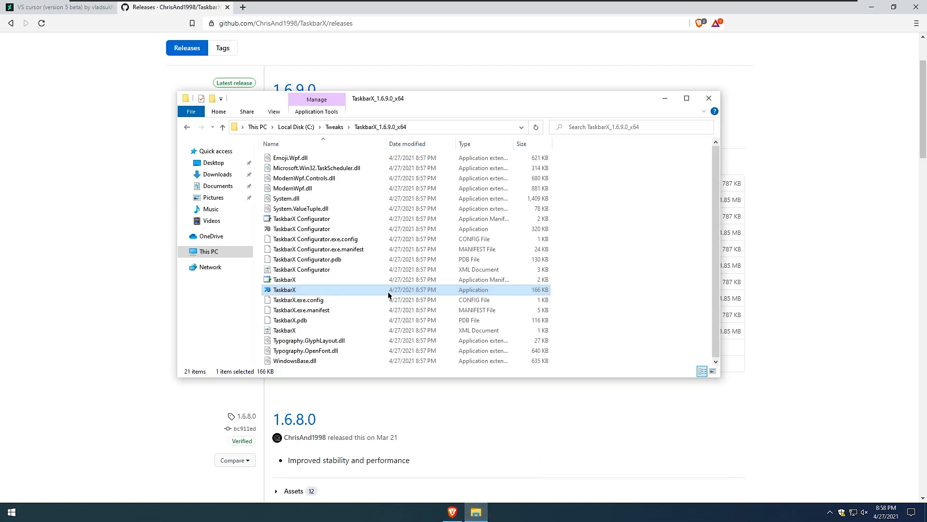
# - Launch TaskbarX Configurator and set the taskbar style to Transparent
pyautogui.click(302, 229)
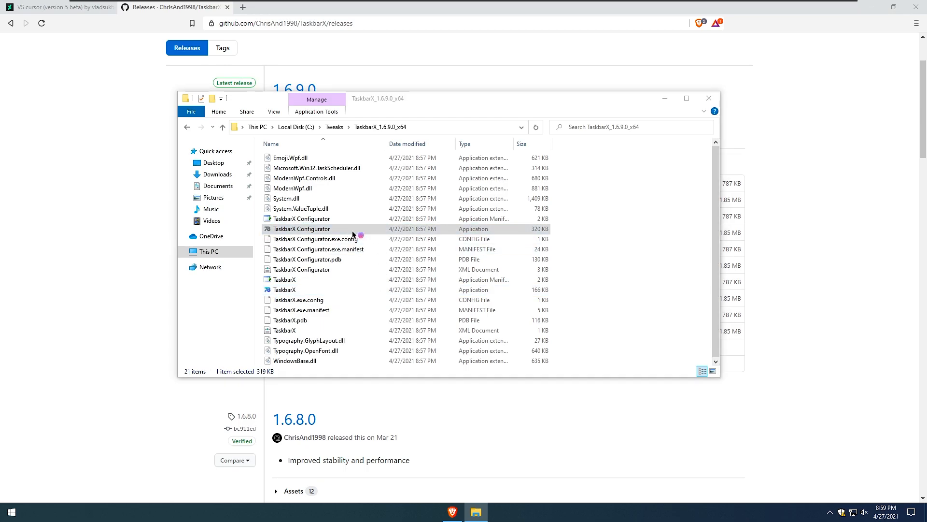
pyautogui.doubleClick(302, 229)
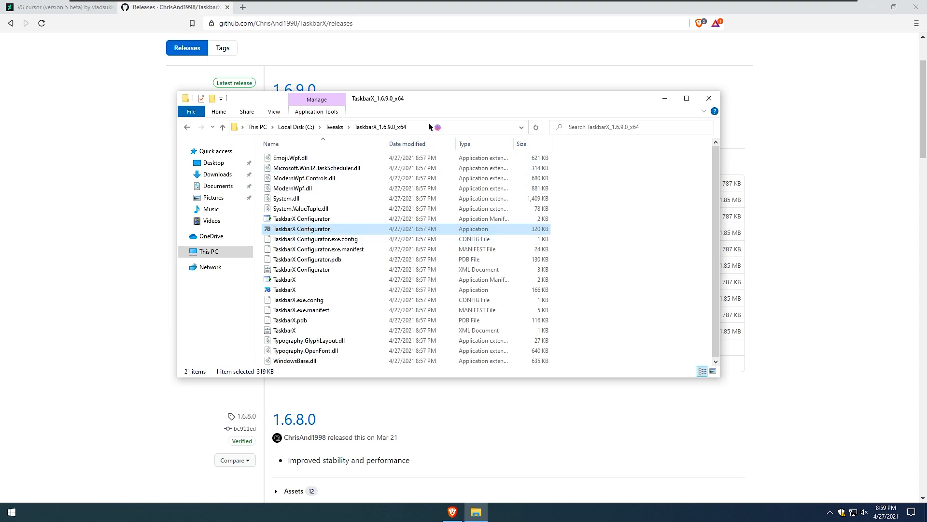
pyautogui.moveTo(444, 101)
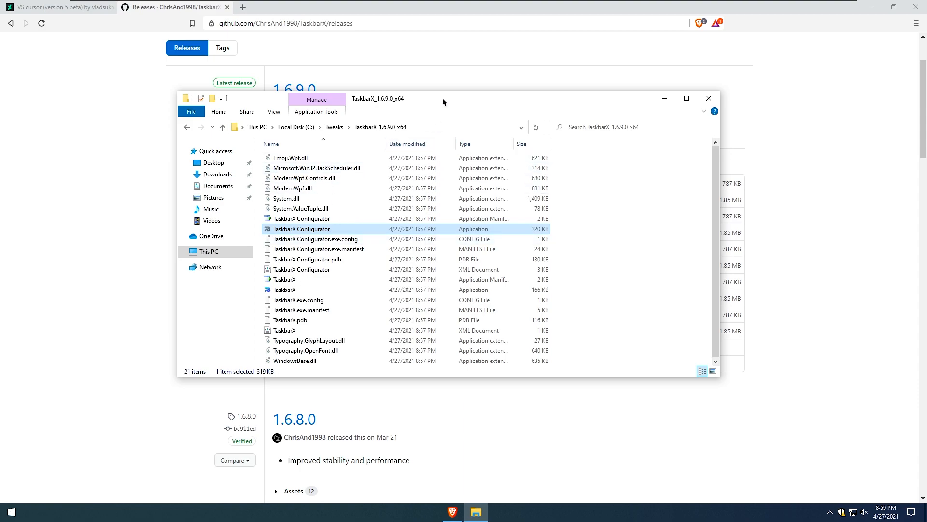
pyautogui.doubleClick(302, 229)
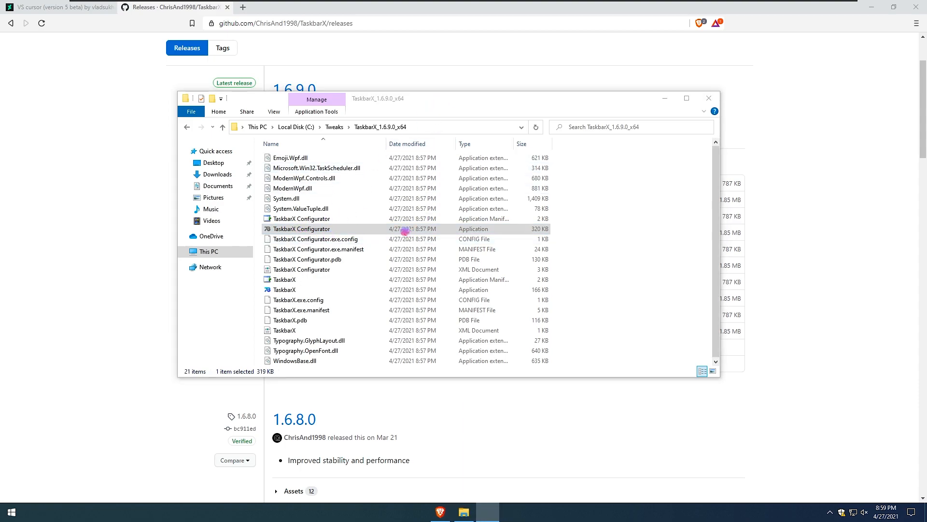
pyautogui.doubleClick(302, 229)
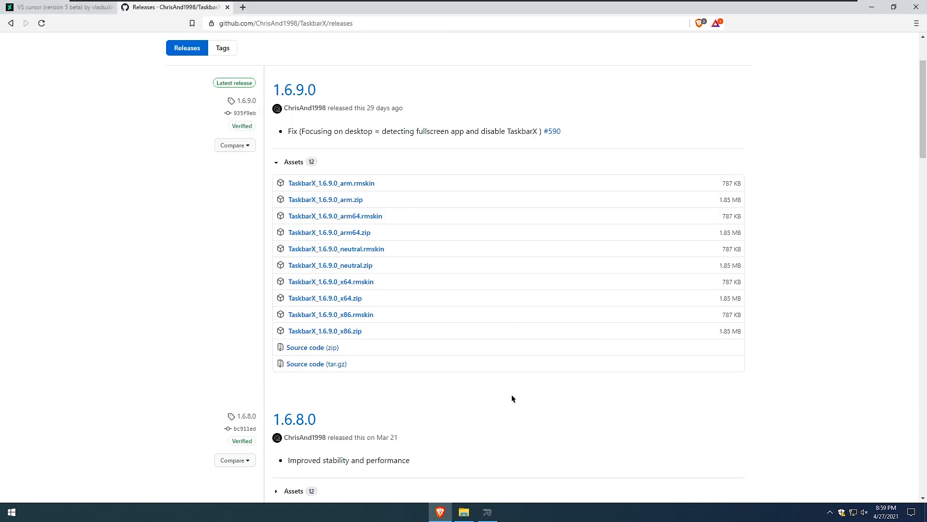
pyautogui.click(487, 512)
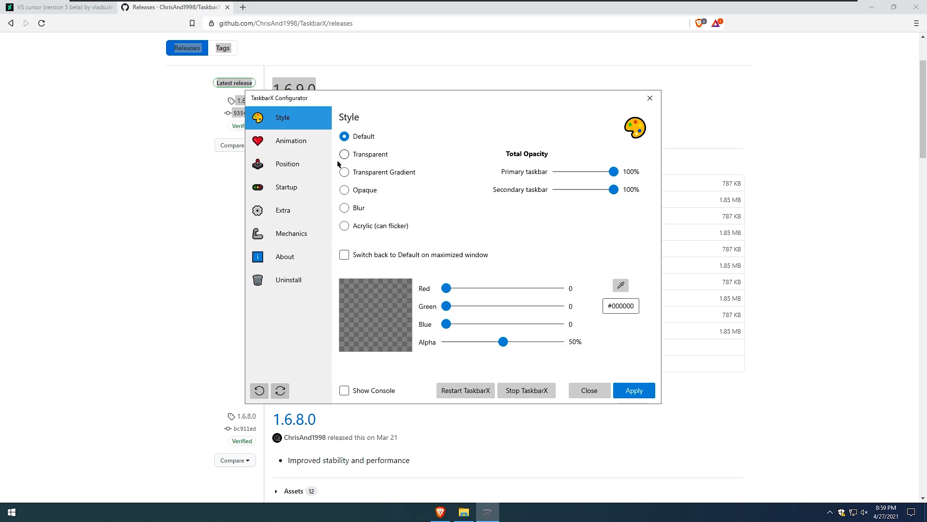
pyautogui.click(344, 155)
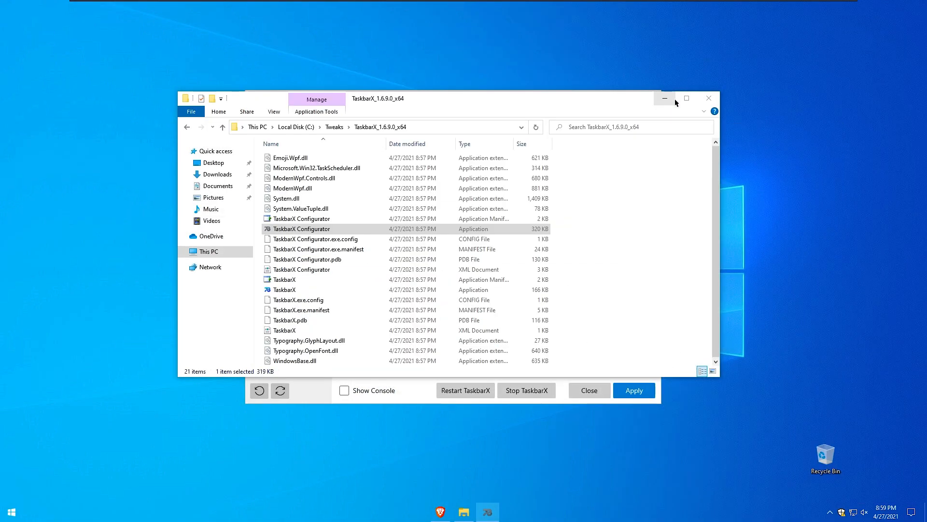
# - Return the taskbar style to Default in TaskbarX Configurator
pyautogui.doubleClick(301, 228)
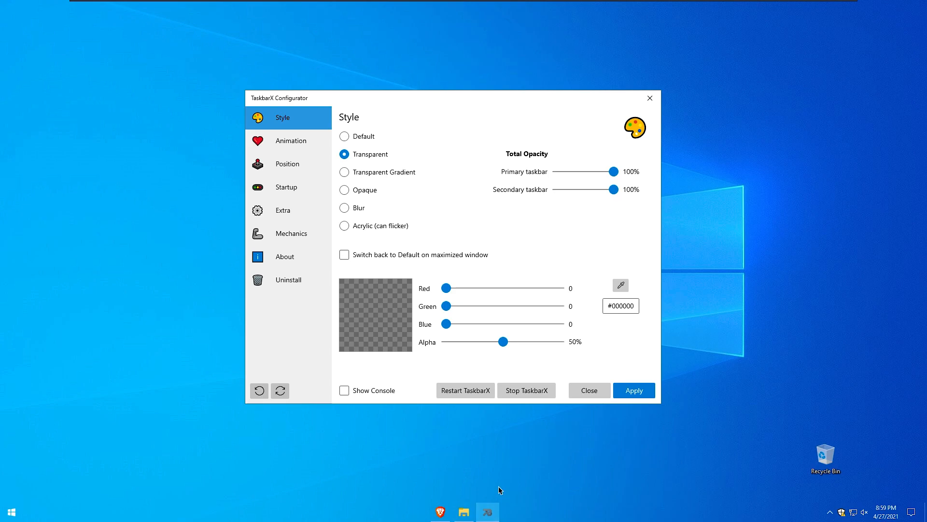
pyautogui.moveTo(220, 511)
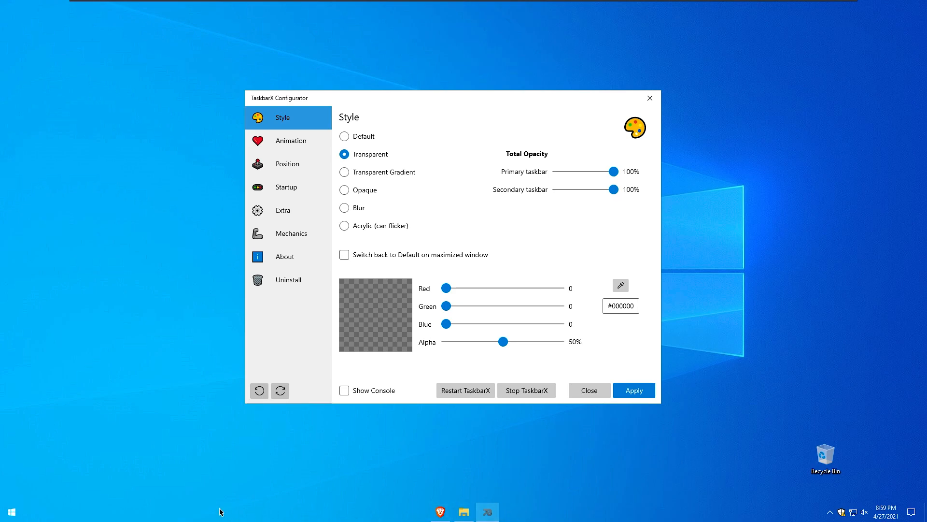
pyautogui.moveTo(555, 485)
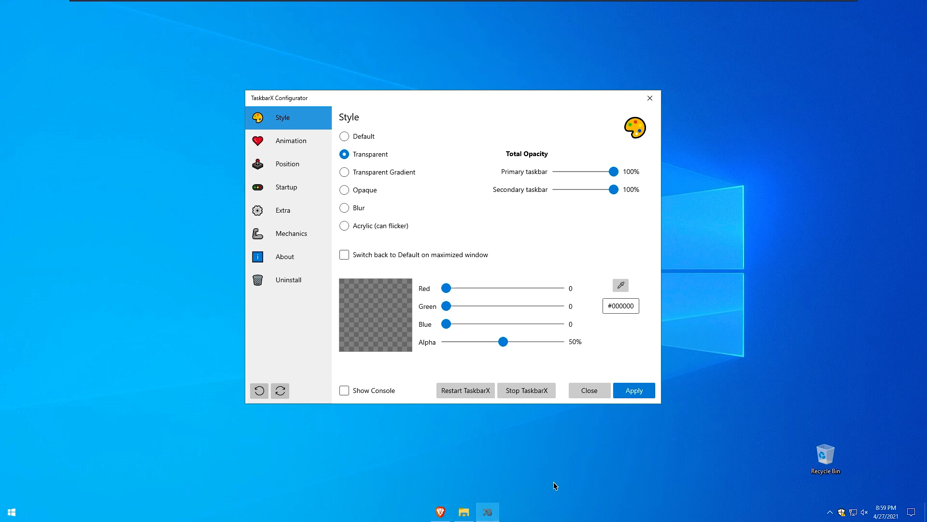
pyautogui.moveTo(406, 512)
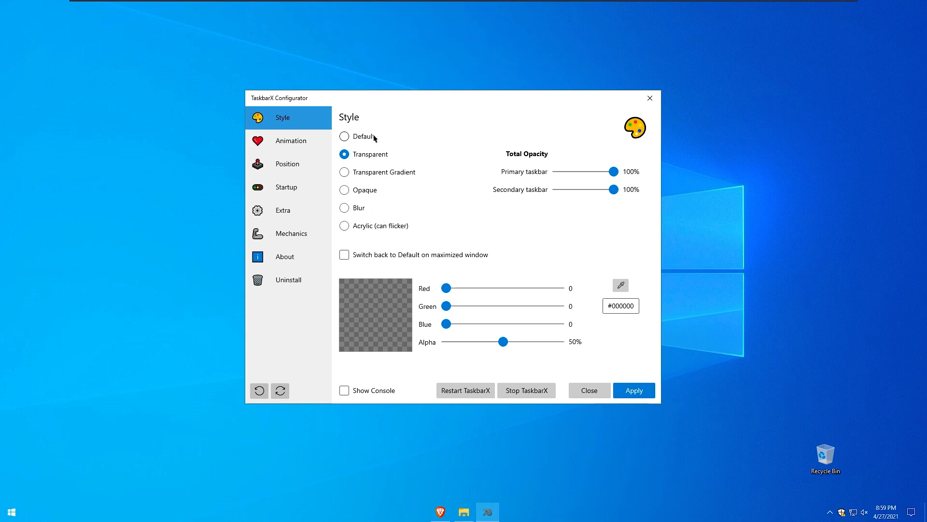
pyautogui.moveTo(363, 136)
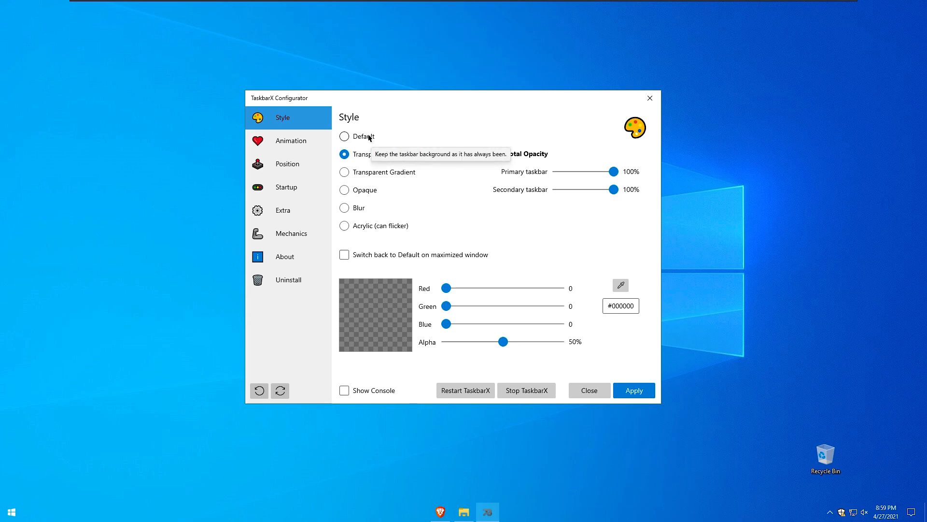
pyautogui.click(344, 136)
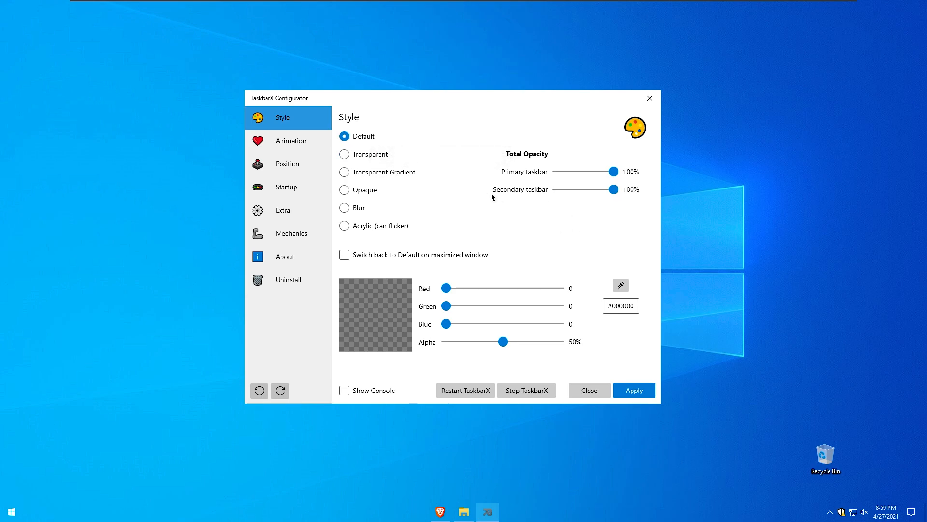
pyautogui.moveTo(634, 390)
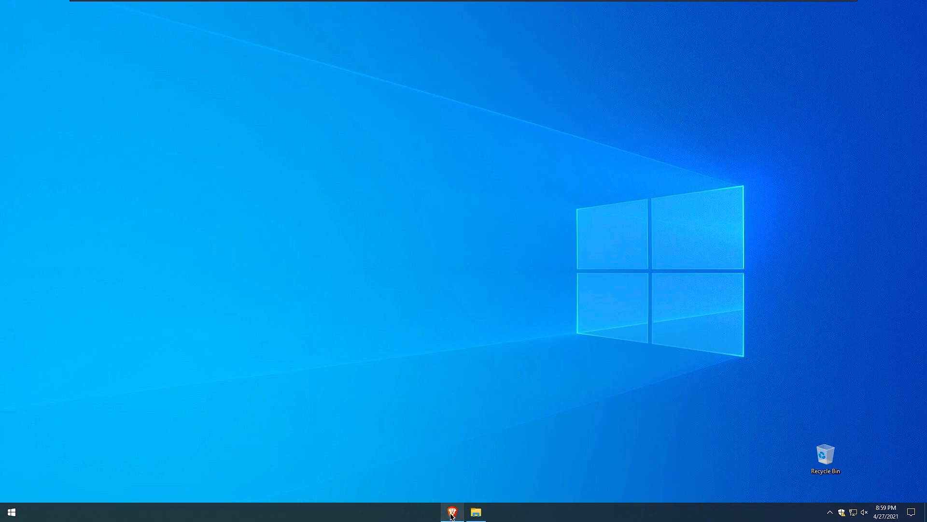
# - Restore the Brave window and switch back to the VS cursor (version 5 beta) tab
pyautogui.click(452, 511)
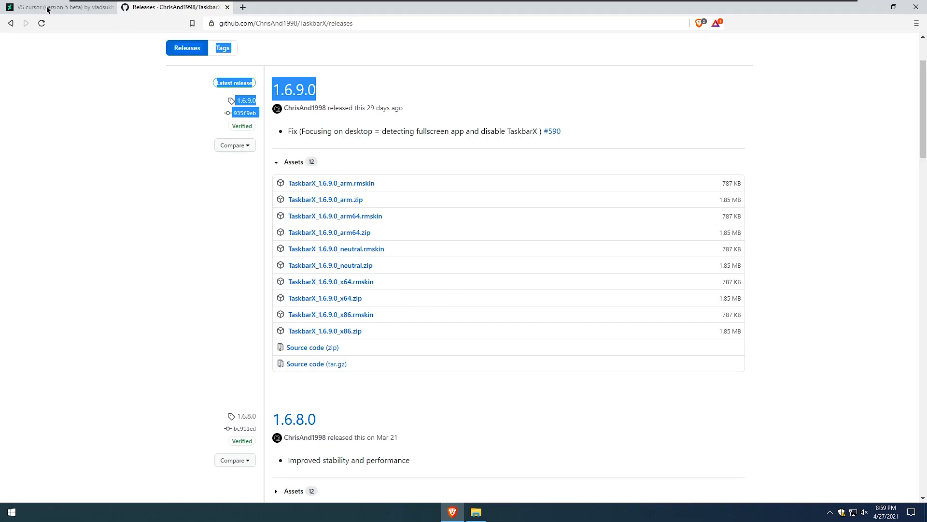
pyautogui.click(59, 7)
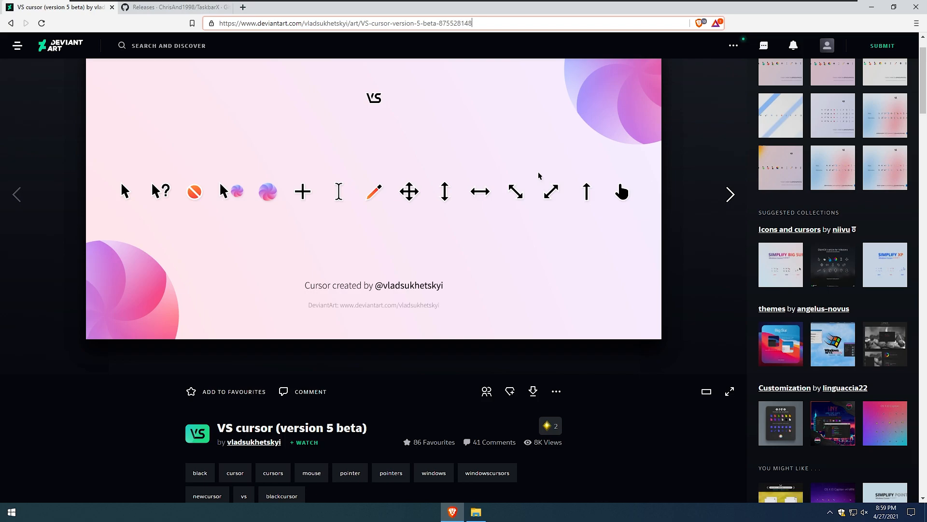
pyautogui.moveTo(808, 235)
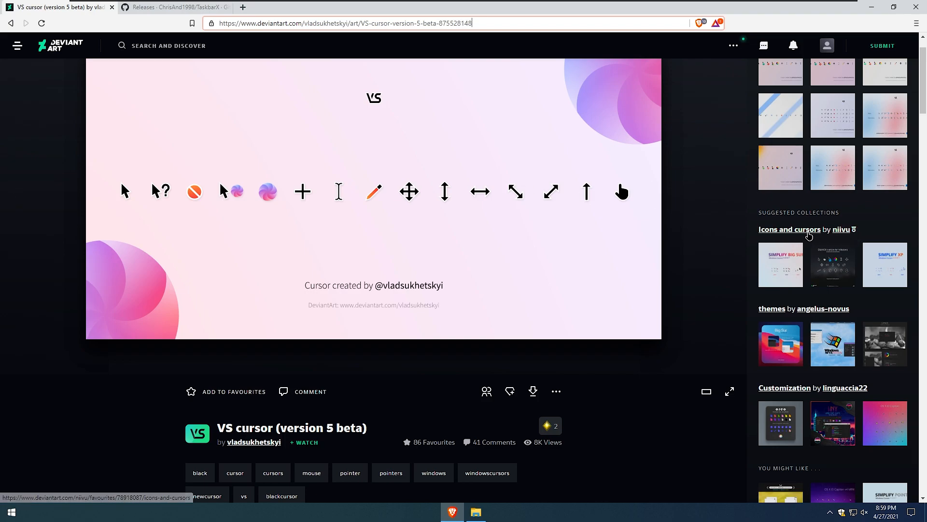
pyautogui.moveTo(842, 230)
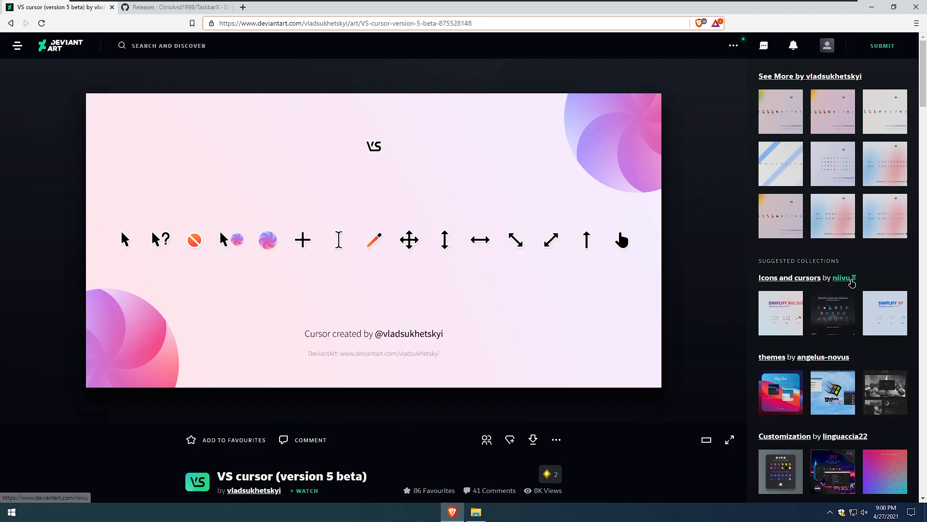
# - Reach niivu's Windows 10 Insider Preview Icon Theme page through the artist's gallery
pyautogui.click(842, 277)
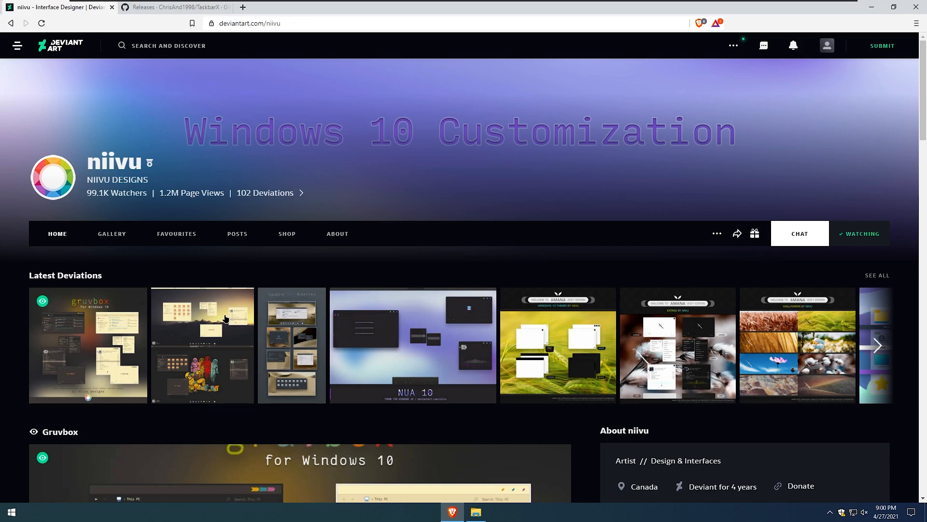
pyautogui.scroll(-3)
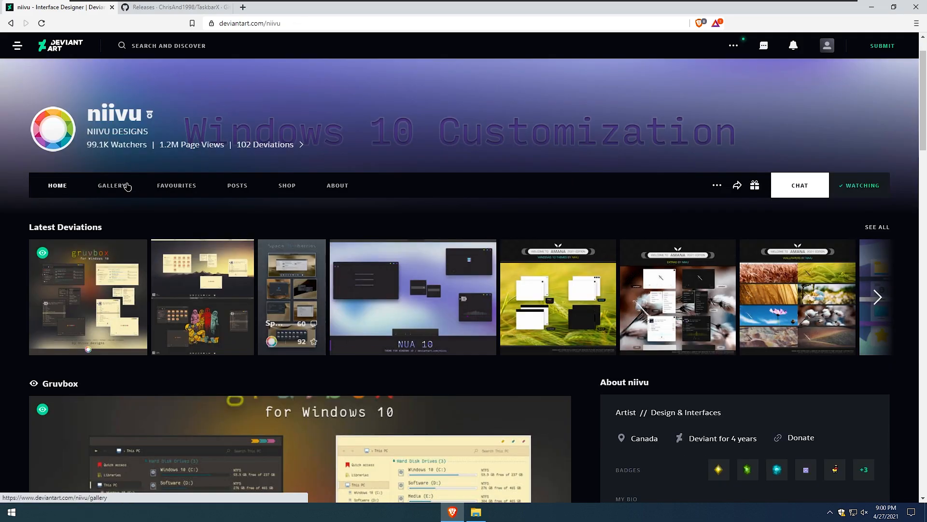
pyautogui.click(112, 186)
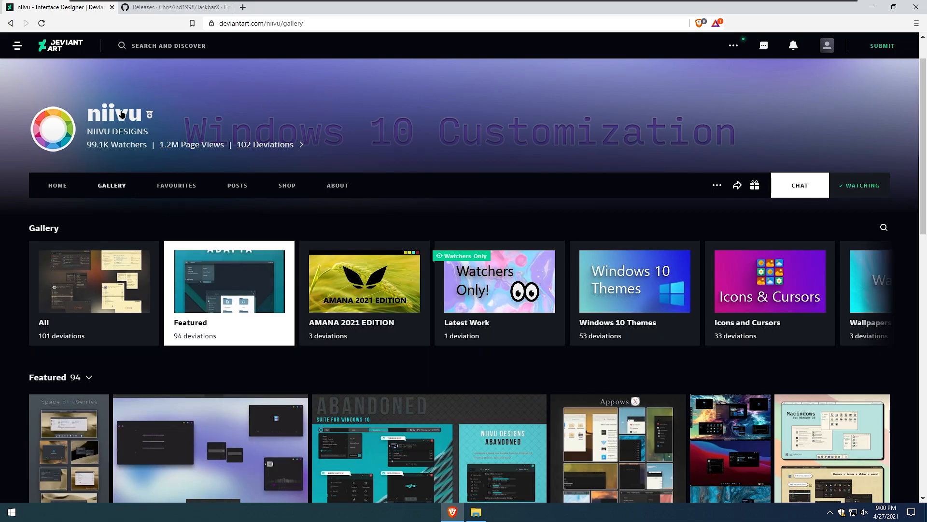
pyautogui.moveTo(228, 287)
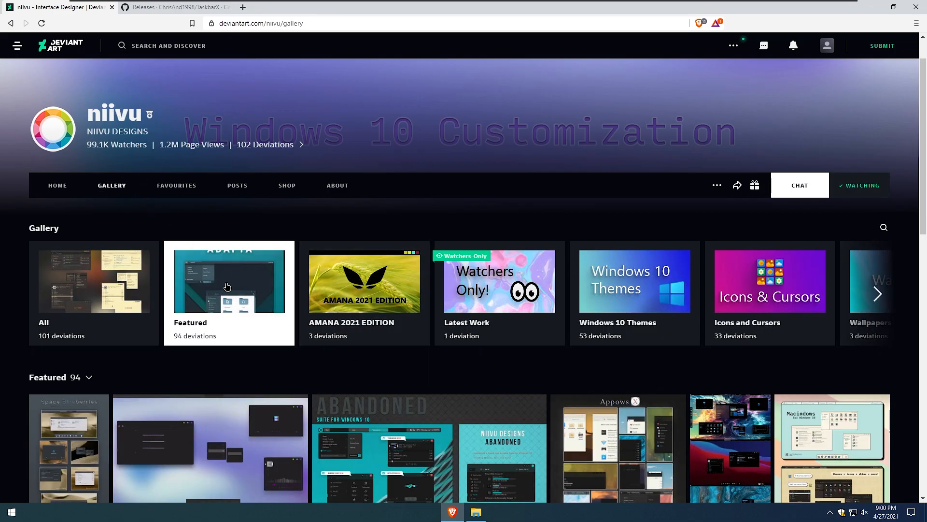
pyautogui.scroll(-3)
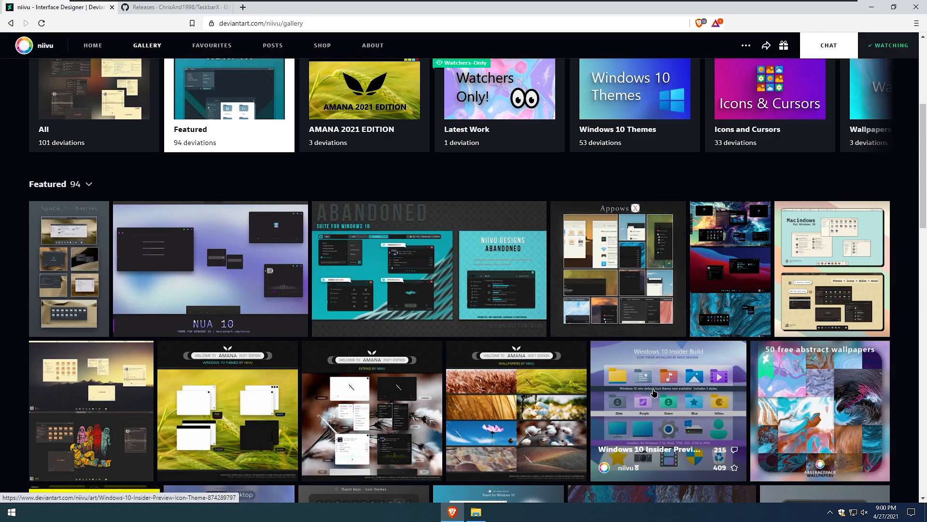
pyautogui.click(669, 410)
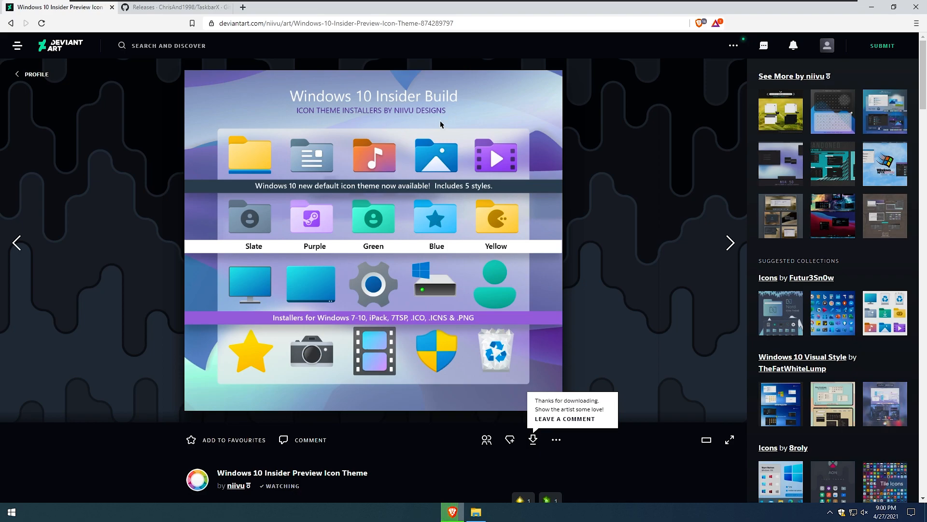
# - Download the Insider Preview Icon Theme zip and save it to Downloads
pyautogui.click(532, 440)
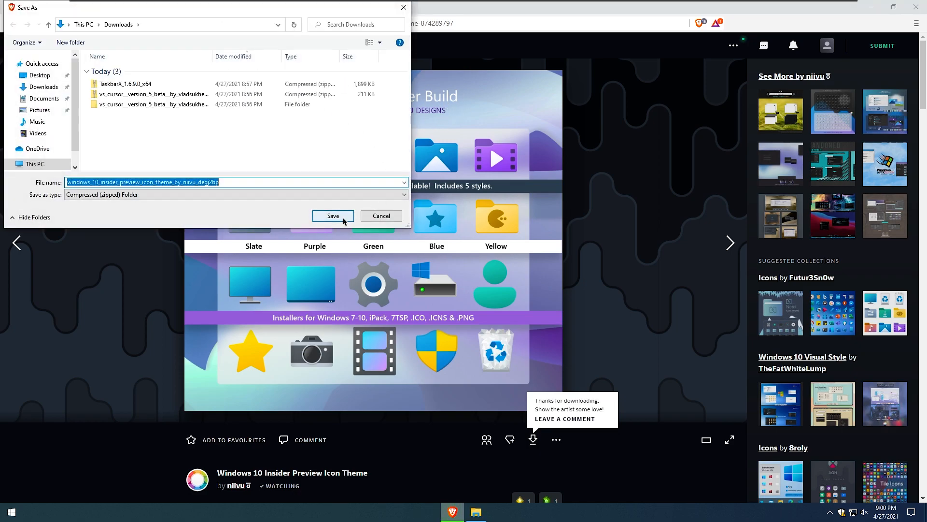
pyautogui.click(333, 215)
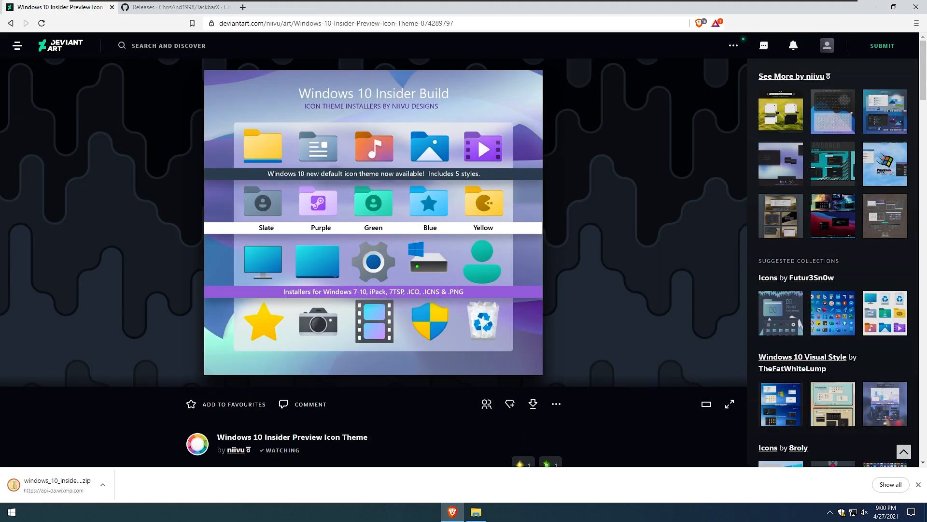
# - Follow the 7TSP link in the description and save the 7TSP GUI 2019 Edition zip to Downloads
pyautogui.scroll(-3)
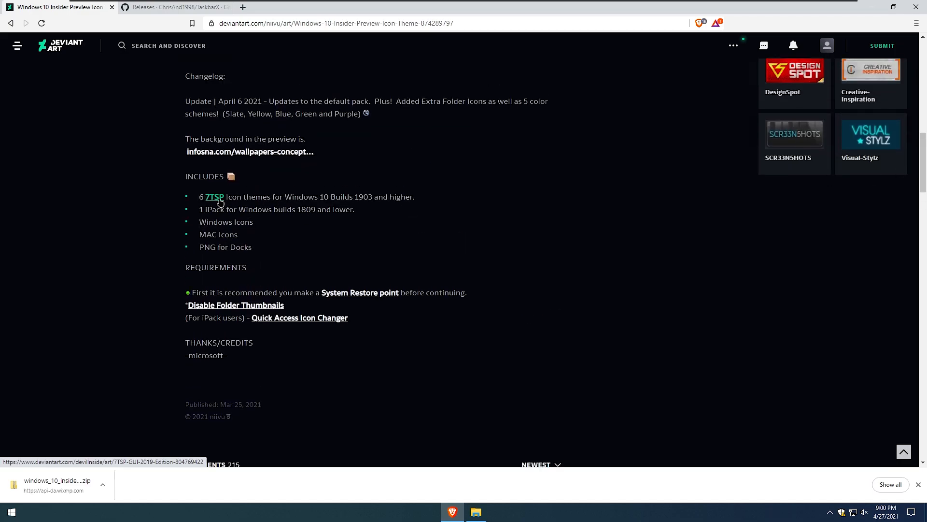
pyautogui.click(215, 196)
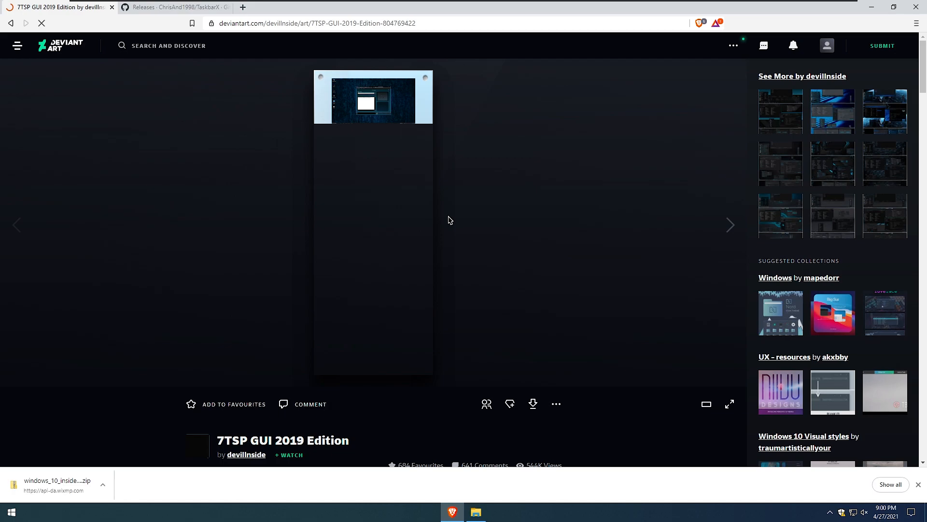
pyautogui.moveTo(533, 404)
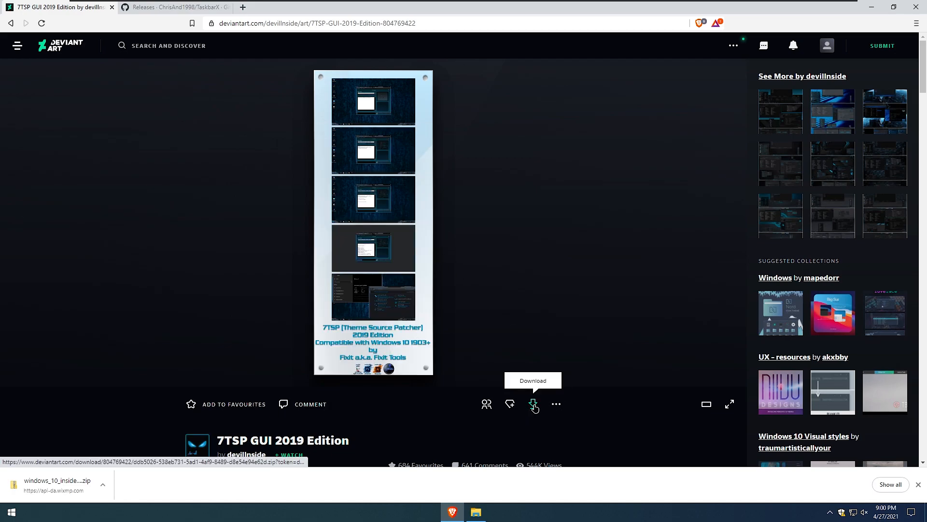
pyautogui.click(533, 404)
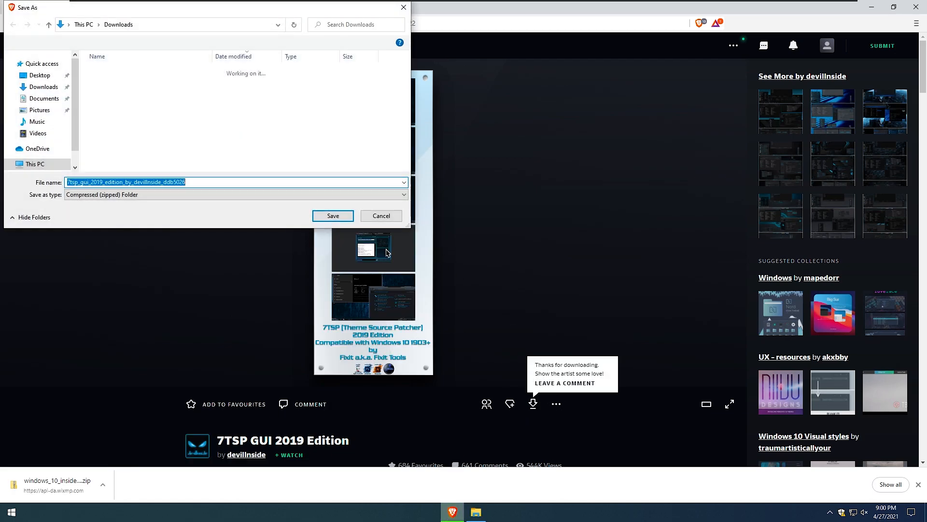
pyautogui.click(332, 215)
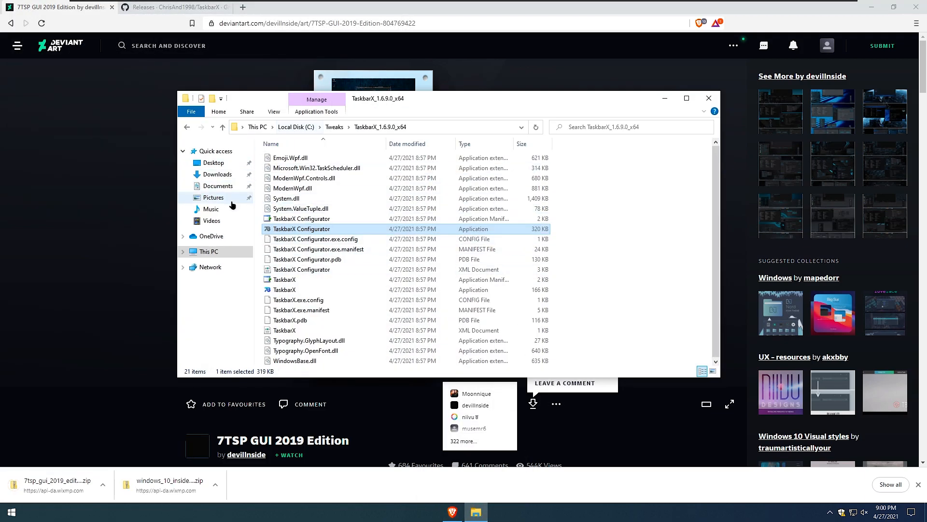
# - Extract the 7TSP GUI and icon theme zips in Downloads, then enter the extracted 7TSP folder
pyautogui.click(217, 174)
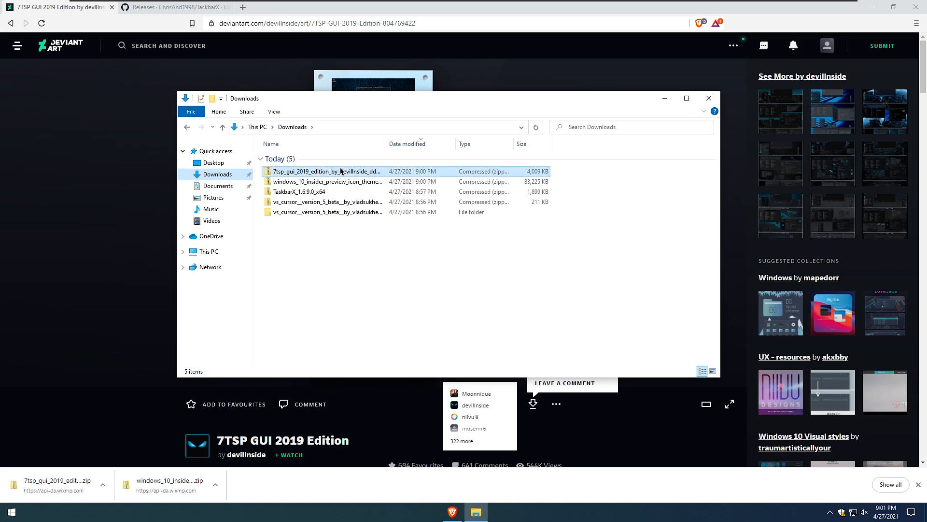
pyautogui.click(325, 202)
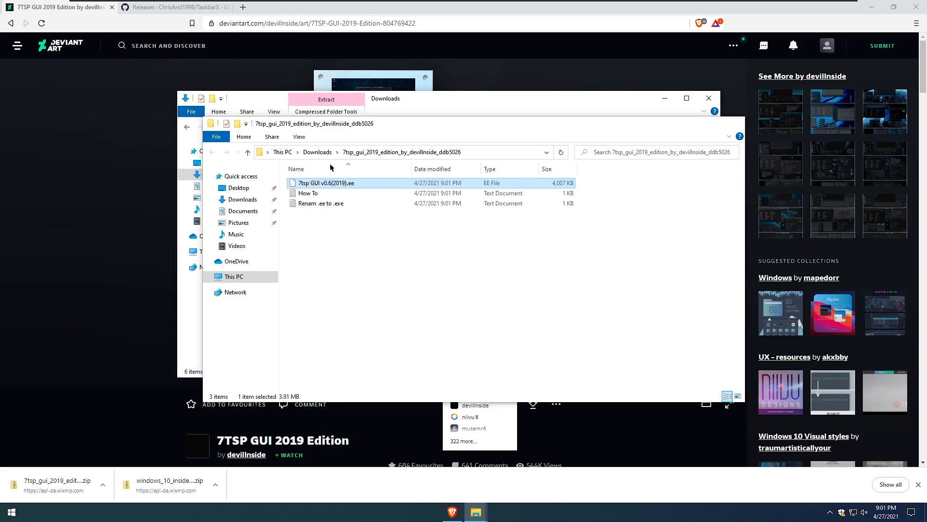
pyautogui.rightClick(326, 182)
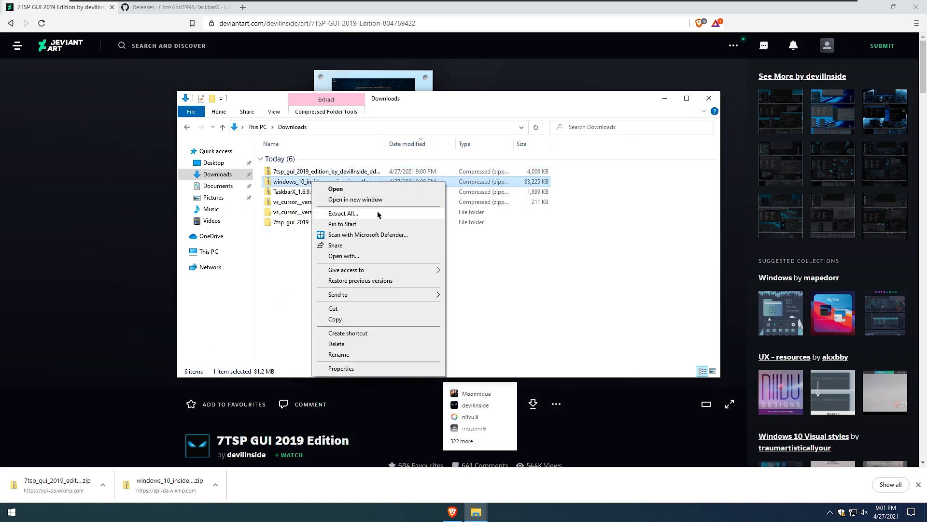
pyautogui.click(343, 212)
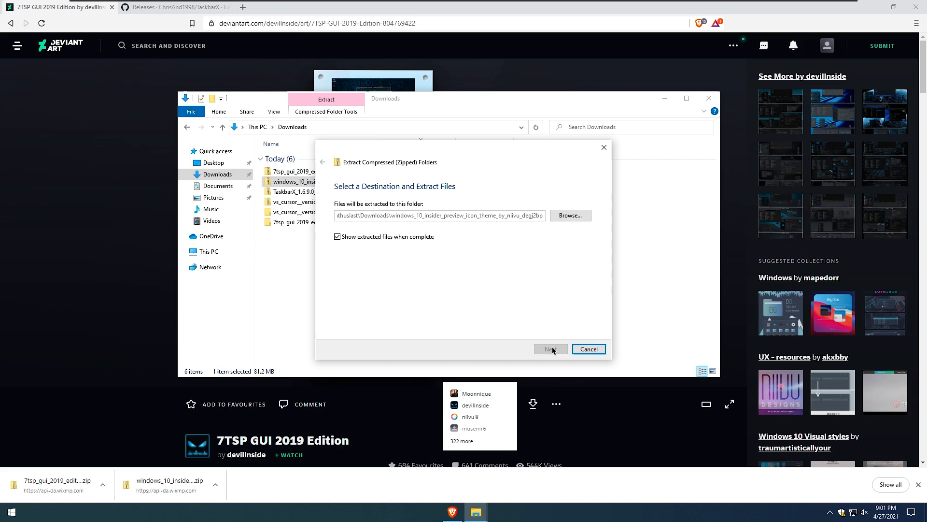
pyautogui.click(550, 349)
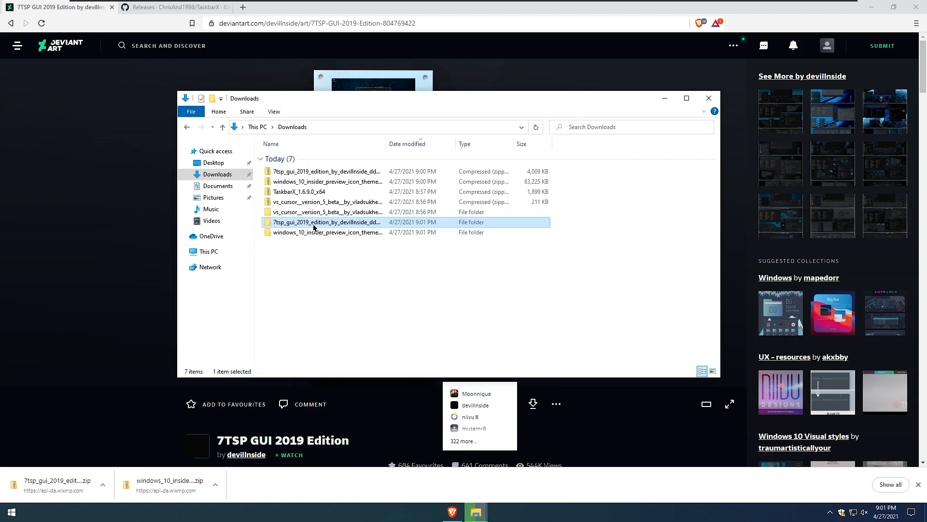
pyautogui.doubleClick(326, 222)
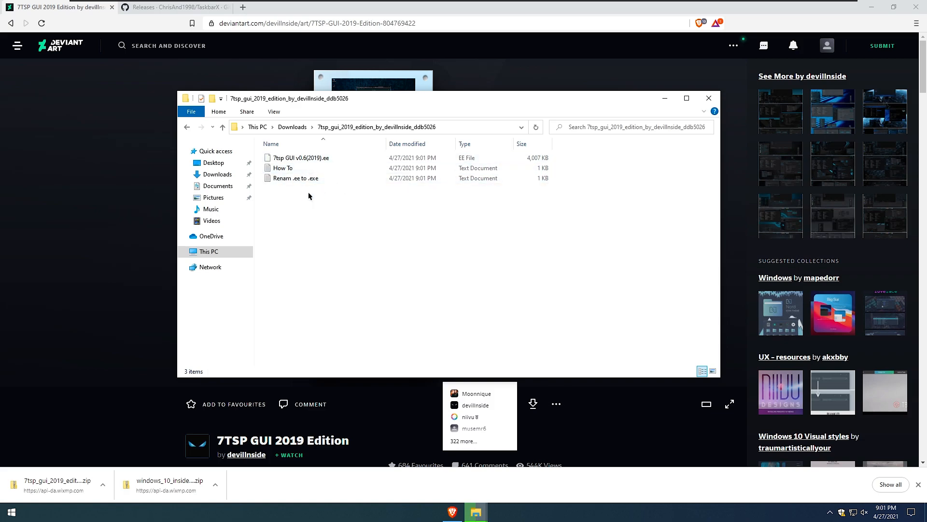
# - Rename the 7tsp GUI file's extension from .ee to .exe and accept the extension change
pyautogui.click(301, 158)
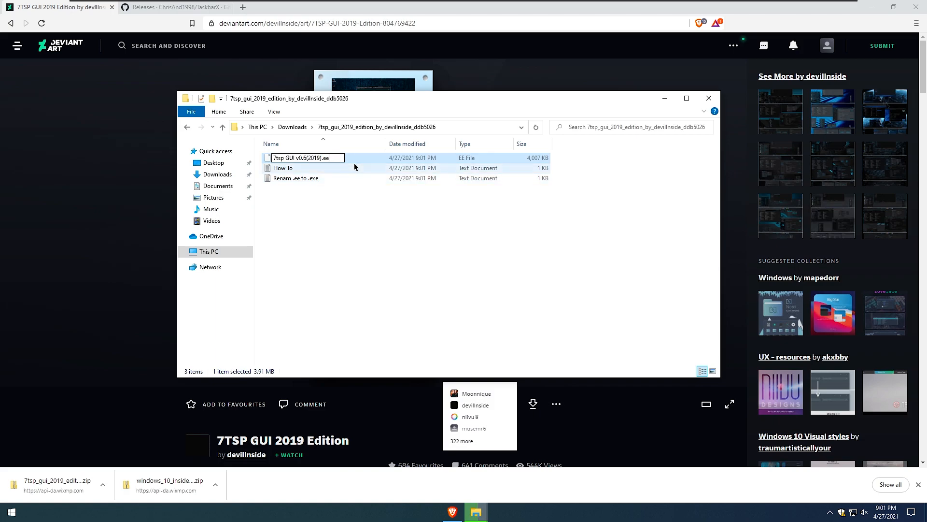
pyautogui.press('Backspace')
pyautogui.write('x')
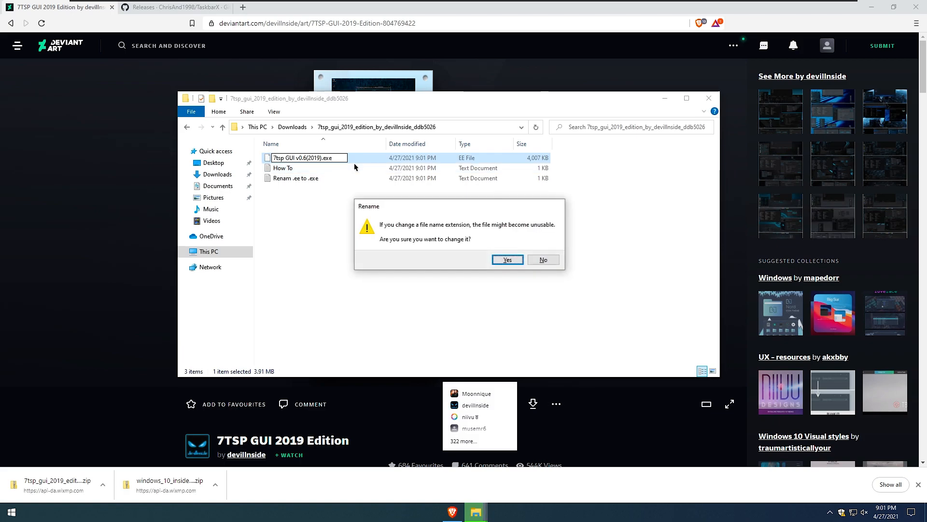
pyautogui.moveTo(414, 217)
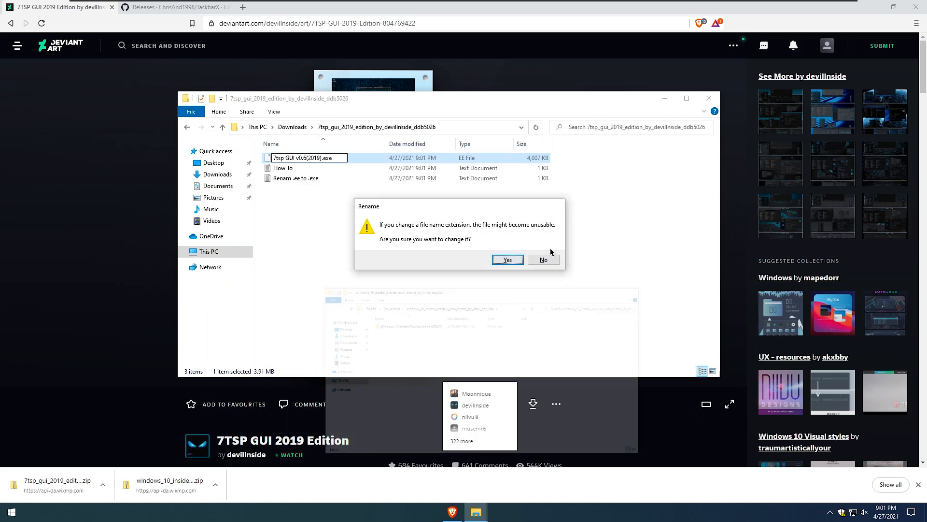
pyautogui.click(507, 260)
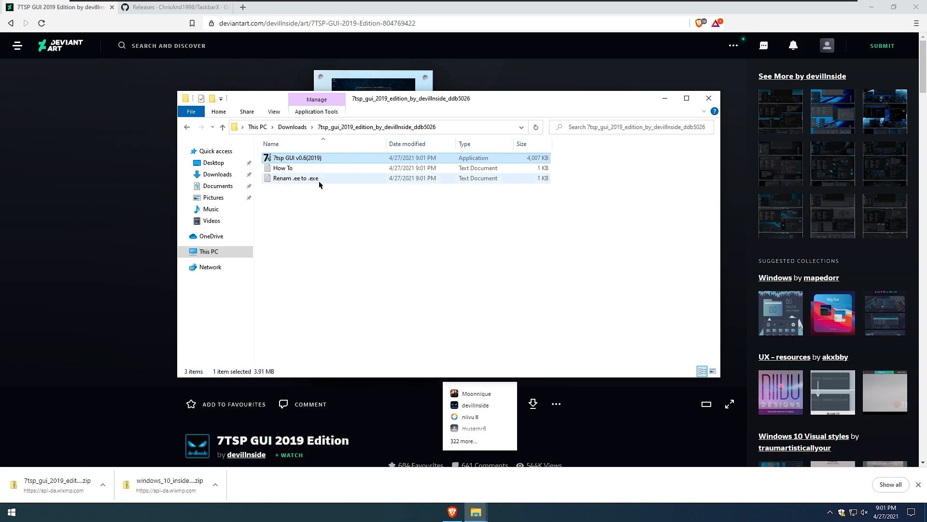
pyautogui.moveTo(287, 182)
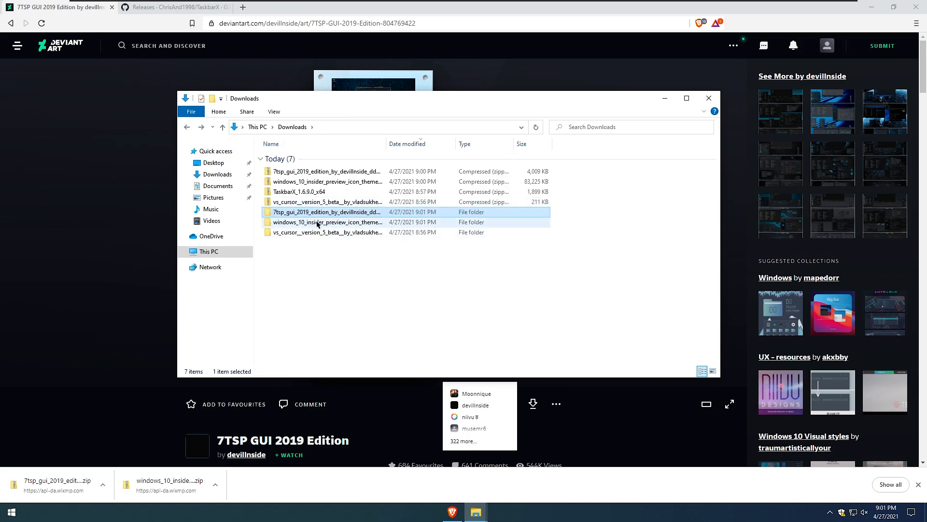
# - Browse into the icon theme's UPDATE 6 > 7TSP Themes for Windows 10 1903 and higher folder
pyautogui.doubleClick(328, 222)
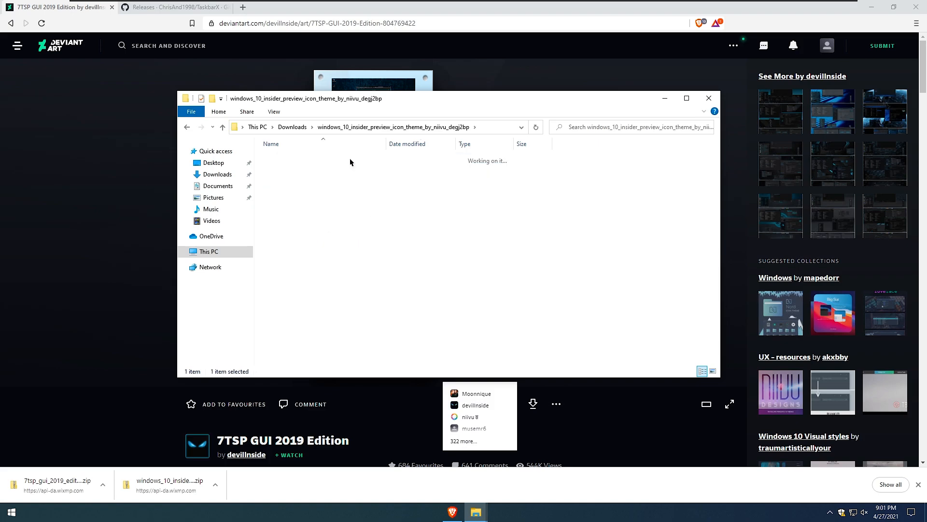
pyautogui.doubleClick(320, 157)
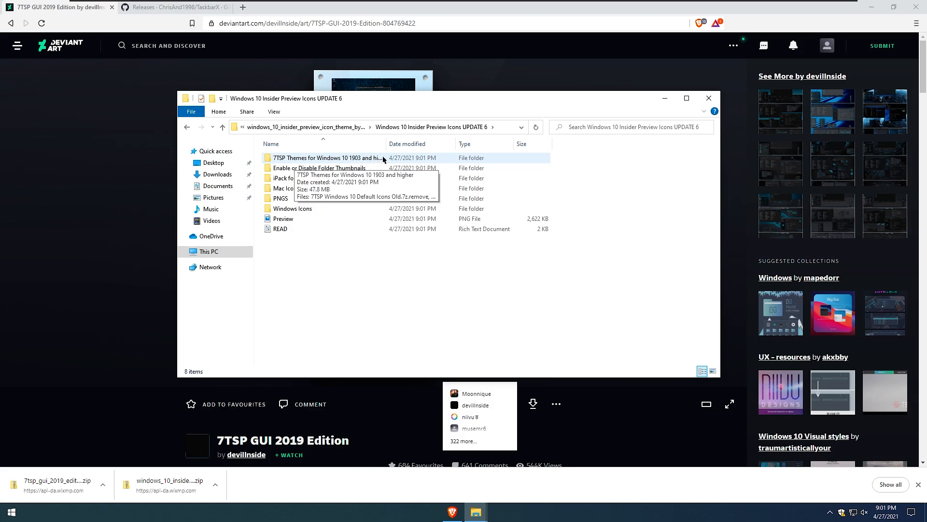
pyautogui.doubleClick(328, 158)
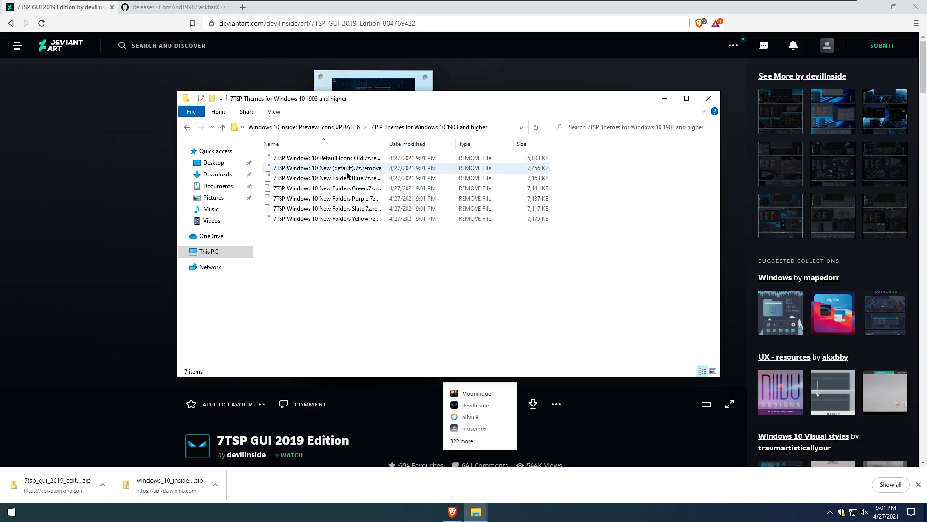
# - Rename the Windows 10 New (default) pack to end in .7z, then go back to Downloads
pyautogui.click(326, 168)
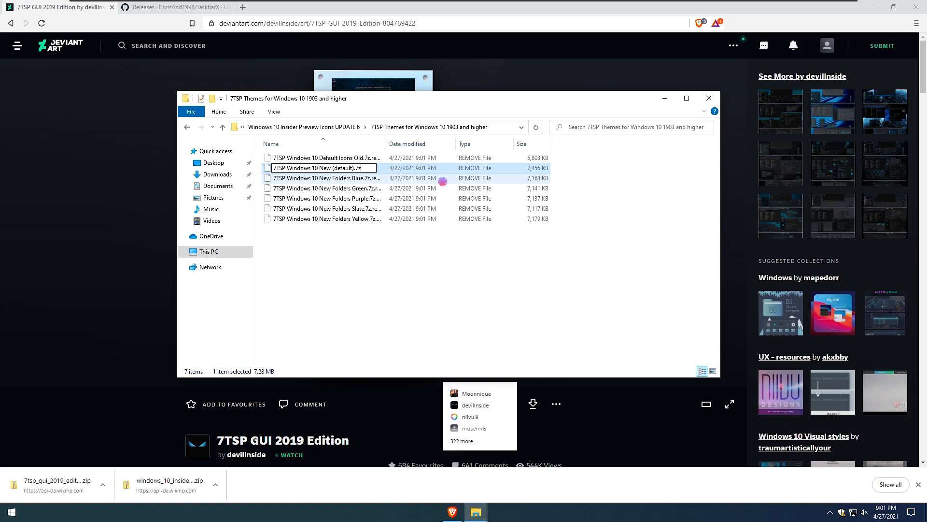
pyautogui.press('Return')
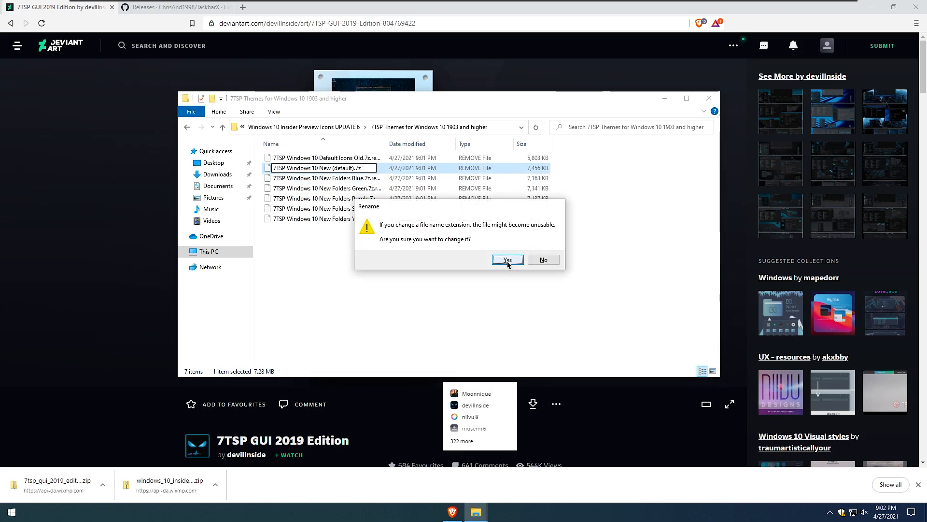
pyautogui.click(507, 260)
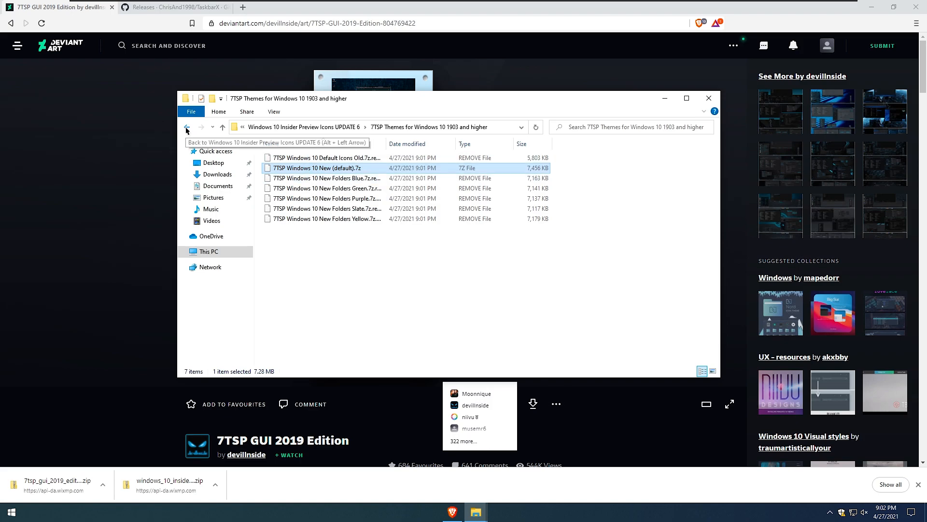
pyautogui.click(187, 127)
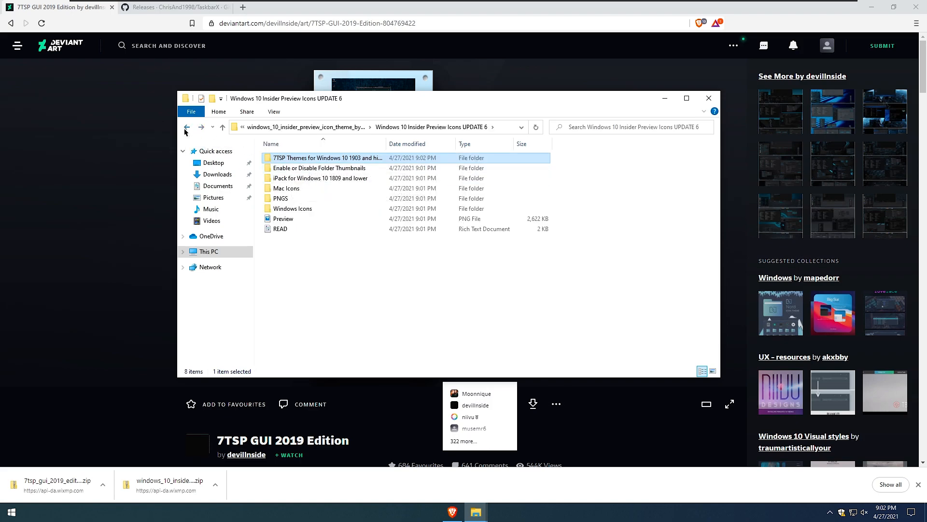
pyautogui.click(187, 128)
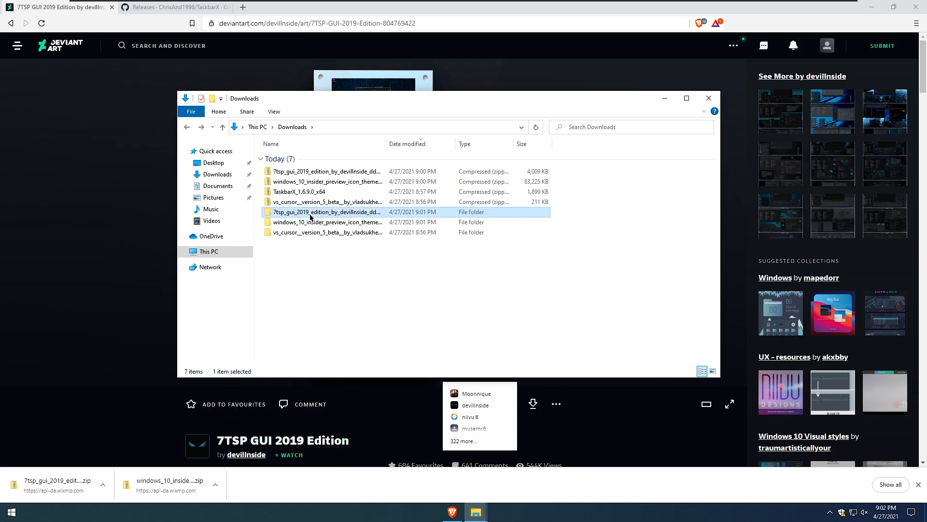
pyautogui.moveTo(326, 212)
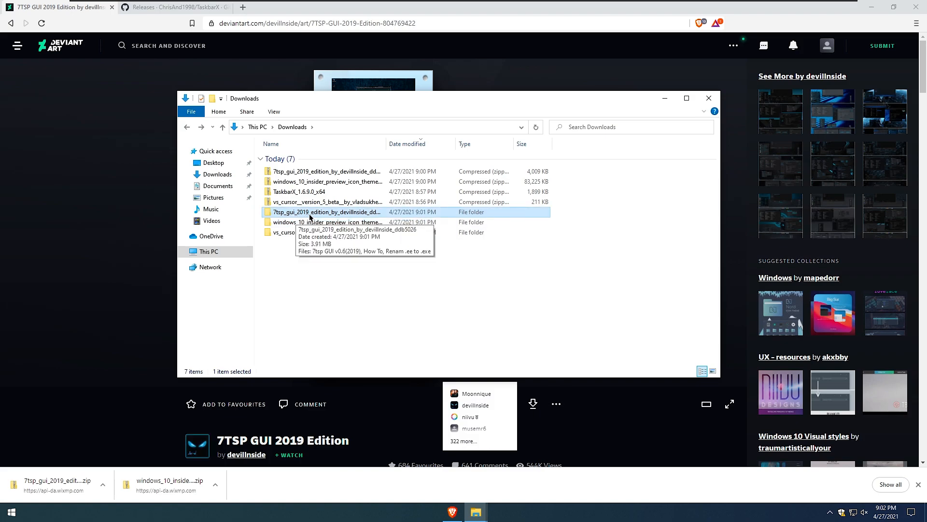
# - Launch the 7tsp GUI application from its extracted folder and accept the license agreement
pyautogui.doubleClick(328, 212)
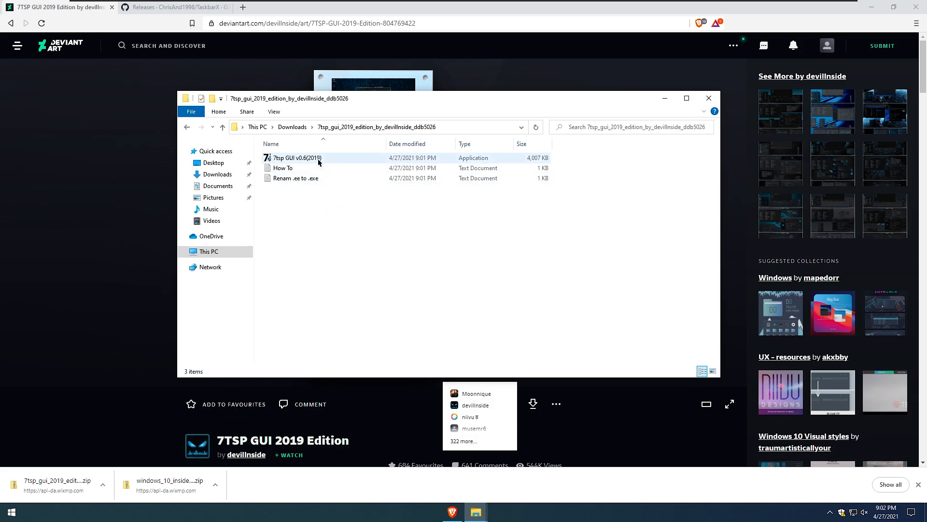
pyautogui.doubleClick(296, 157)
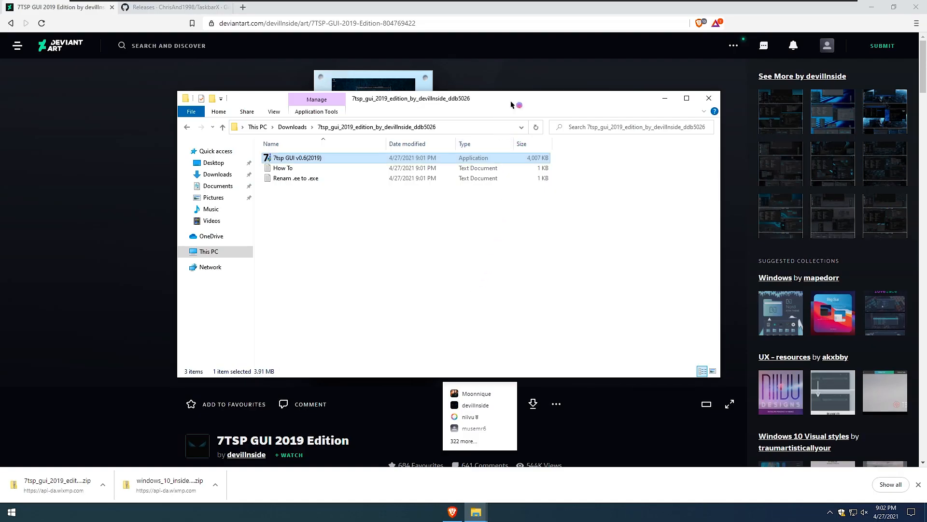
pyautogui.doubleClick(296, 158)
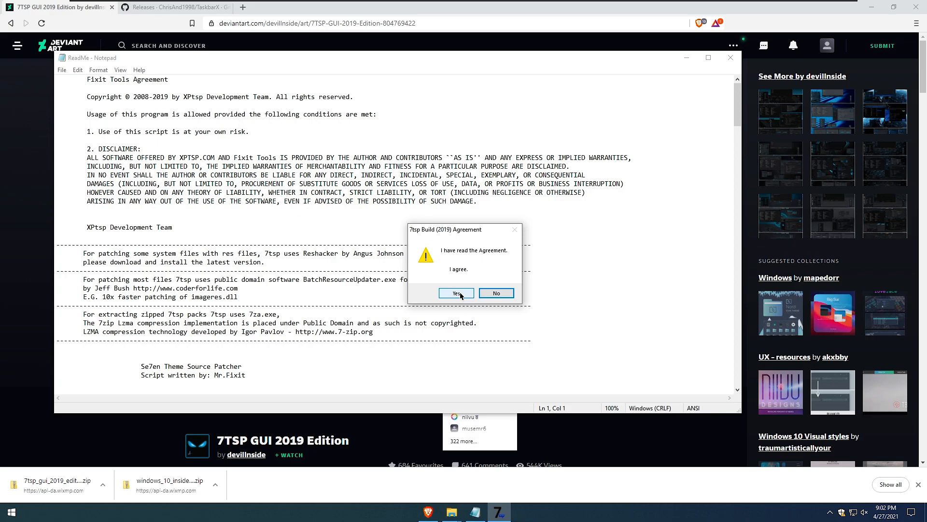
pyautogui.click(455, 292)
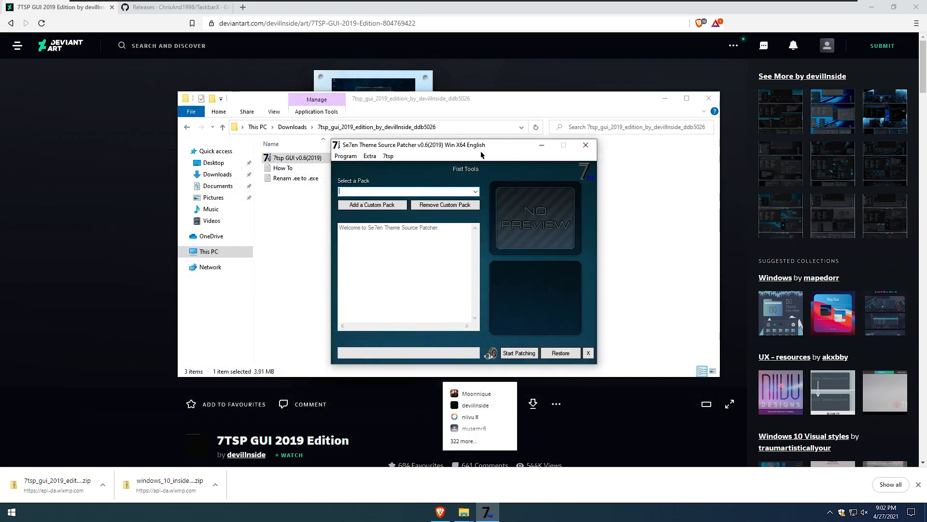
pyautogui.moveTo(438, 159)
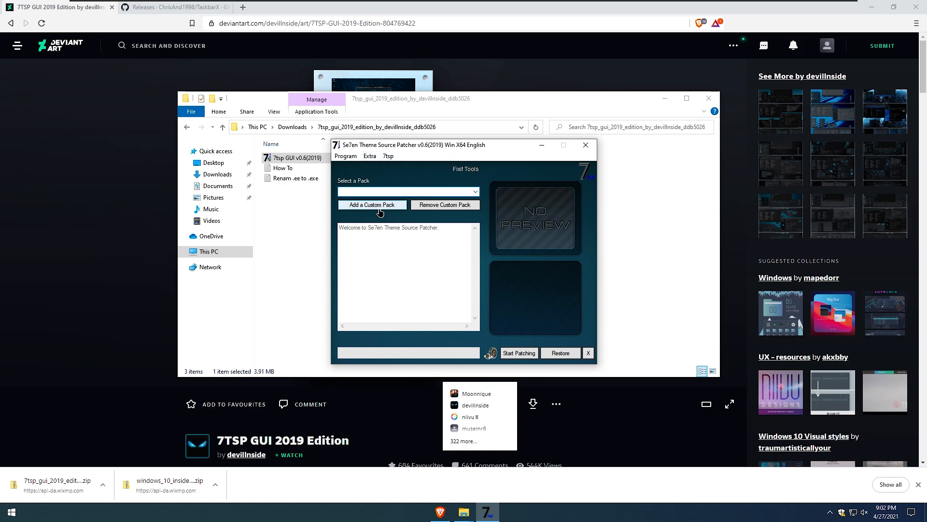
pyautogui.moveTo(372, 204)
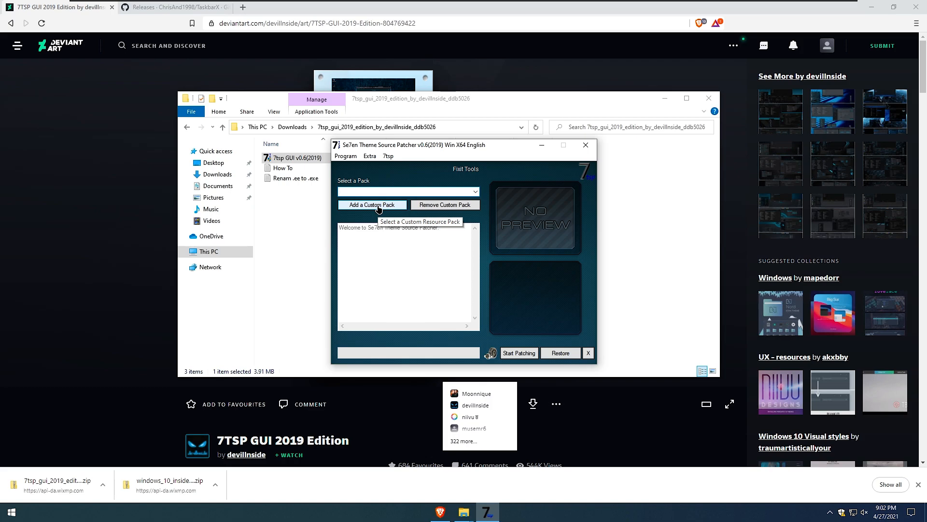
# - Start adding a custom pack so the Locate a Custom Resource Pack dialog appears
pyautogui.click(373, 203)
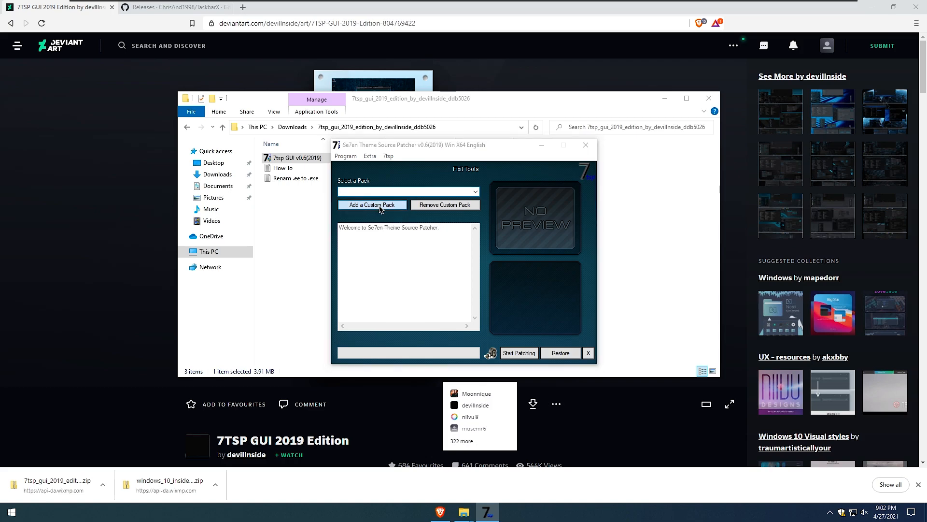
pyautogui.click(372, 205)
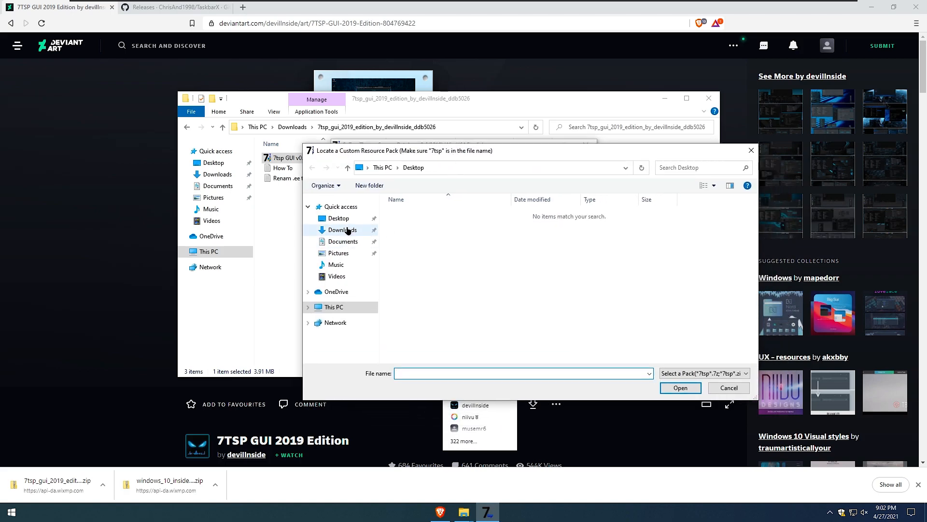
# - Load 7TSP Windows 10 New (default).7z from the downloaded Insider Preview icons folder
pyautogui.click(342, 230)
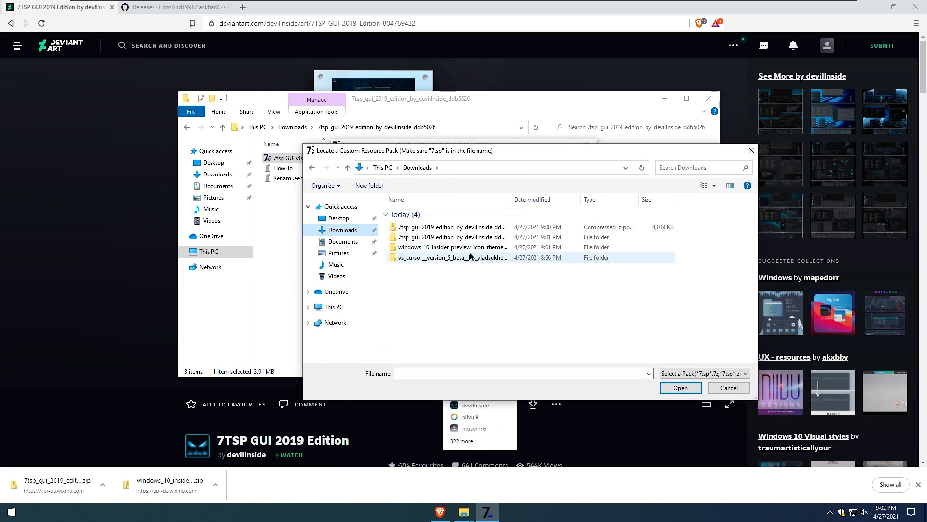
pyautogui.doubleClick(454, 248)
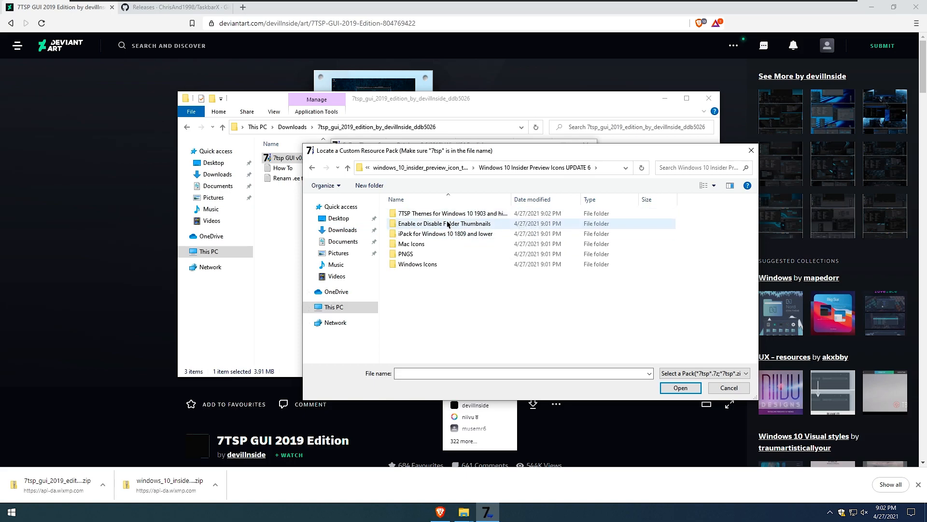
pyautogui.doubleClick(453, 213)
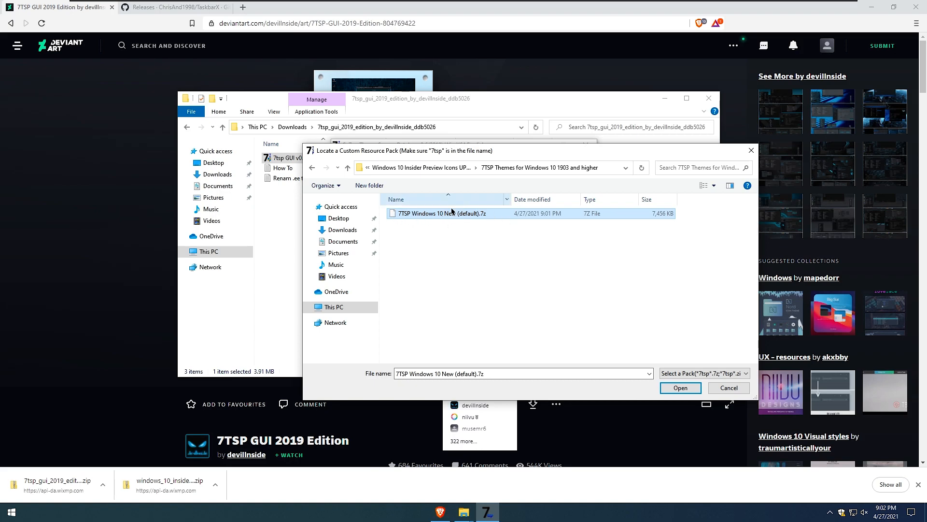
pyautogui.click(679, 388)
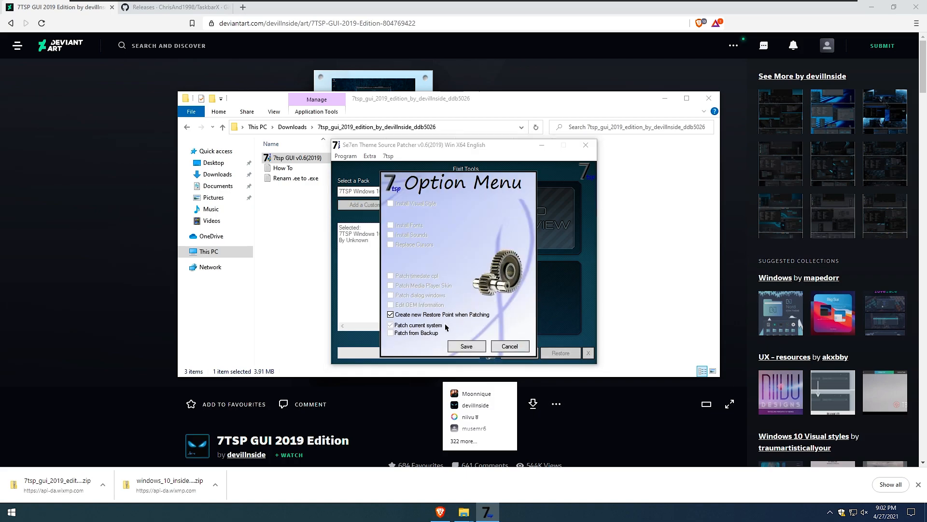
pyautogui.moveTo(430, 319)
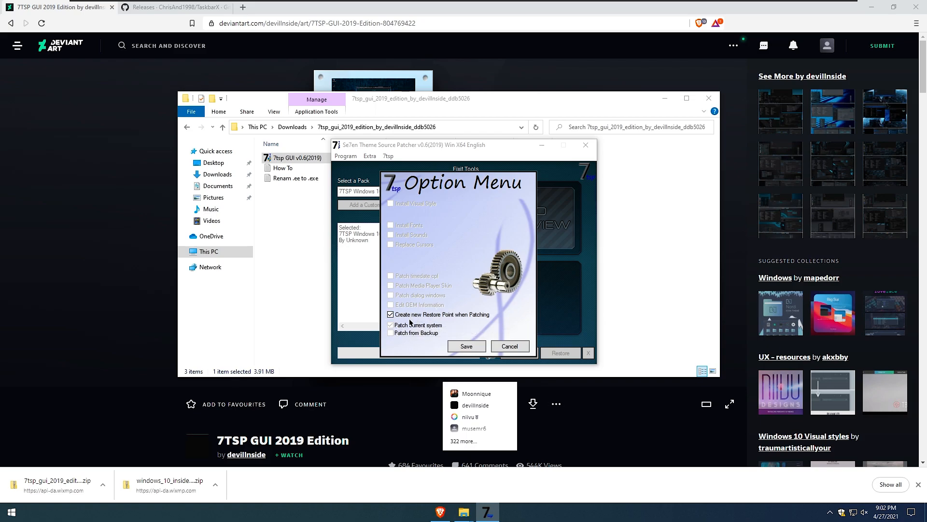
pyautogui.moveTo(465, 320)
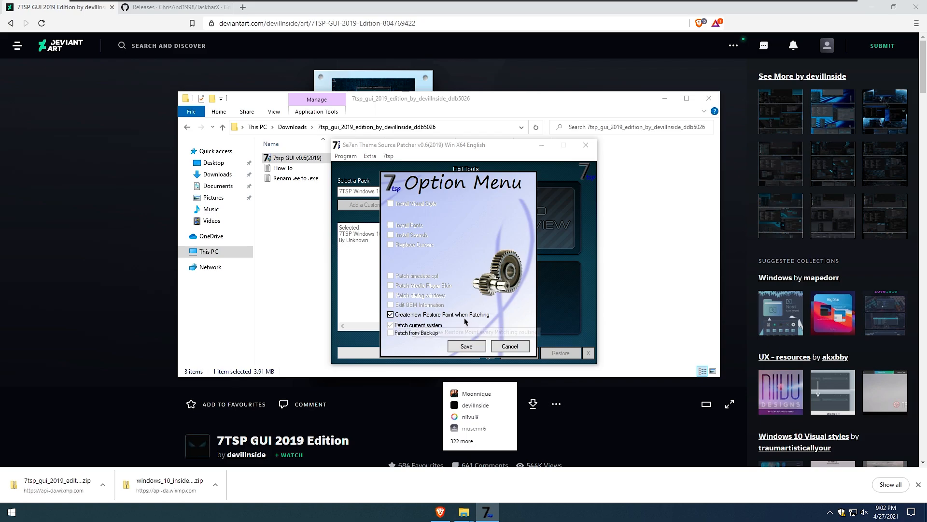
pyautogui.moveTo(505, 297)
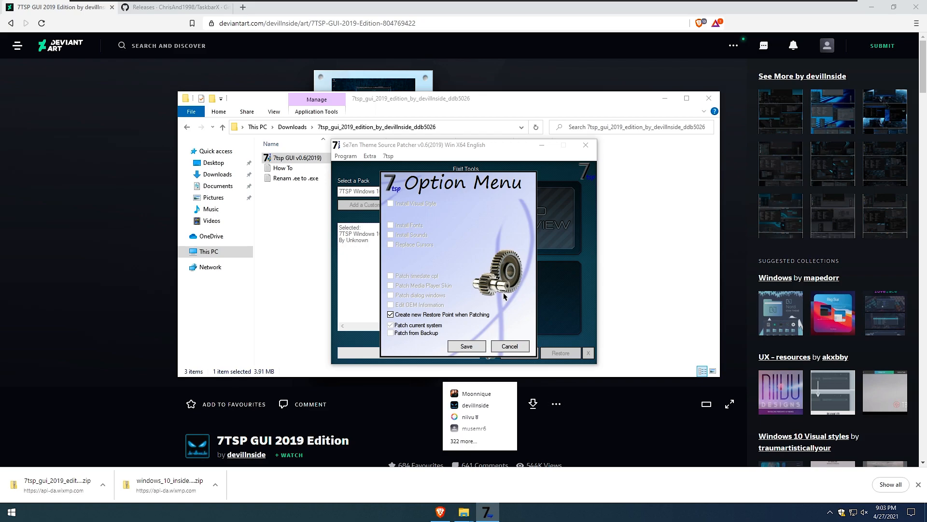
pyautogui.moveTo(408, 318)
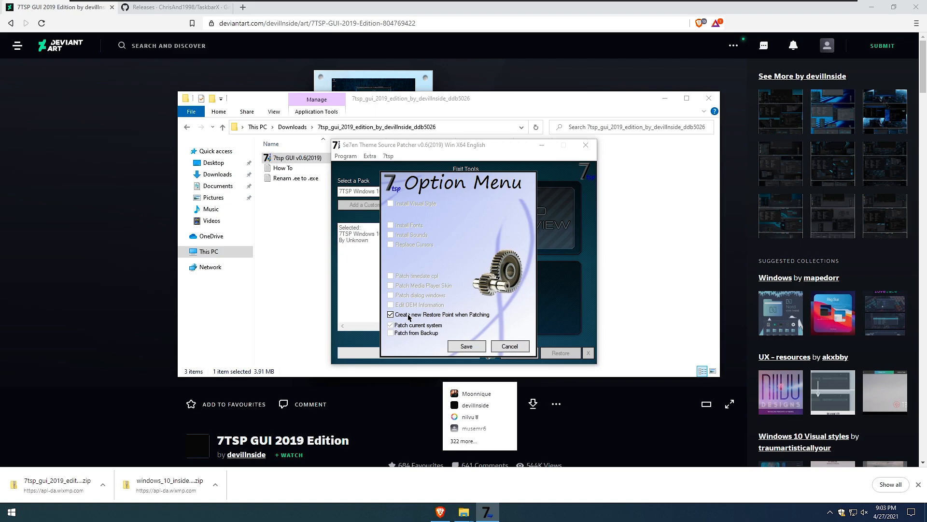
# - Turn off Create new Restore Point when Patching in the Option Menu
pyautogui.click(390, 314)
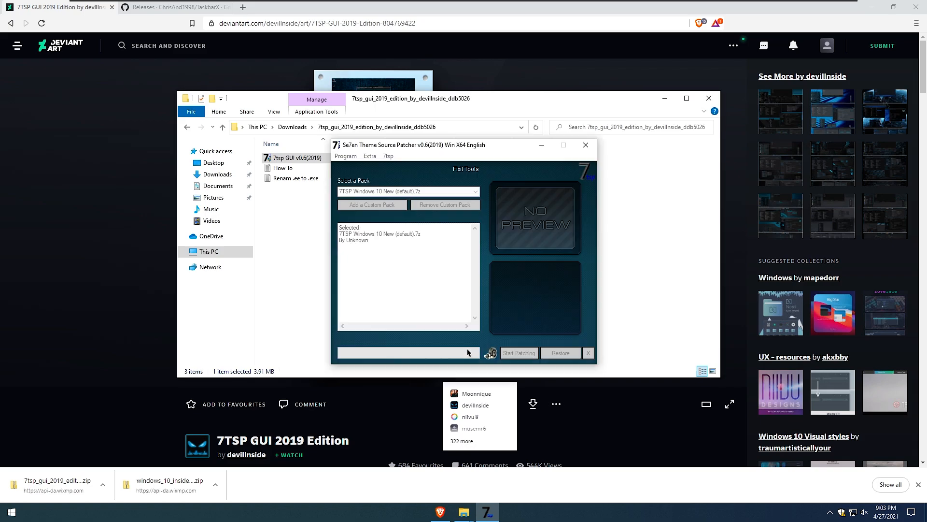
pyautogui.moveTo(519, 352)
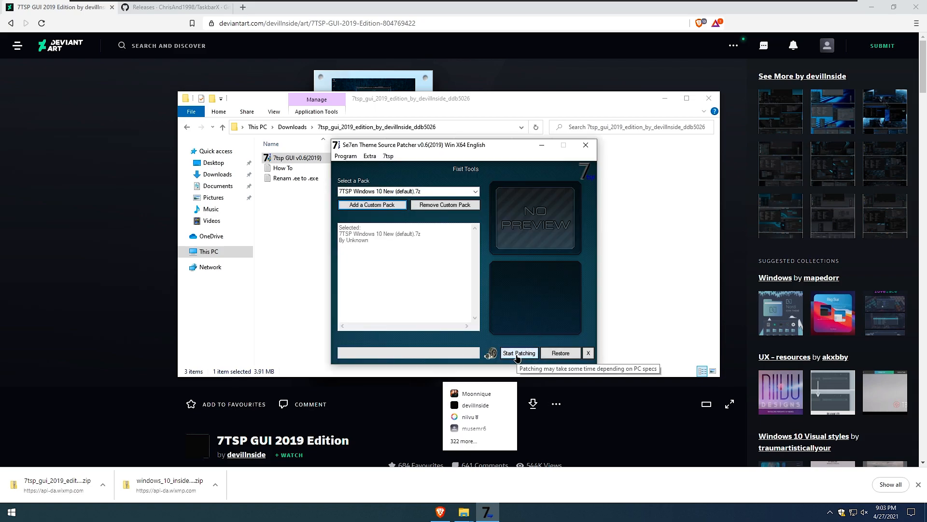
# - Patch the system with the Windows 10 New pack, decline the reboot, and exit 7TSP
pyautogui.click(519, 352)
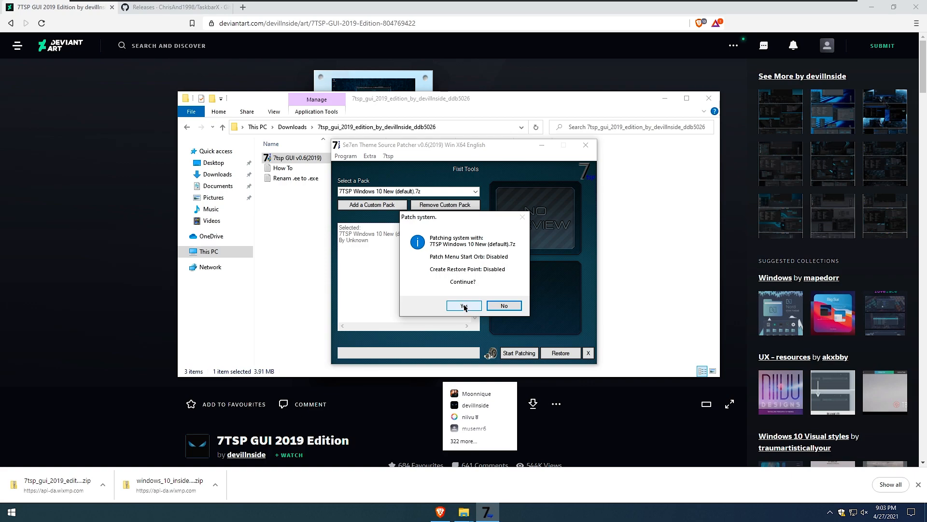
pyautogui.click(464, 306)
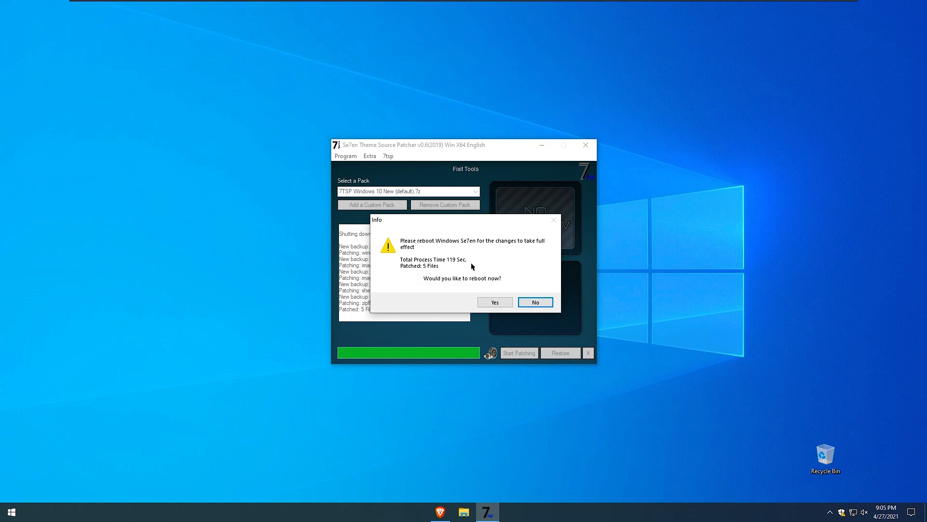
pyautogui.moveTo(467, 281)
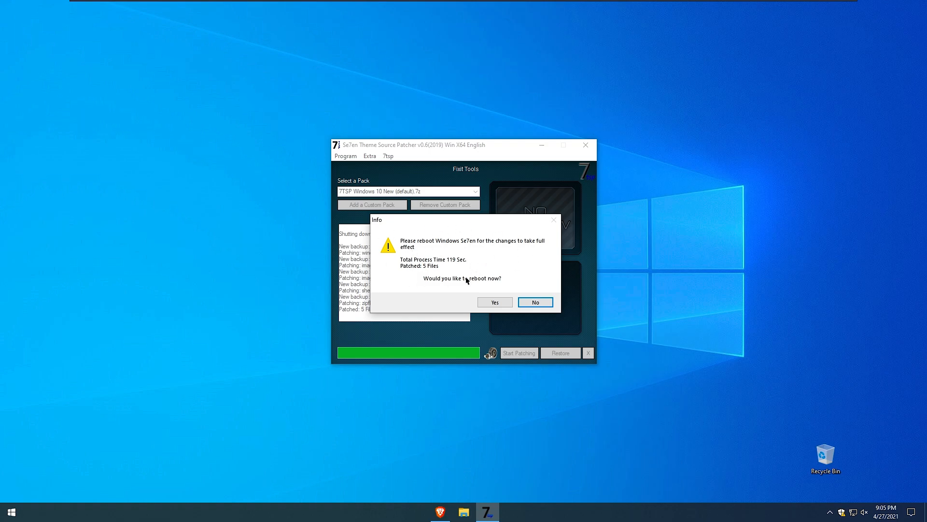
pyautogui.moveTo(574, 274)
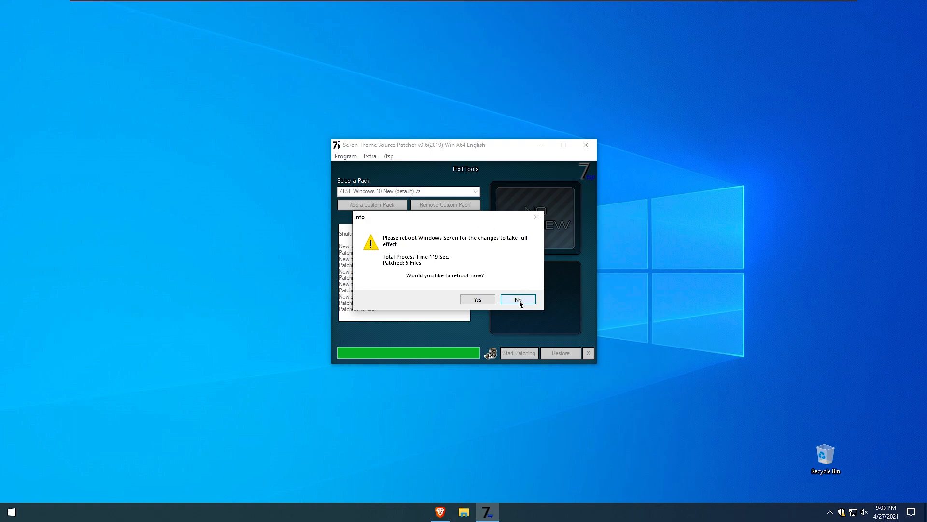
pyautogui.click(518, 299)
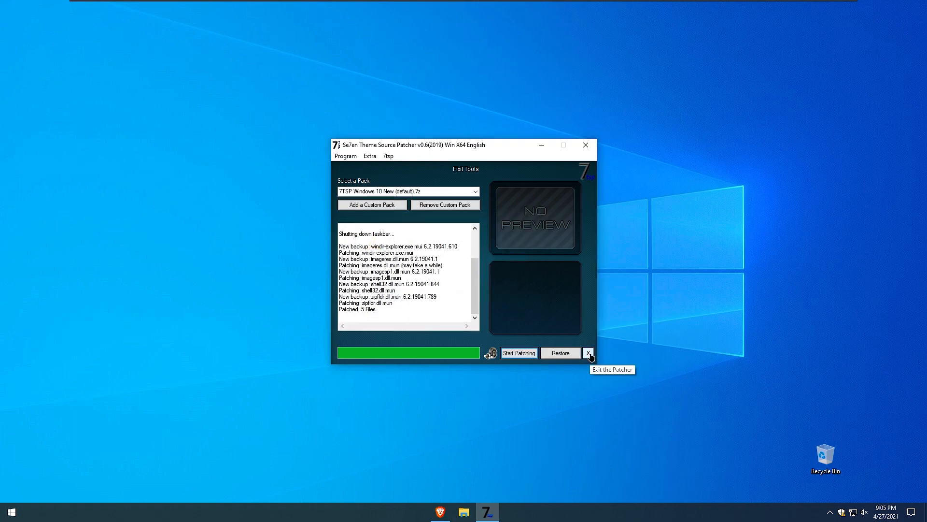
pyautogui.click(588, 353)
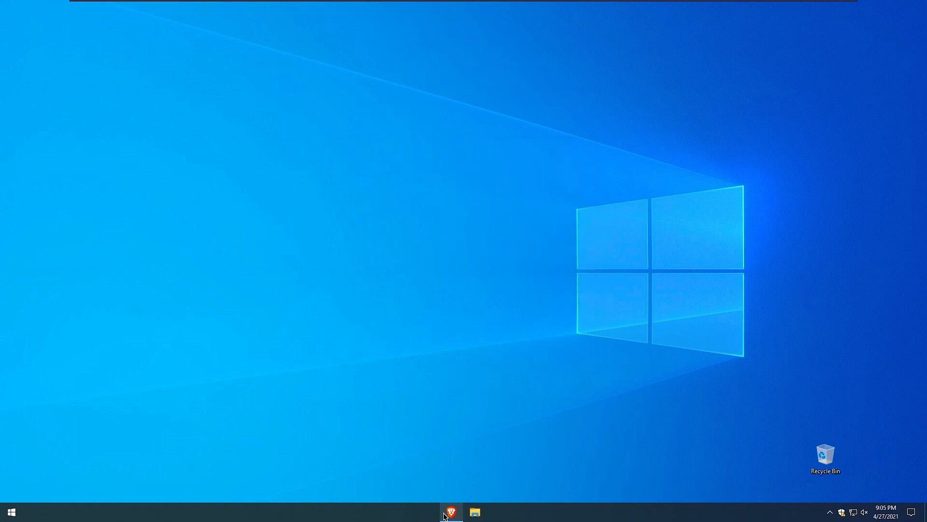
# - Close the TaskbarX releases tab and search Google for "windows powertoys" in a new tab
pyautogui.click(451, 512)
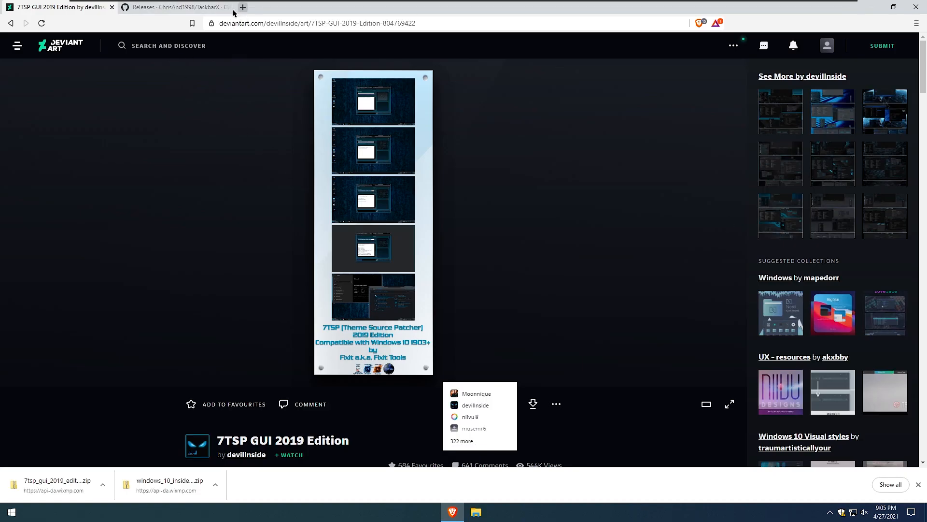
pyautogui.click(223, 6)
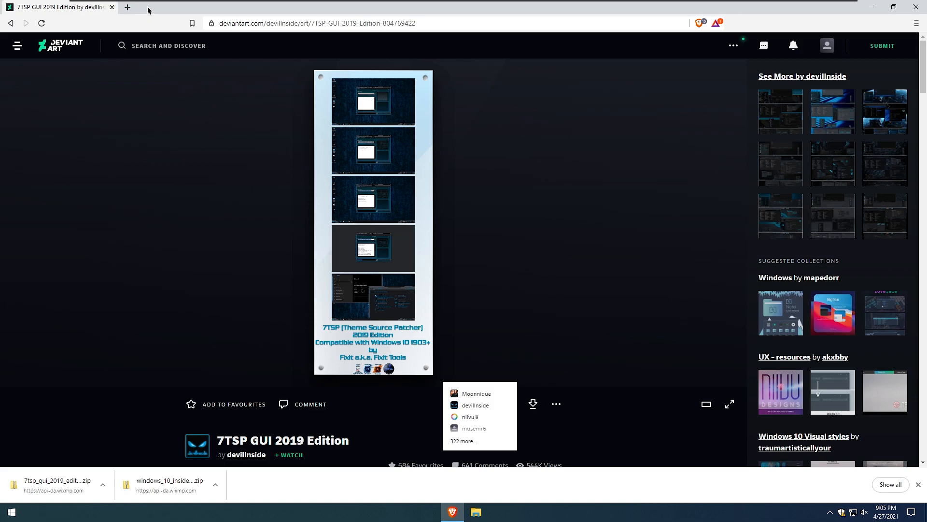
pyautogui.click(127, 7)
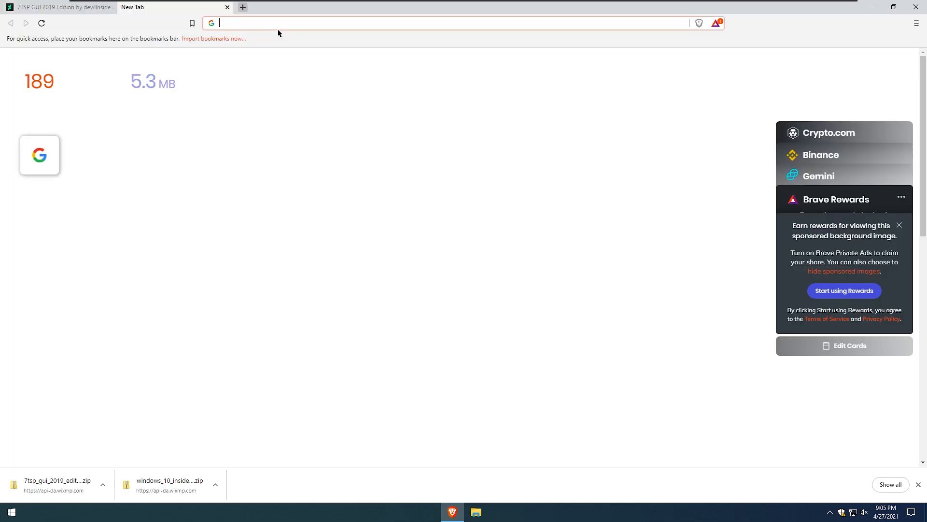
pyautogui.write('window')
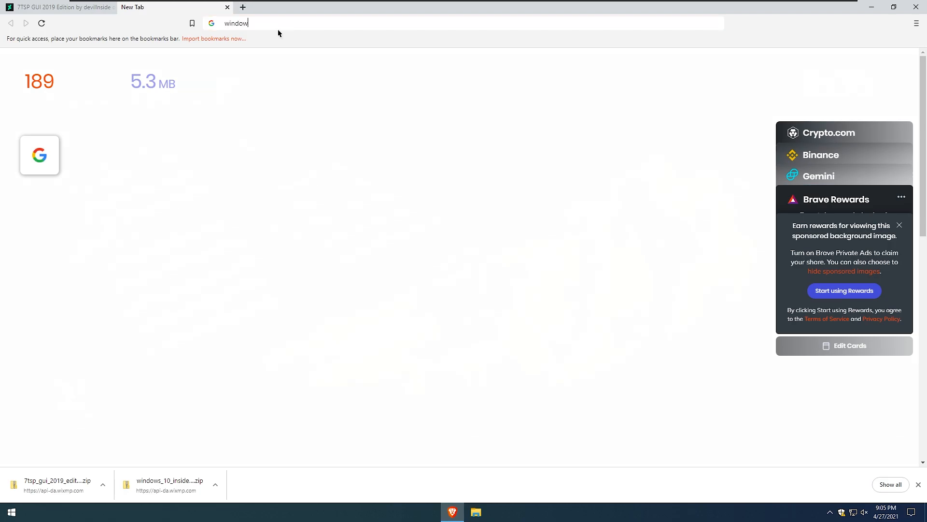
pyautogui.write('s powerto')
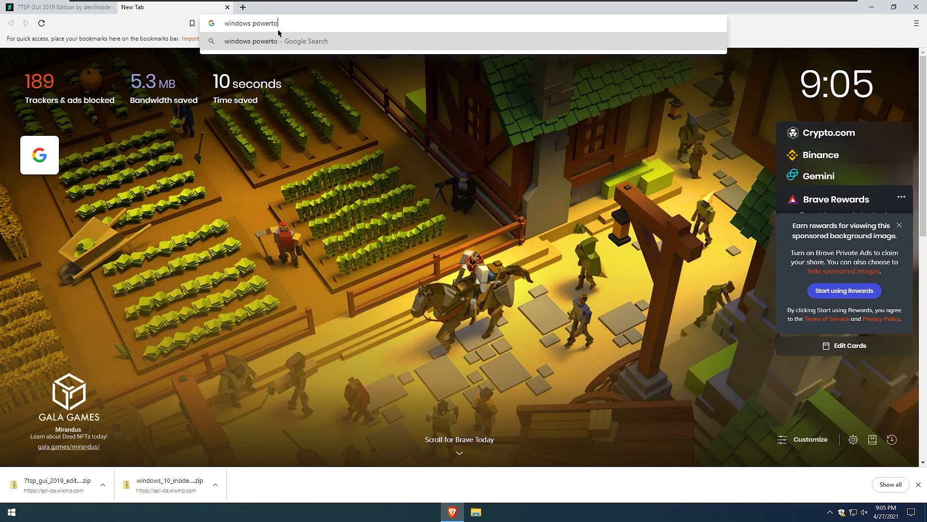
pyautogui.press('Return')
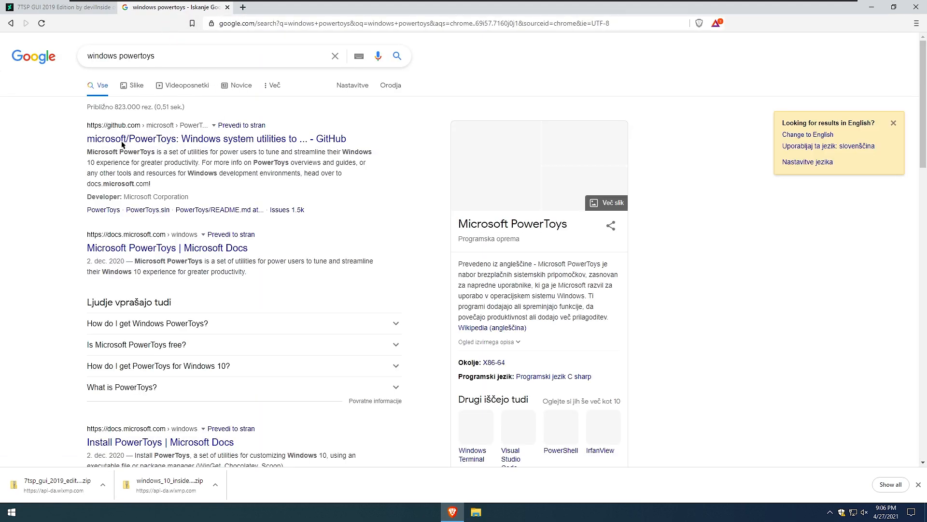
# - From the PowerToys GitHub v0.35.0 release, save PowerToysSetup-0.35.0-x64.exe into Downloads
pyautogui.click(204, 138)
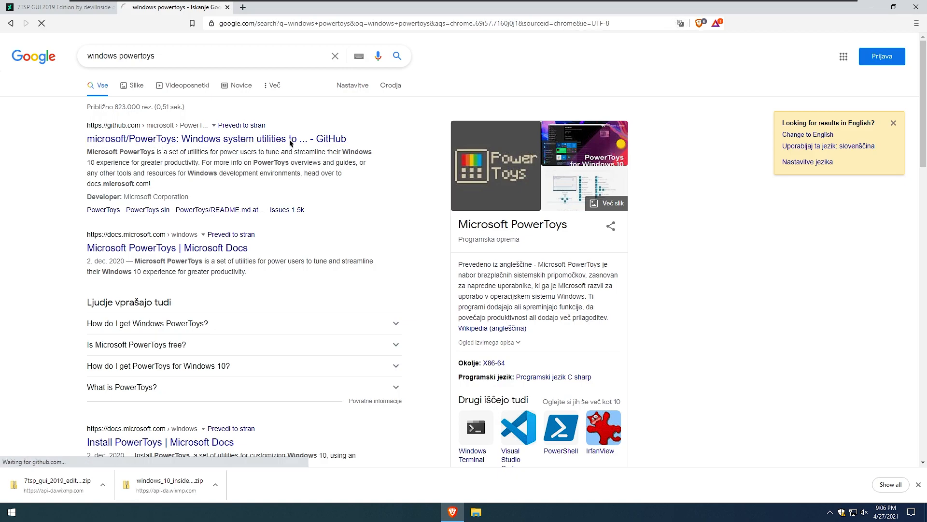
pyautogui.click(215, 139)
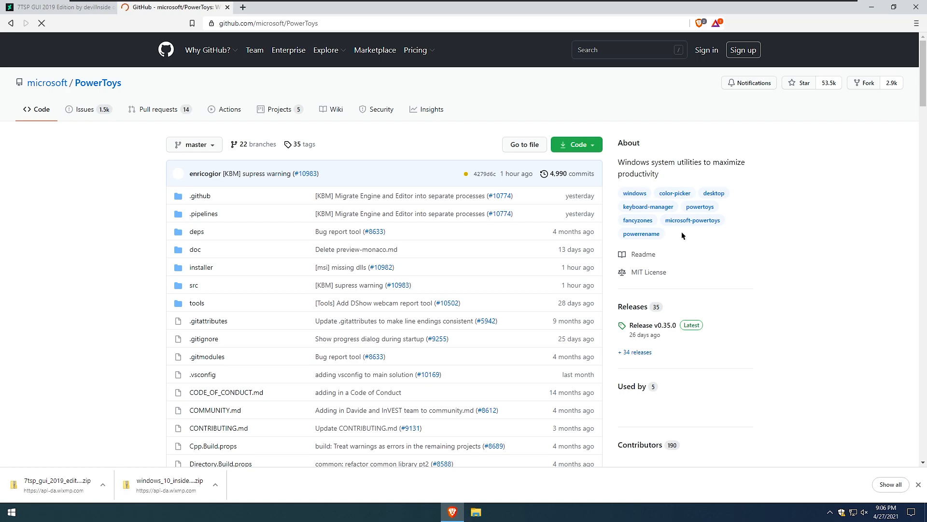
pyautogui.click(652, 325)
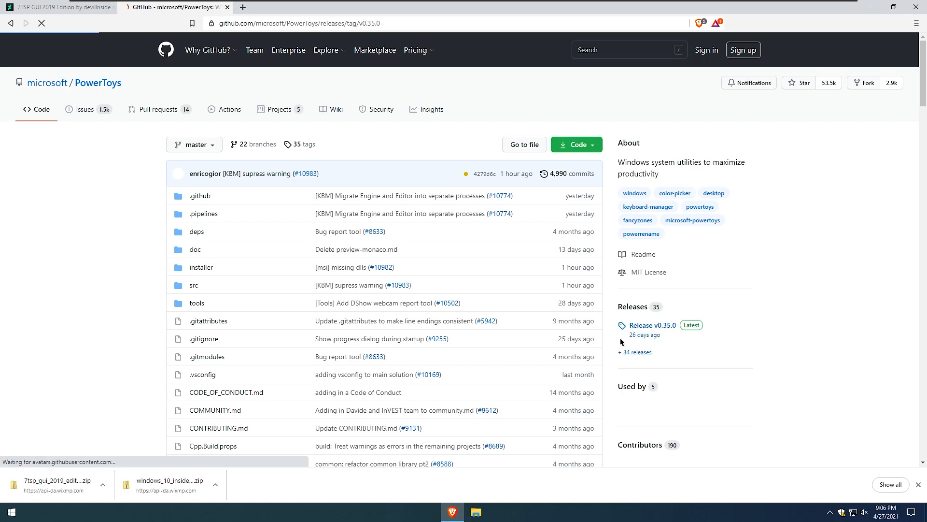
pyautogui.click(652, 325)
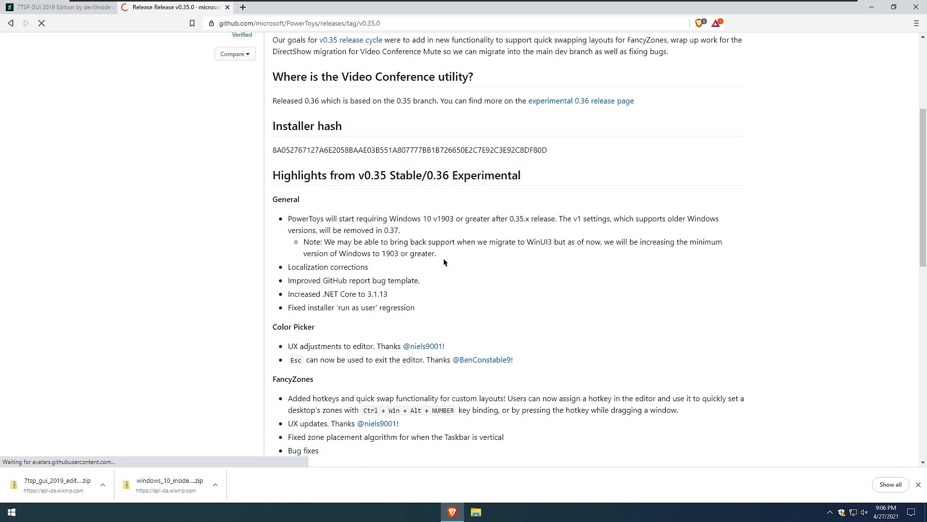
pyautogui.scroll(-3)
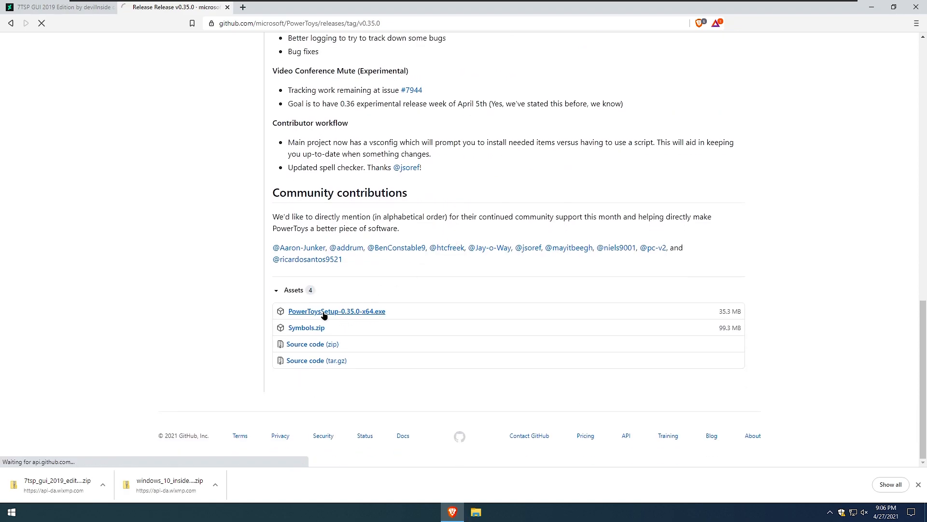
pyautogui.moveTo(396, 248)
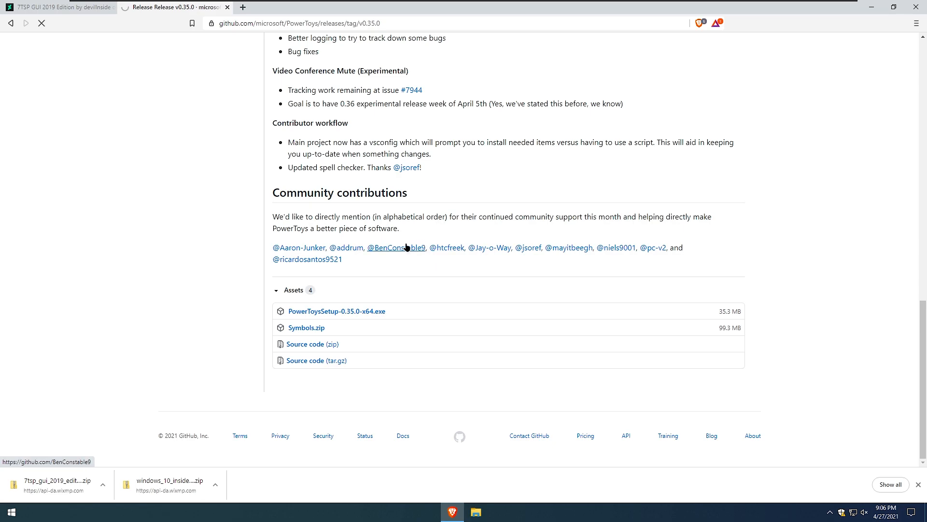
pyautogui.moveTo(338, 254)
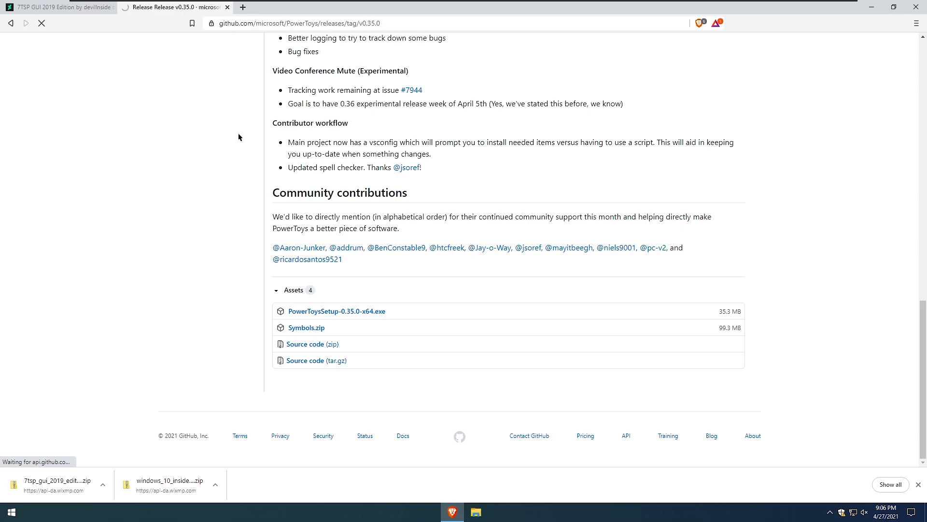
pyautogui.click(336, 312)
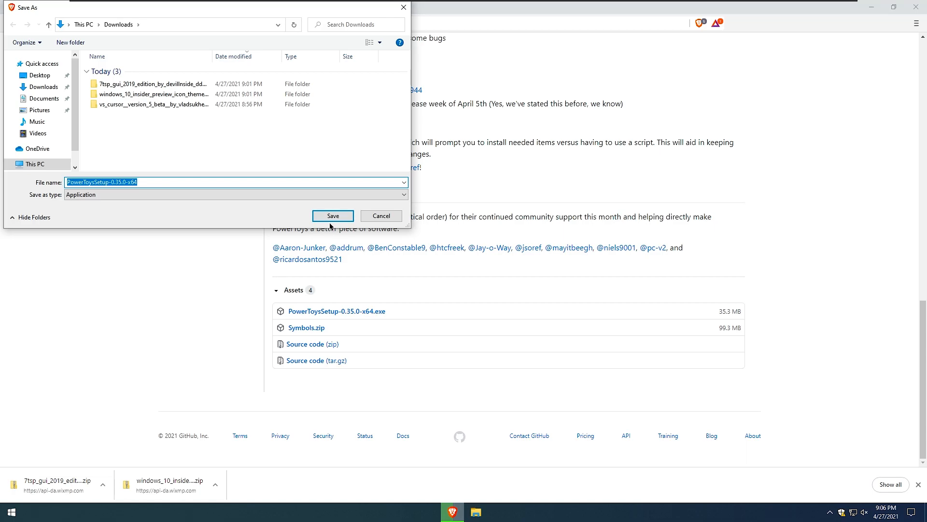
pyautogui.click(332, 215)
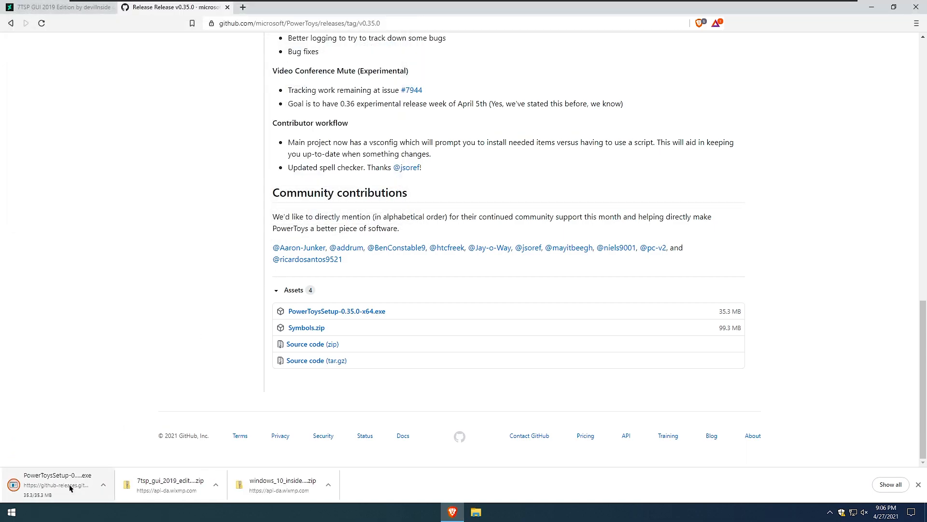
pyautogui.moveTo(69, 487)
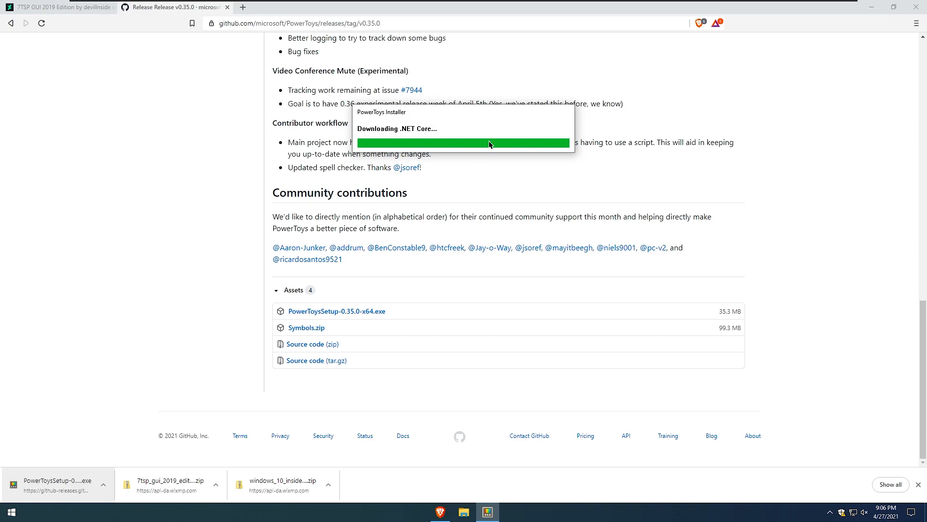
pyautogui.moveTo(362, 110)
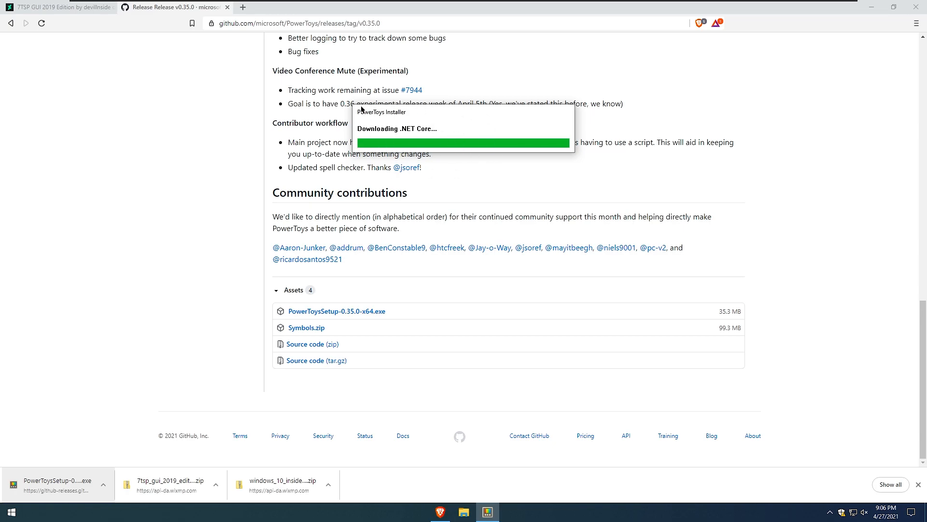
pyautogui.moveTo(441, 117)
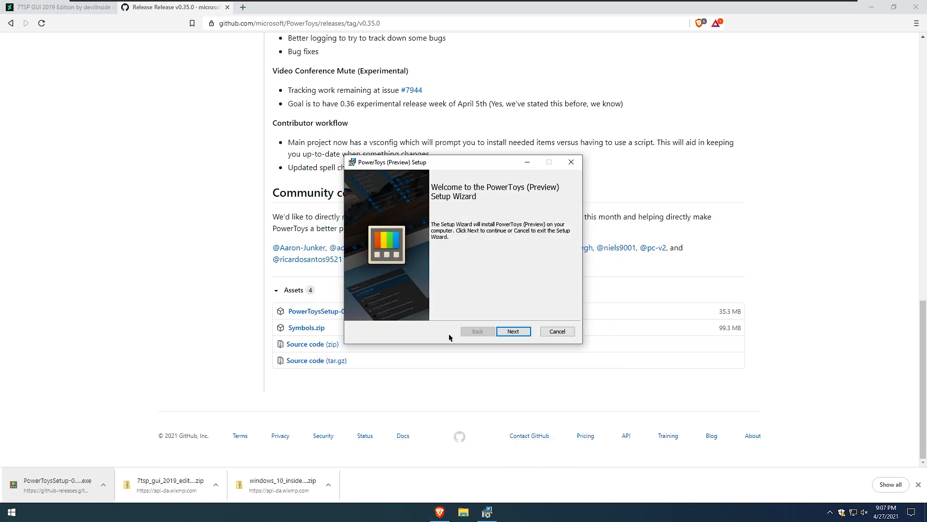
# - Step through the PowerToys setup wizard's welcome and license pages and finish installation
pyautogui.click(513, 330)
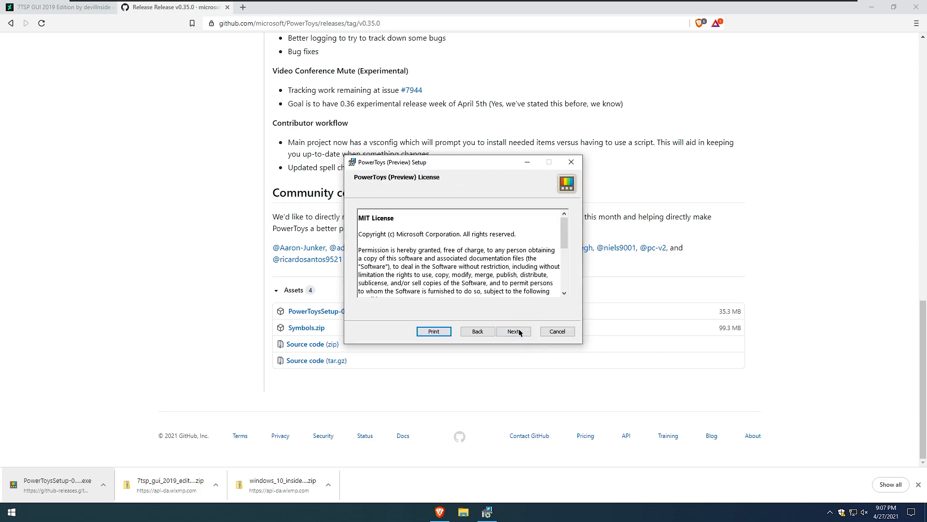
pyautogui.click(513, 330)
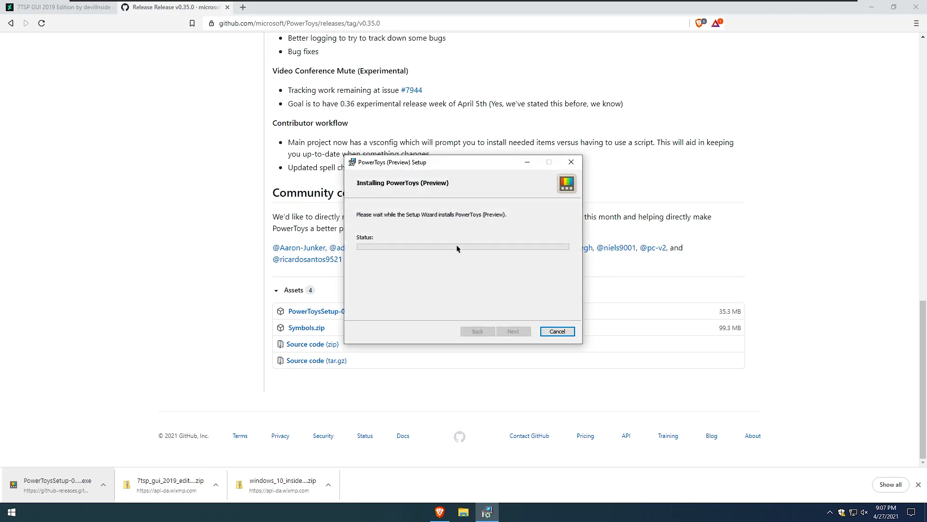
pyautogui.moveTo(434, 263)
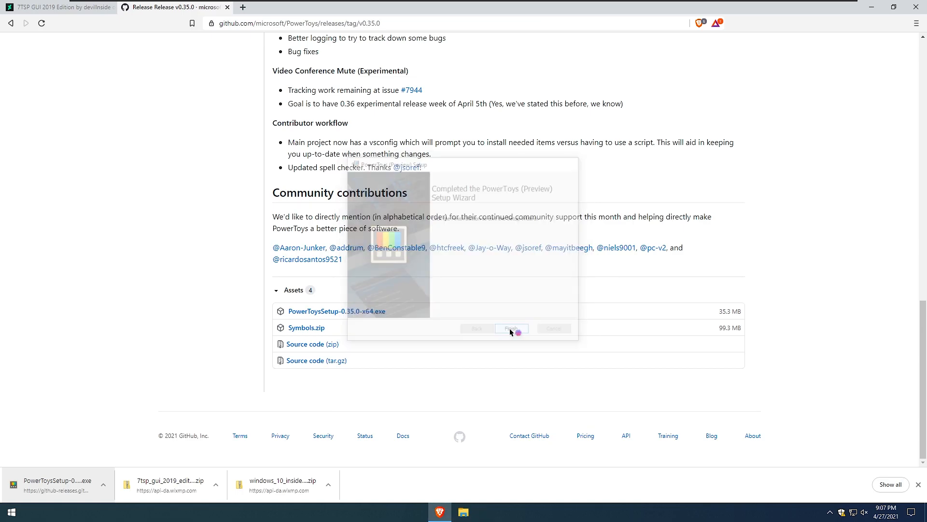
pyautogui.click(511, 328)
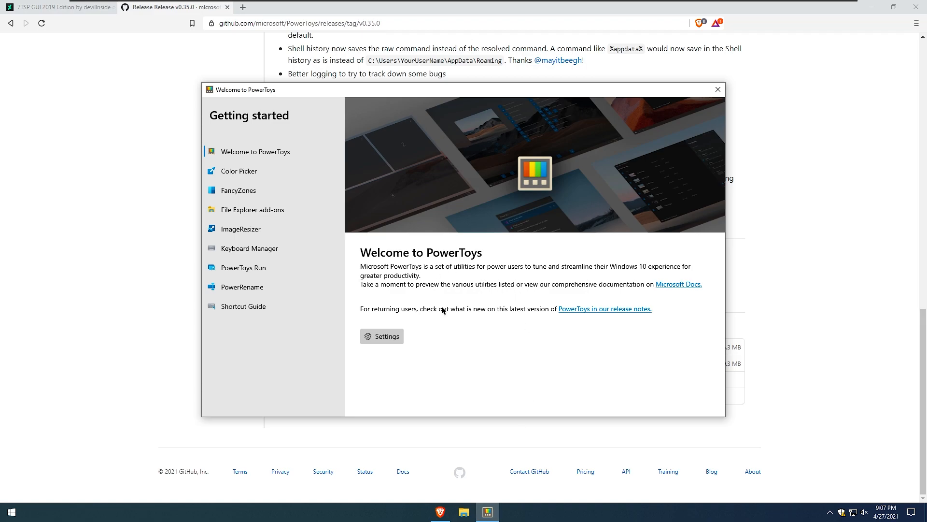
pyautogui.moveTo(389, 343)
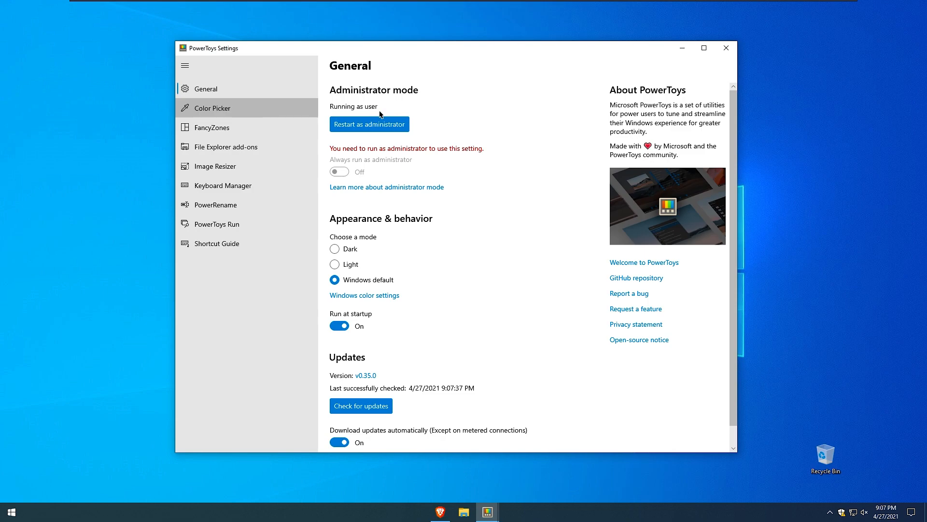
# - Tour Color Picker, File Explorer add-ons, Image Resizer, Keyboard Manager, PowerRename, Shortcut Guide and PowerToys Run, then close Settings
pyautogui.click(211, 107)
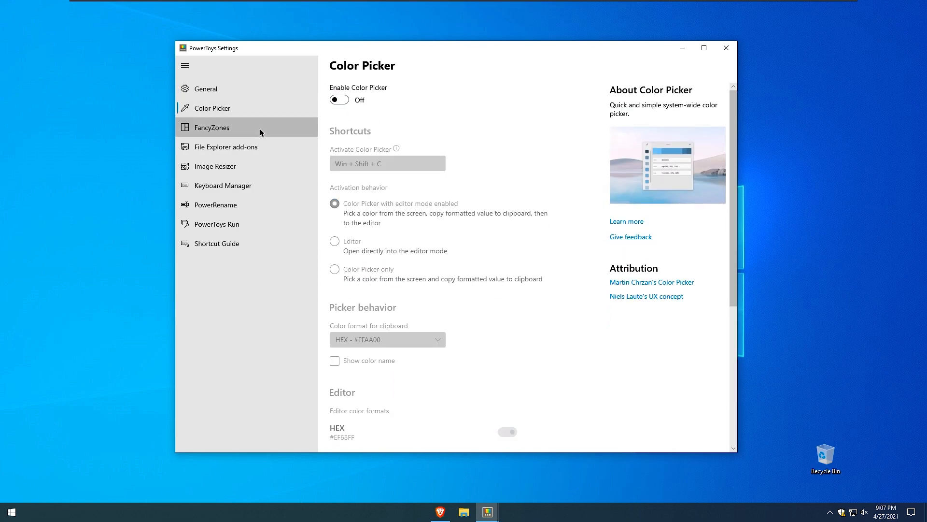
pyautogui.click(226, 147)
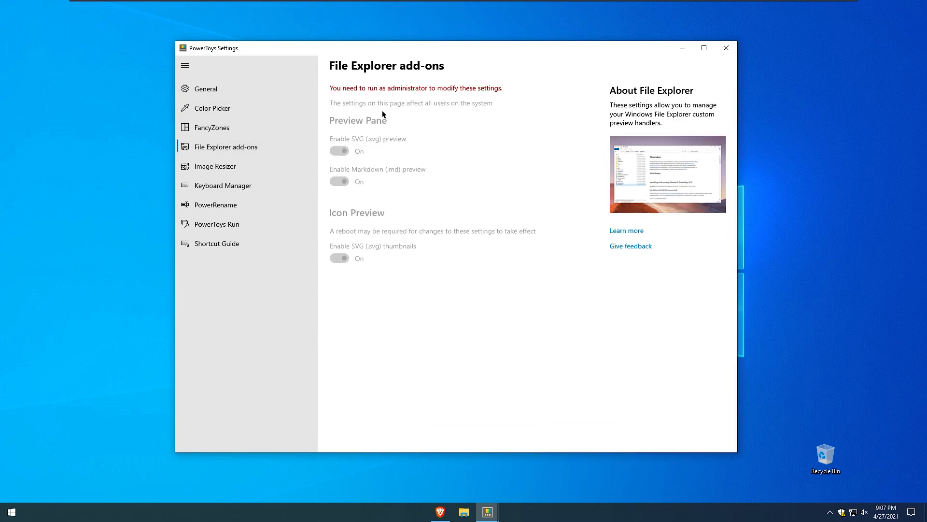
pyautogui.click(216, 165)
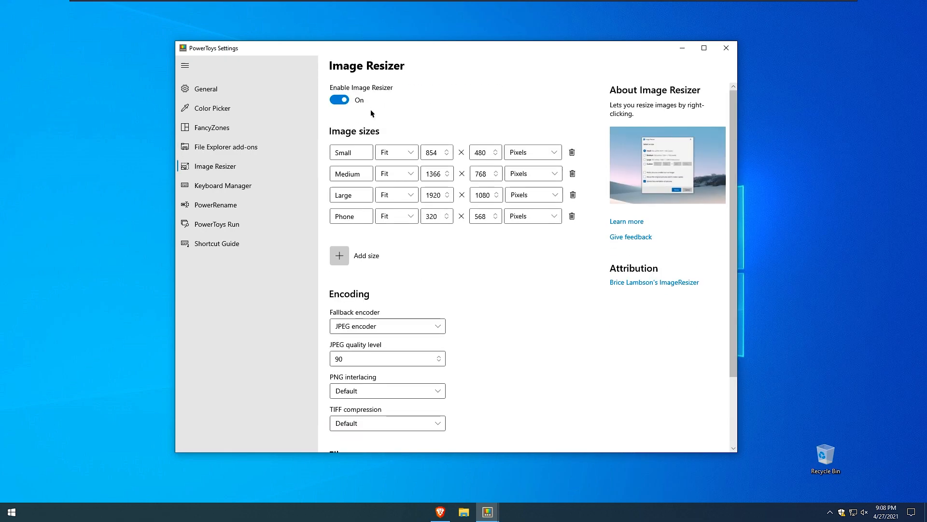
pyautogui.click(223, 185)
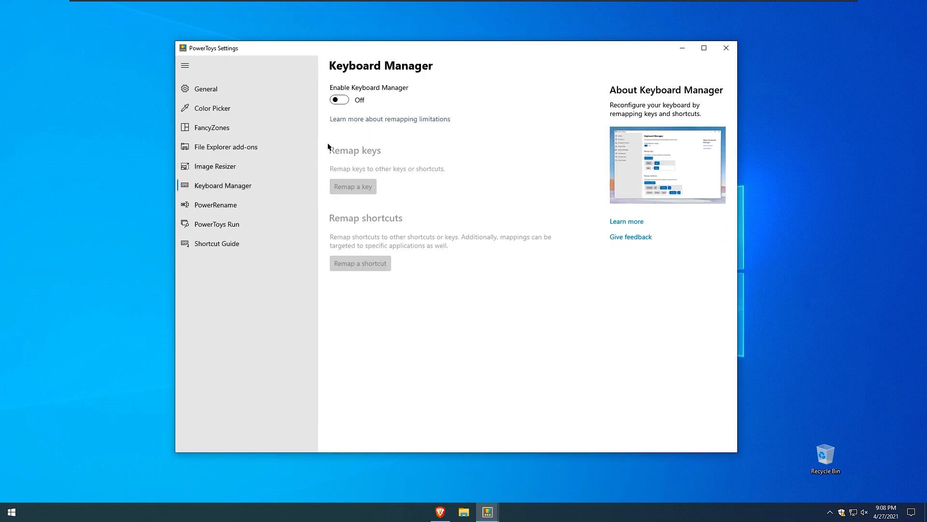
pyautogui.click(215, 205)
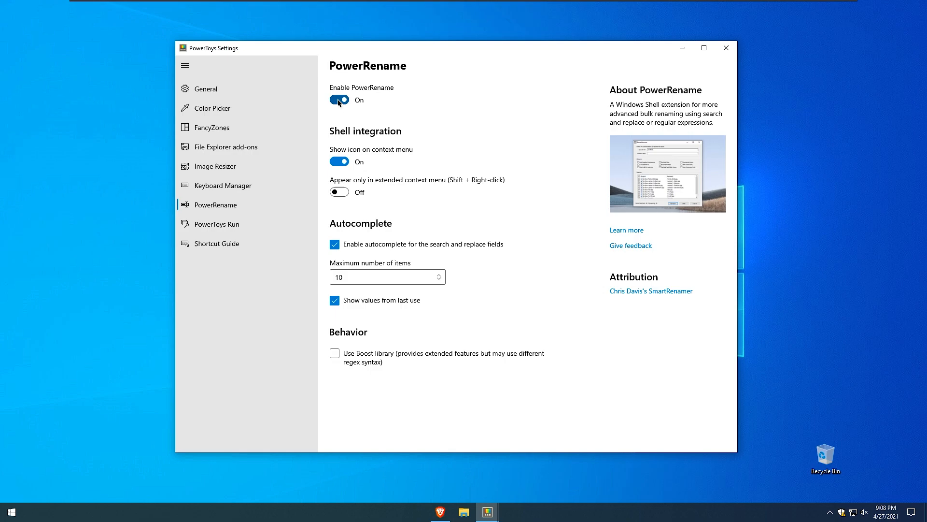
pyautogui.click(217, 243)
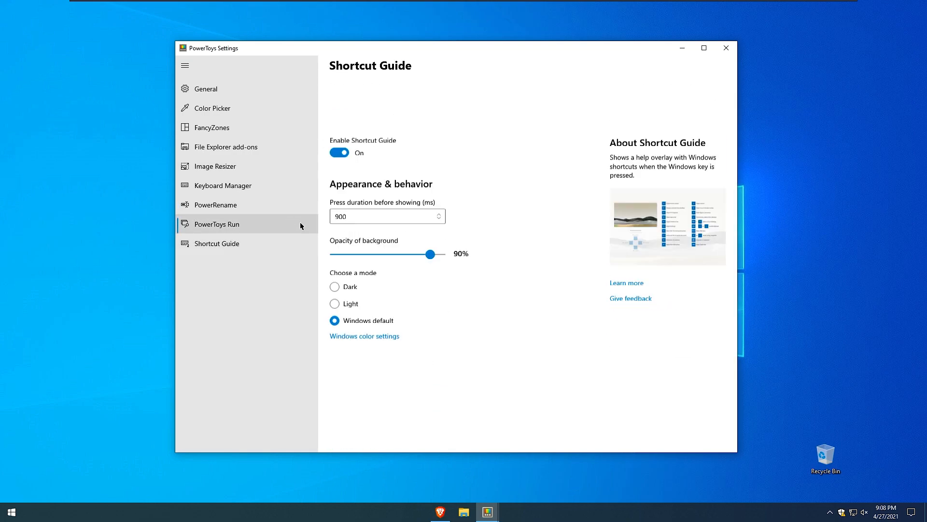
pyautogui.click(339, 153)
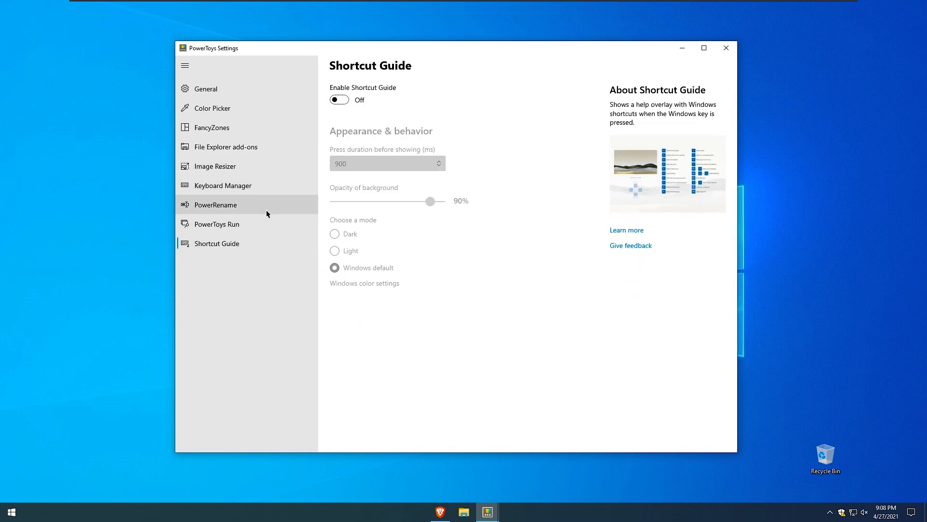
pyautogui.click(217, 223)
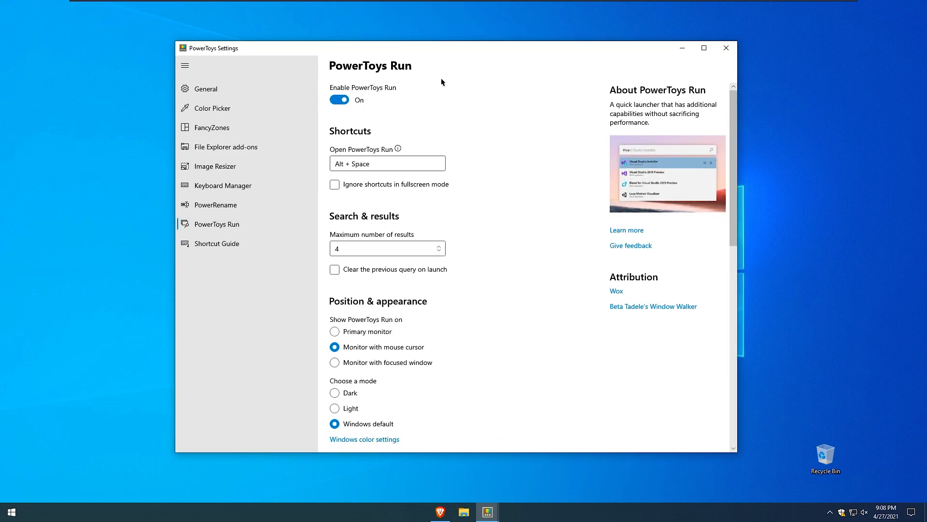
pyautogui.moveTo(726, 48)
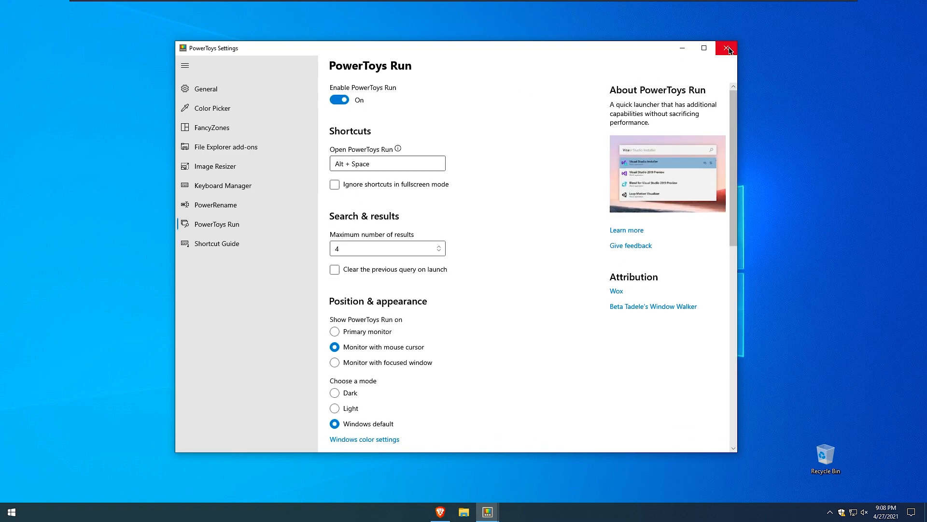
pyautogui.click(727, 49)
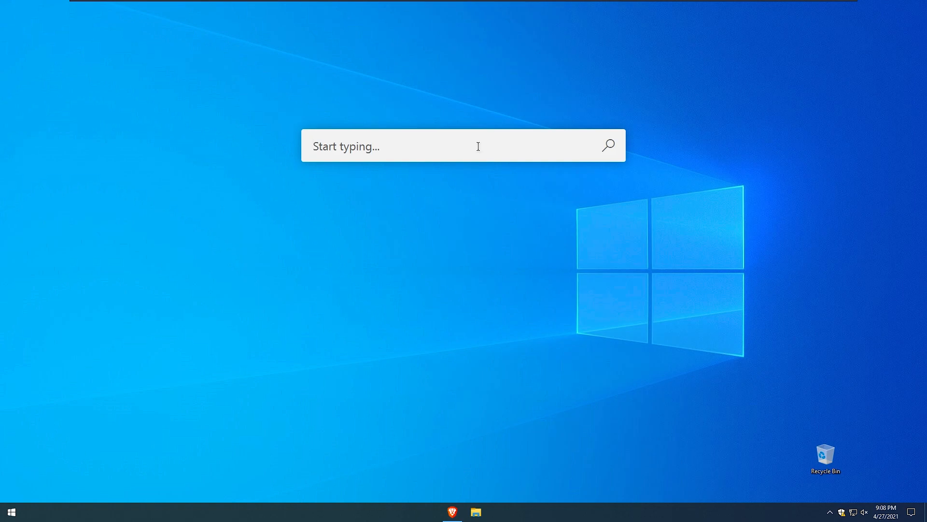
pyautogui.write('cmd')
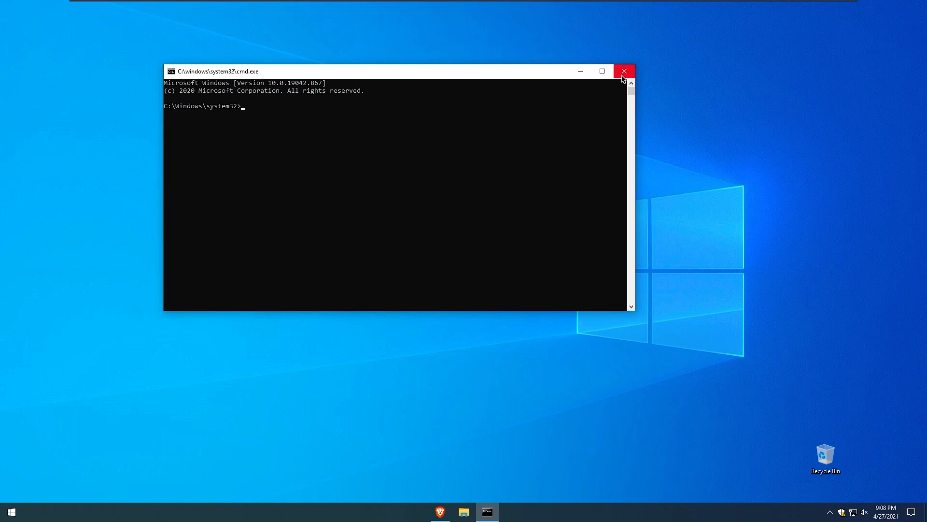
pyautogui.click(623, 71)
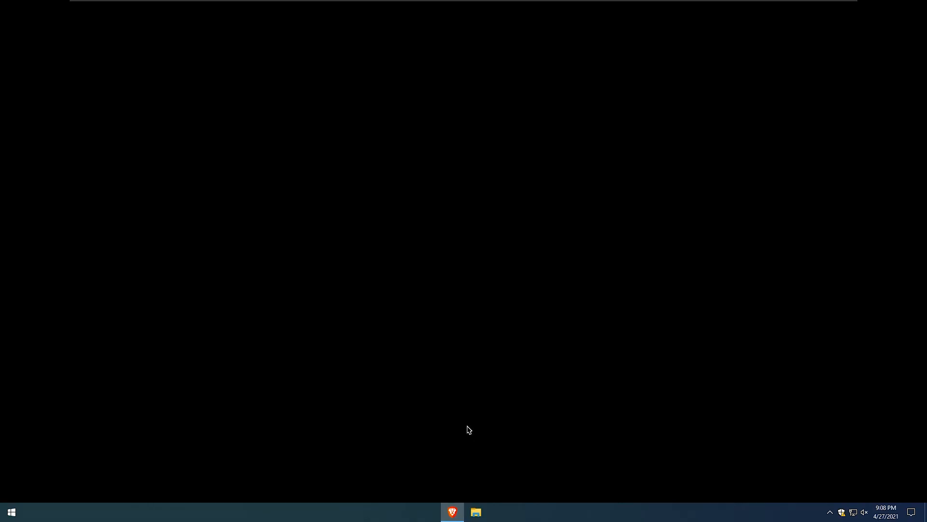
# - Close the PowerToys release tab and go to the icon theme creator niivu's profile page
pyautogui.click(452, 512)
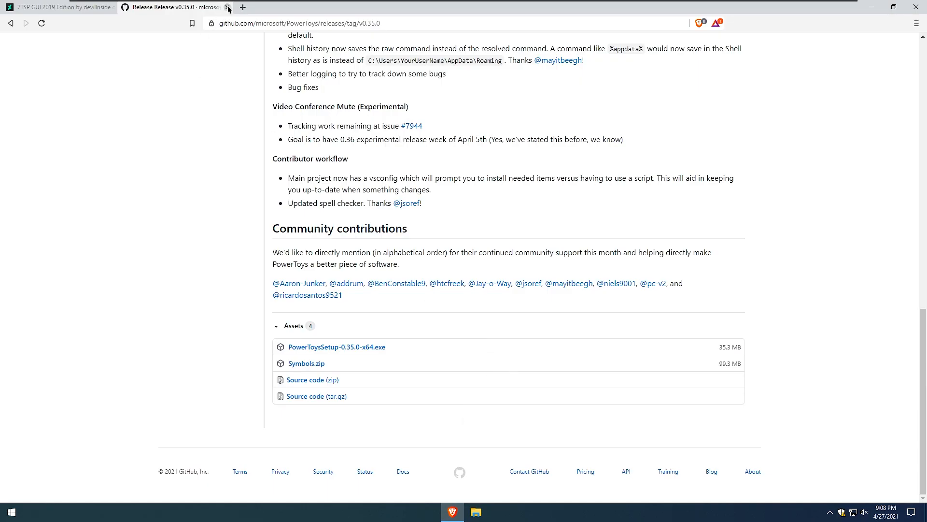
pyautogui.click(58, 6)
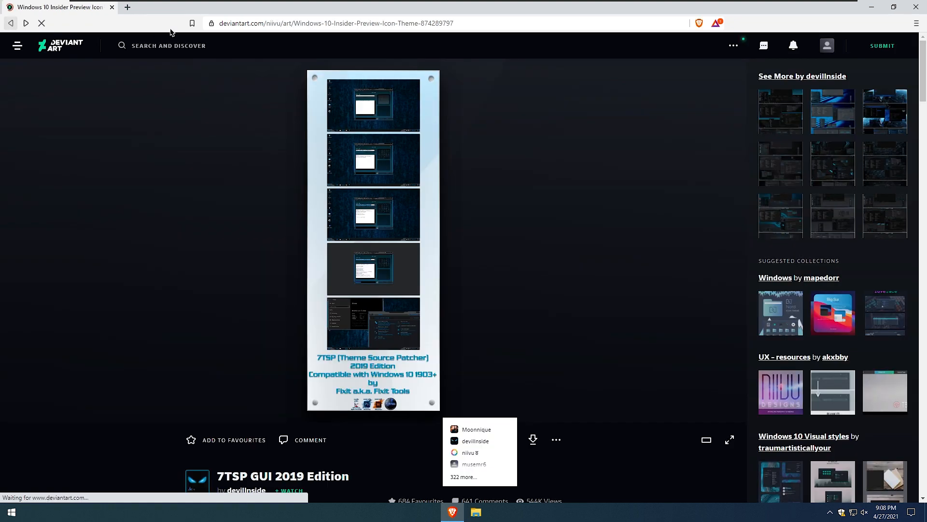
pyautogui.scroll(-3)
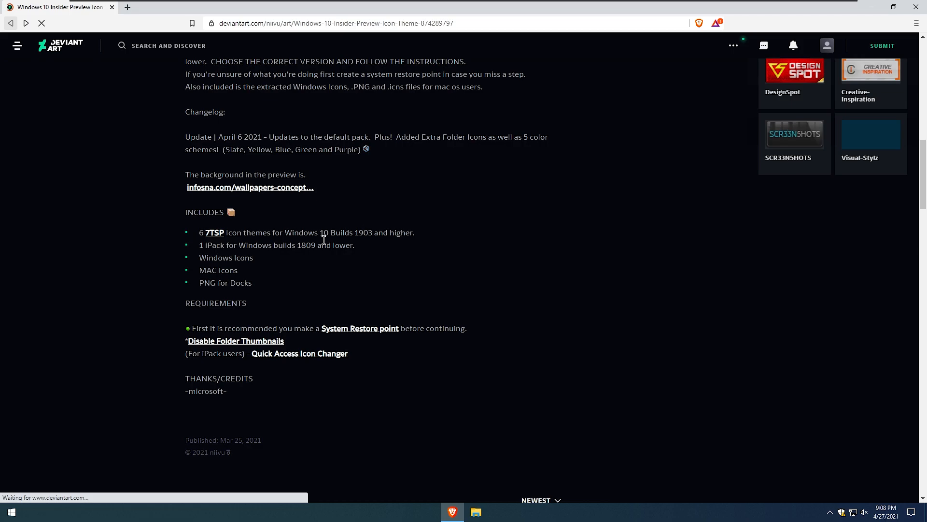
pyautogui.scroll(3)
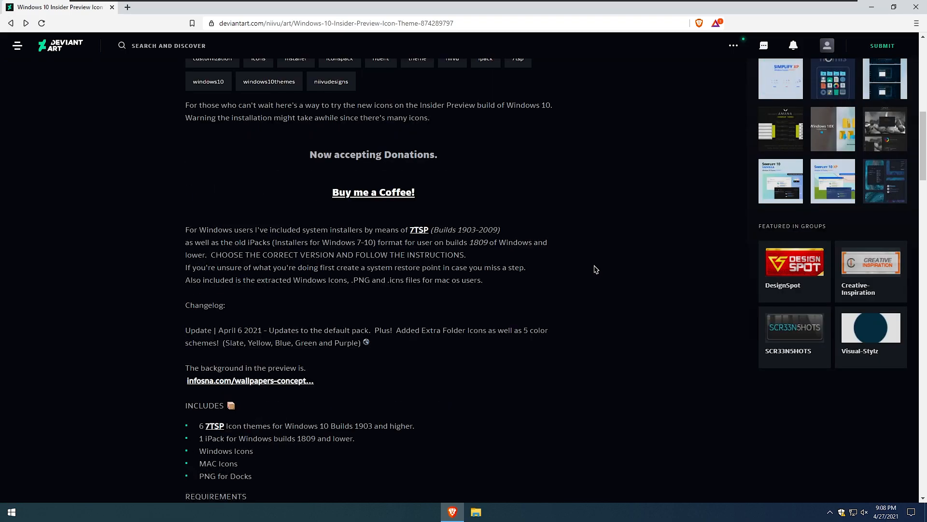
pyautogui.scroll(3)
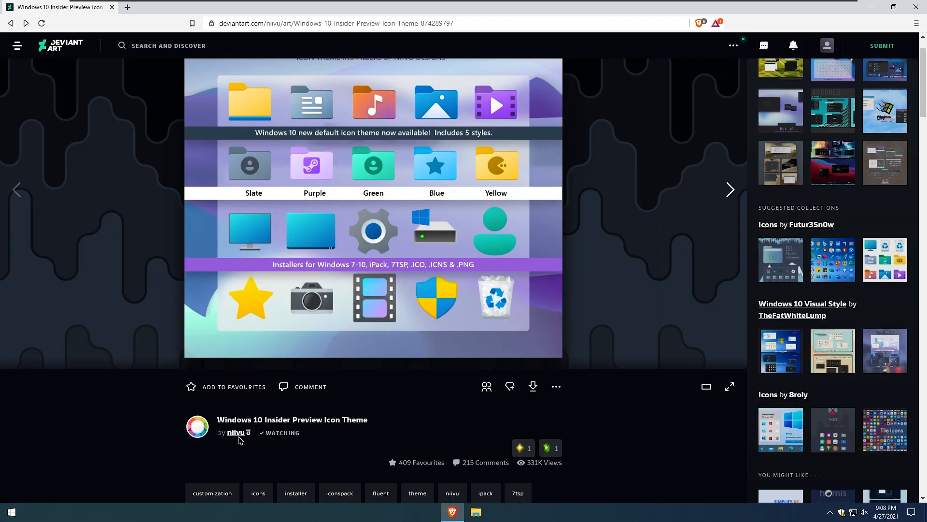
pyautogui.click(236, 432)
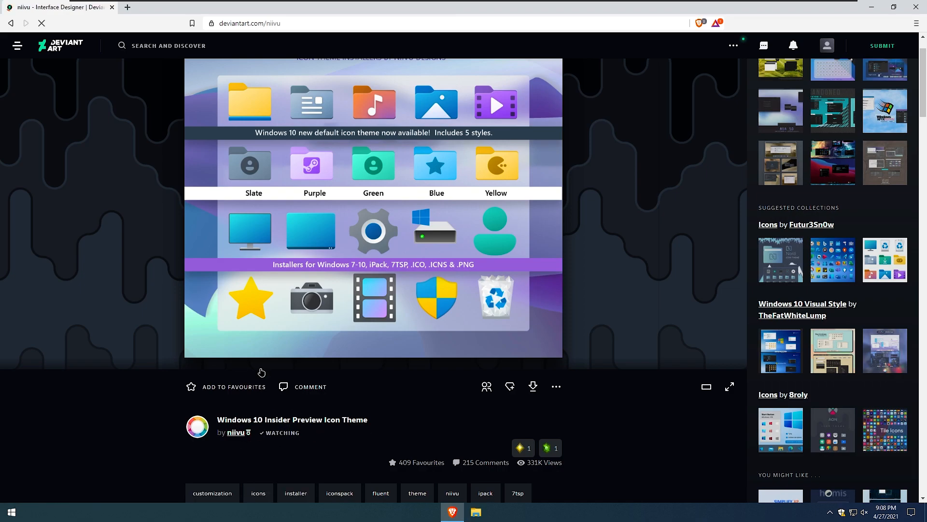
pyautogui.click(236, 433)
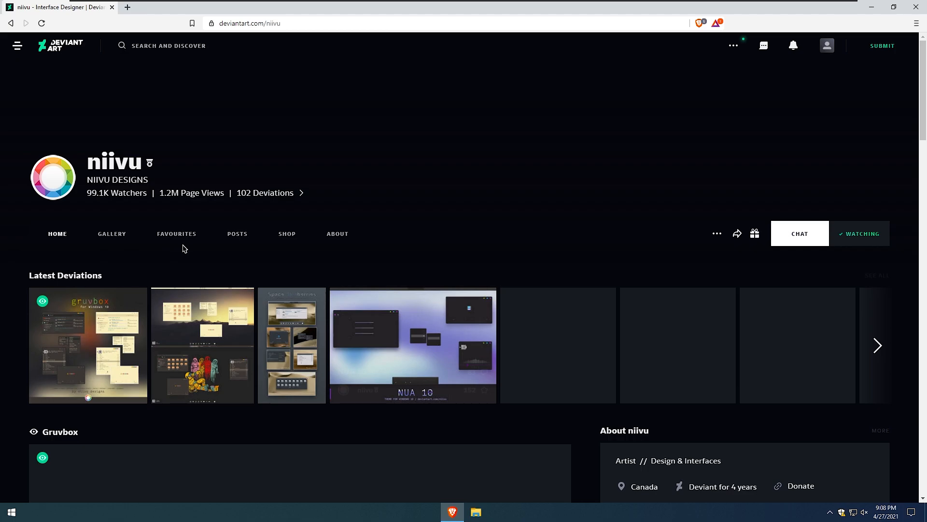
pyautogui.scroll(-3)
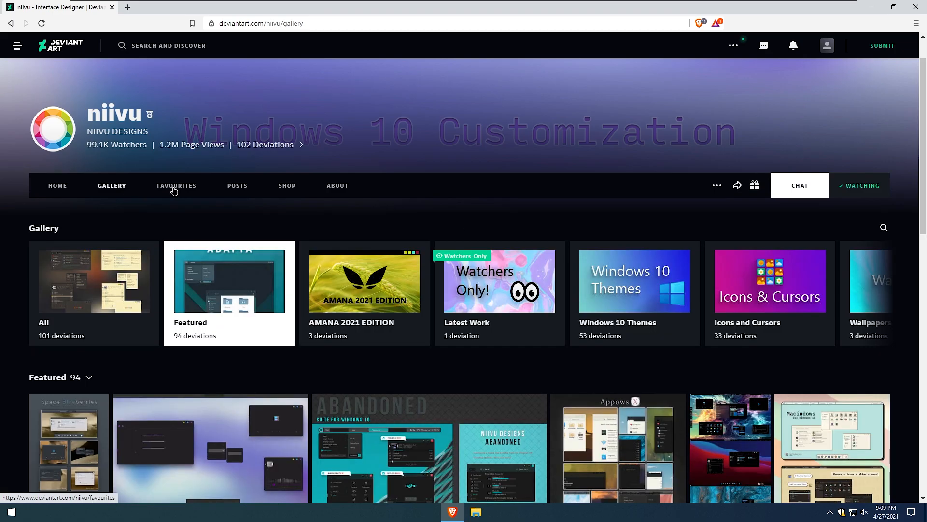
# - Show niivu's Favourites and the Wallpapers collection with its 519 deviations
pyautogui.click(176, 185)
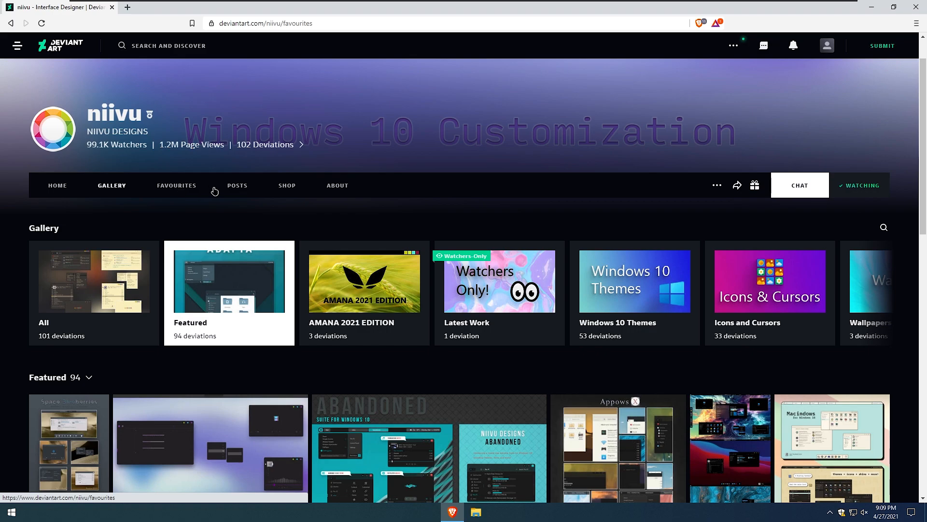
pyautogui.click(176, 185)
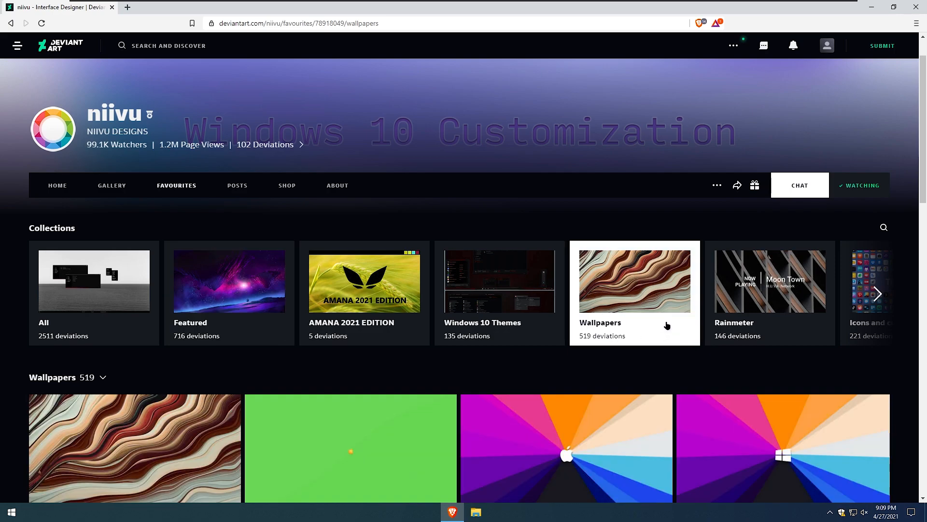
pyautogui.scroll(-3)
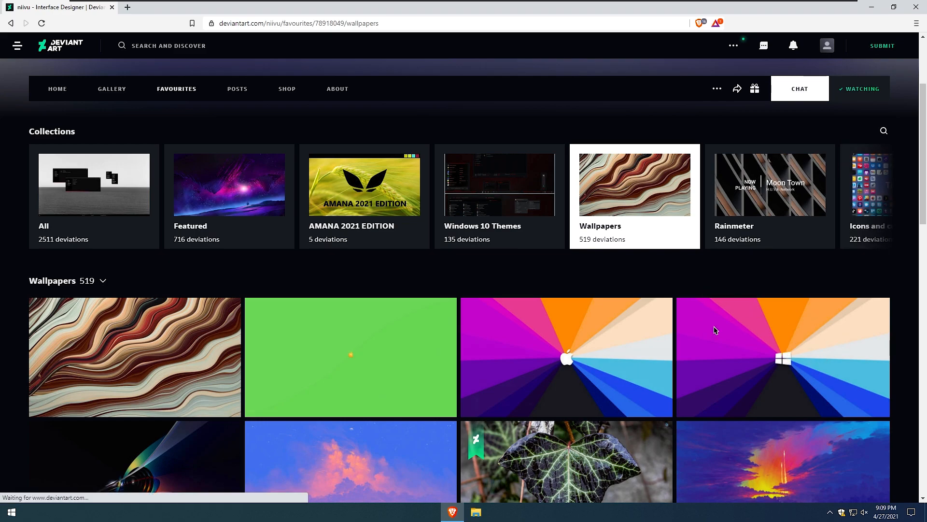
# - Download the WindowsSkalNok@8x wallpaper PNG, reveal it in Downloads and close Brave
pyautogui.click(782, 357)
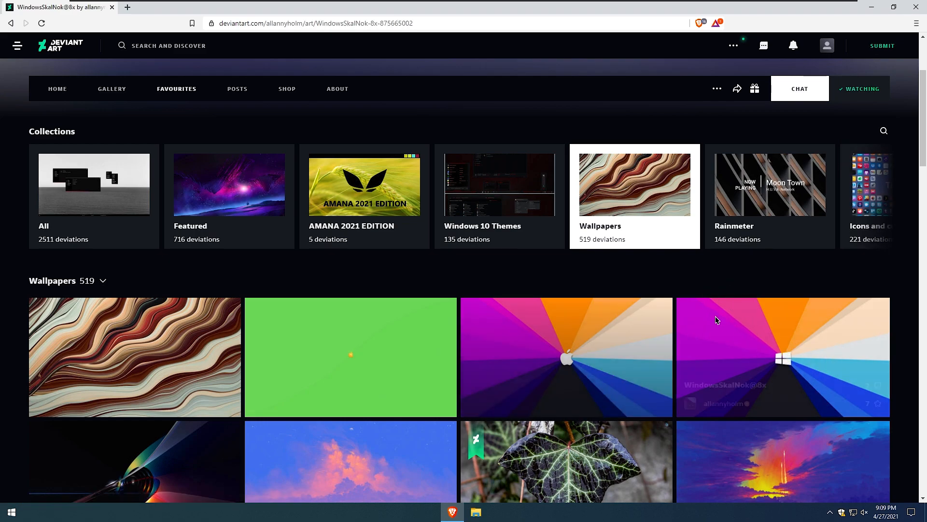
pyautogui.click(782, 358)
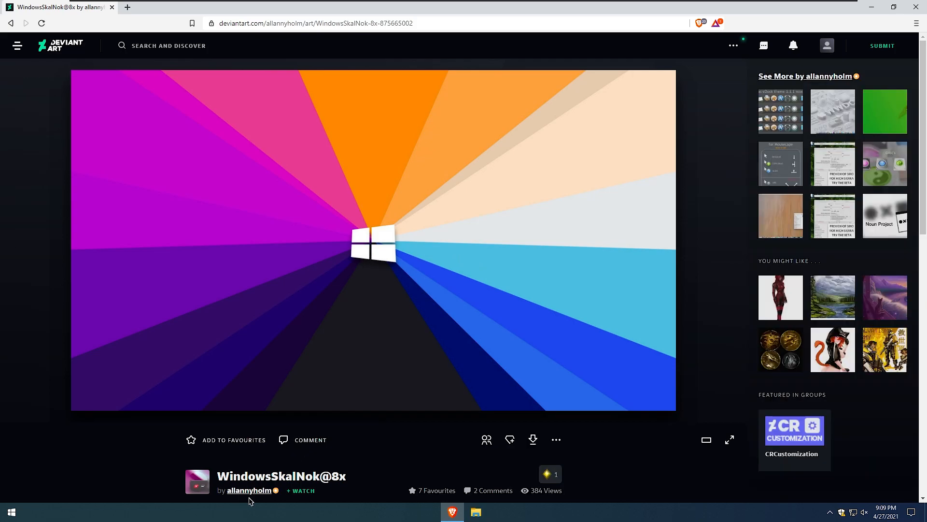
pyautogui.moveTo(533, 439)
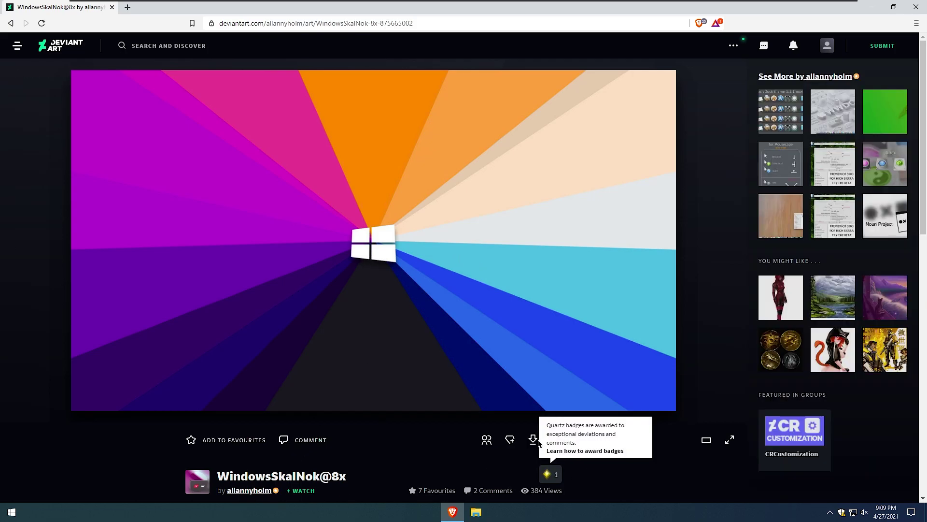
pyautogui.click(533, 440)
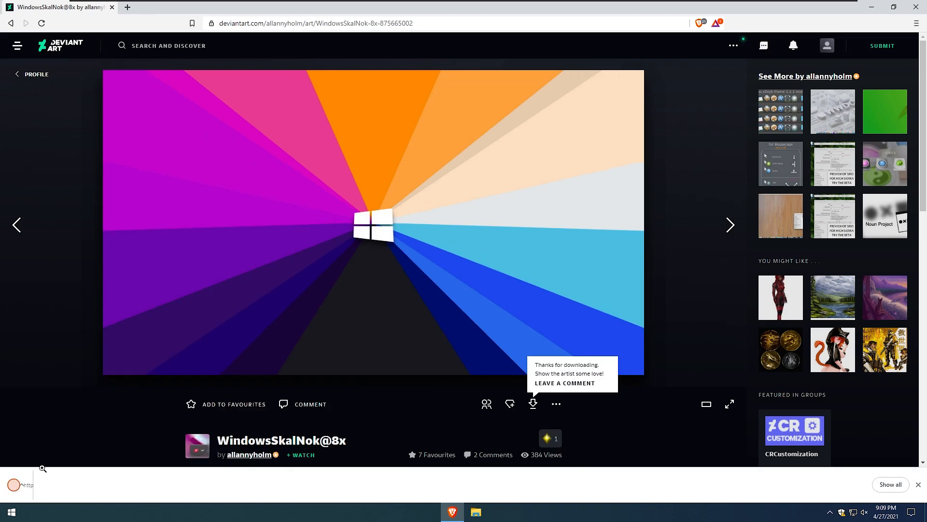
pyautogui.click(23, 484)
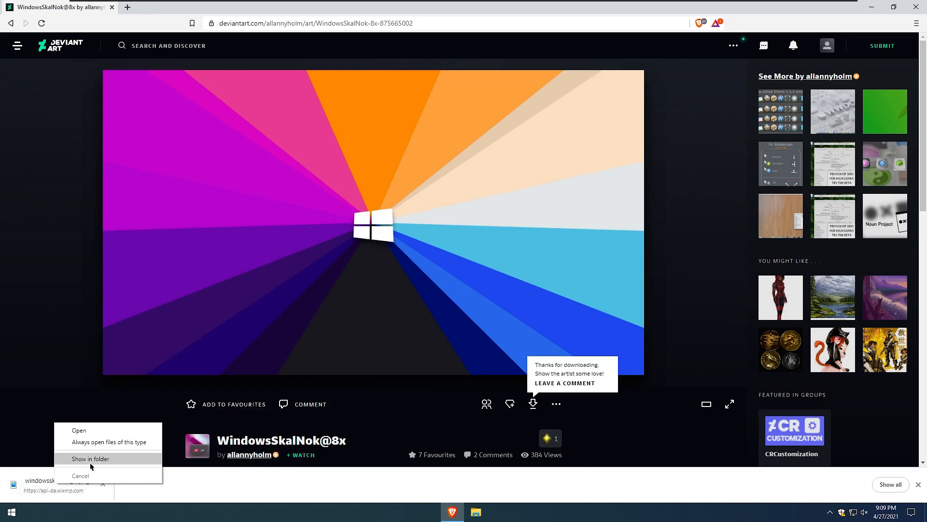
pyautogui.click(90, 458)
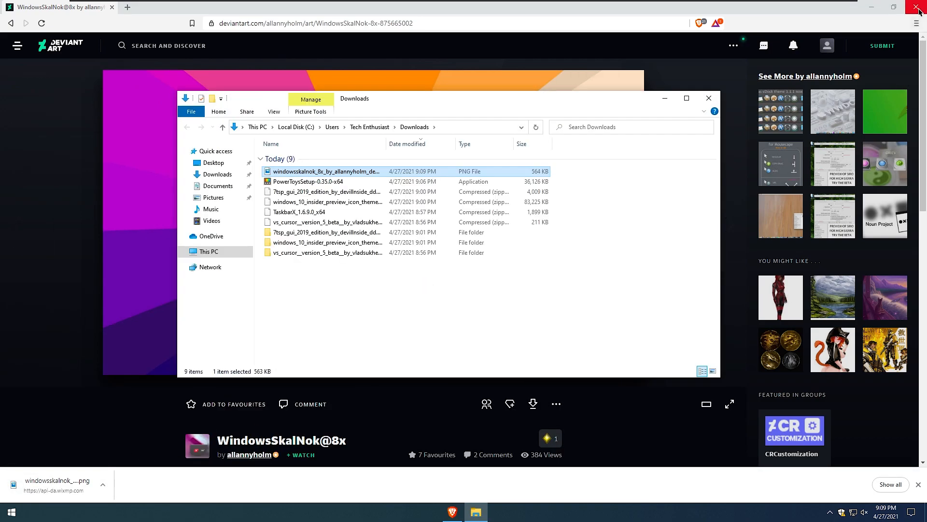
pyautogui.click(919, 7)
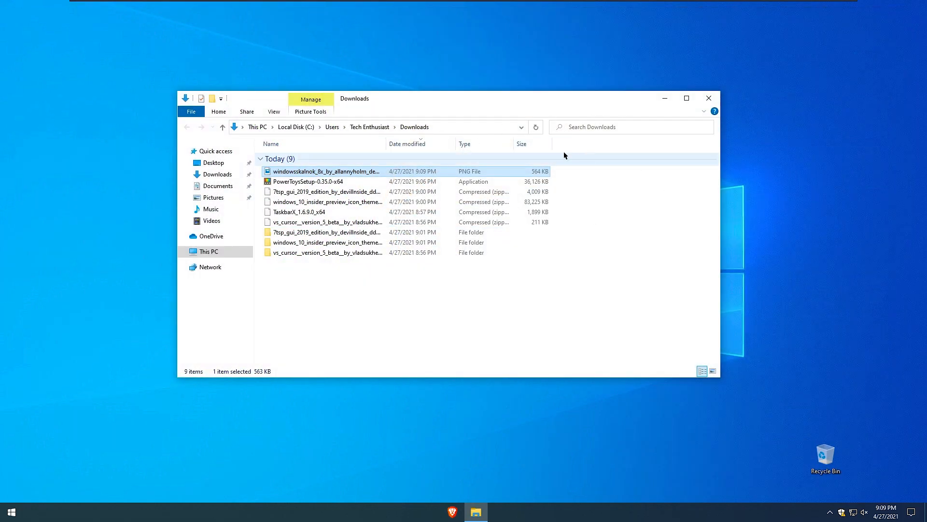
# - Set the downloaded WindowsSkalNok@8x PNG as desktop background and bring up the Start app list
pyautogui.rightClick(326, 171)
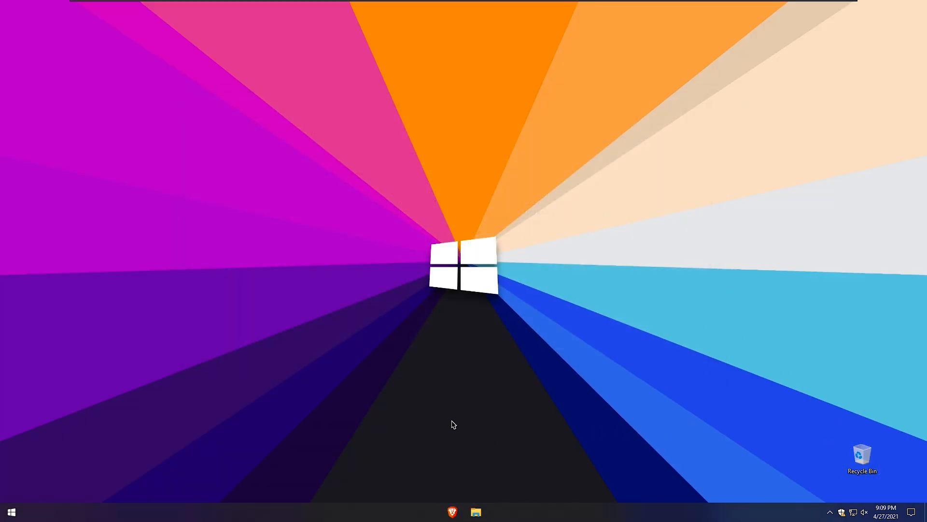
pyautogui.click(11, 512)
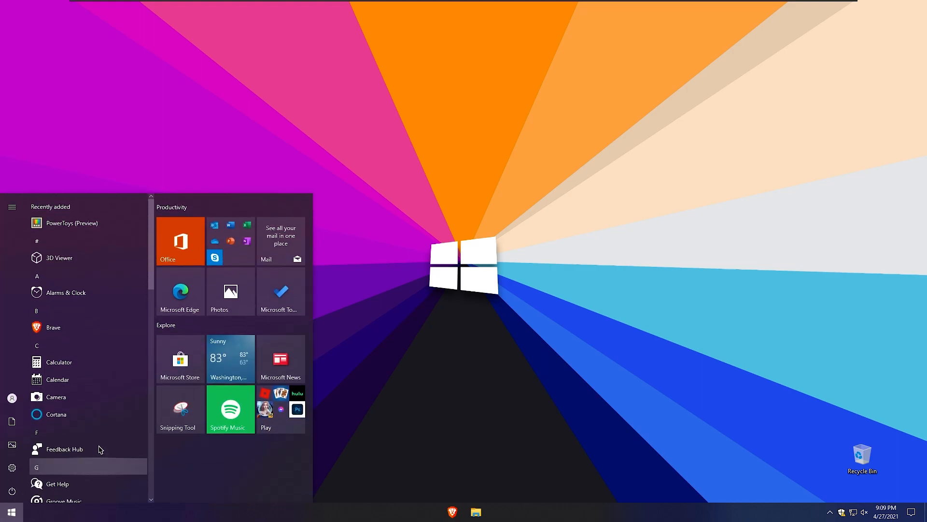
# - In Personalization > Colors, switch the default Windows mode from Dark to Light
pyautogui.click(12, 467)
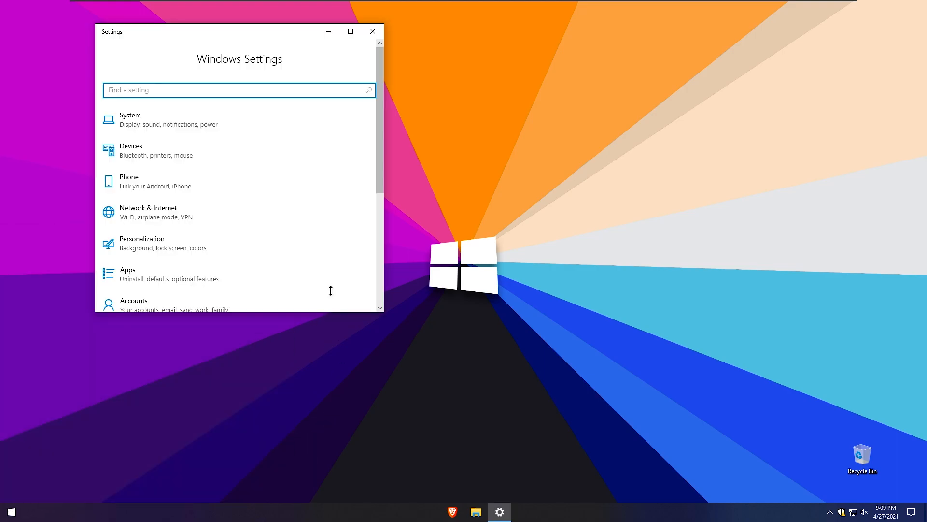
pyautogui.scroll(-3)
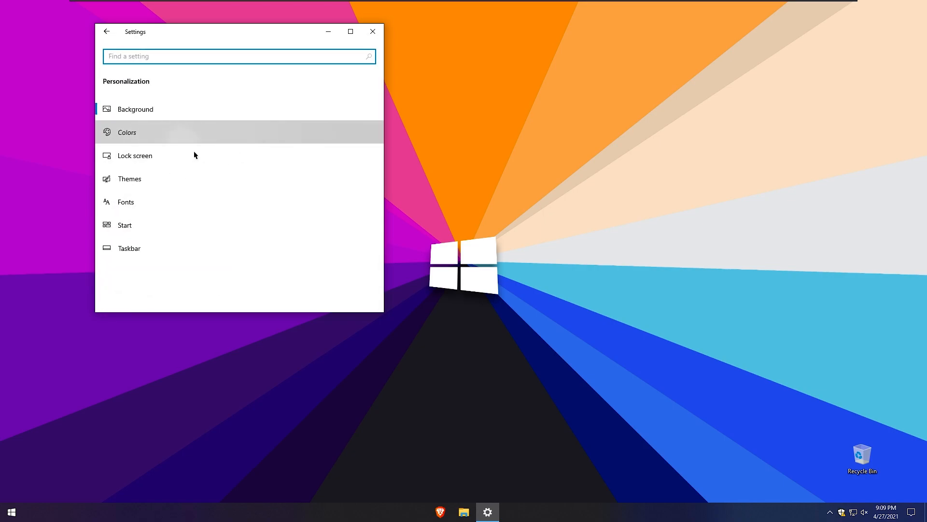
pyautogui.click(128, 132)
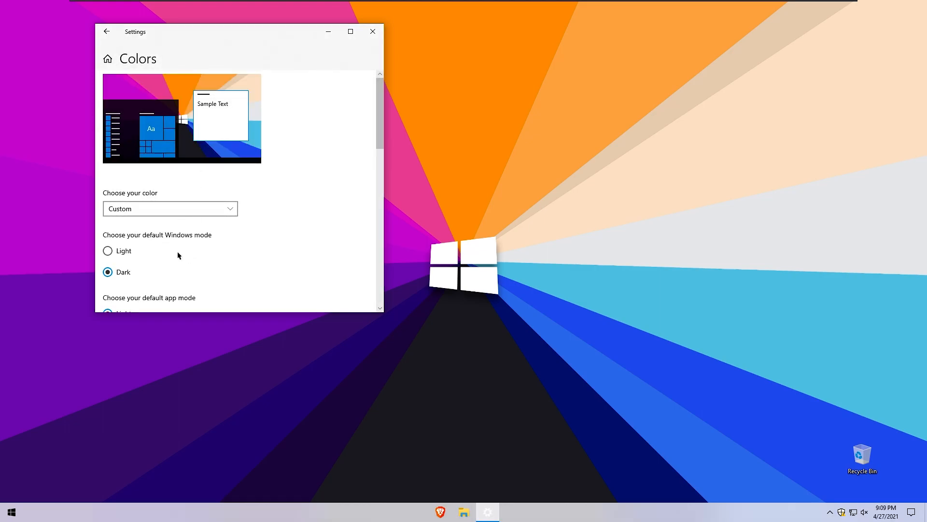
pyautogui.click(350, 31)
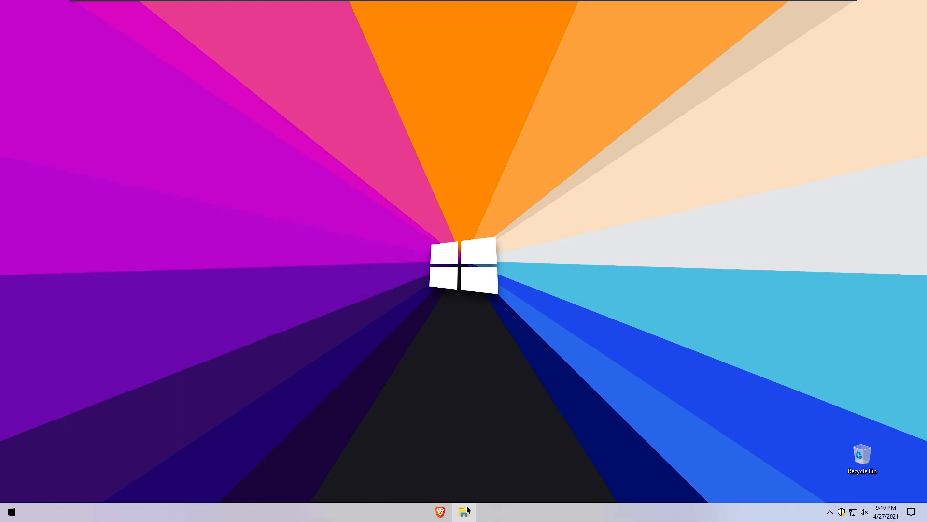
pyautogui.moveTo(447, 400)
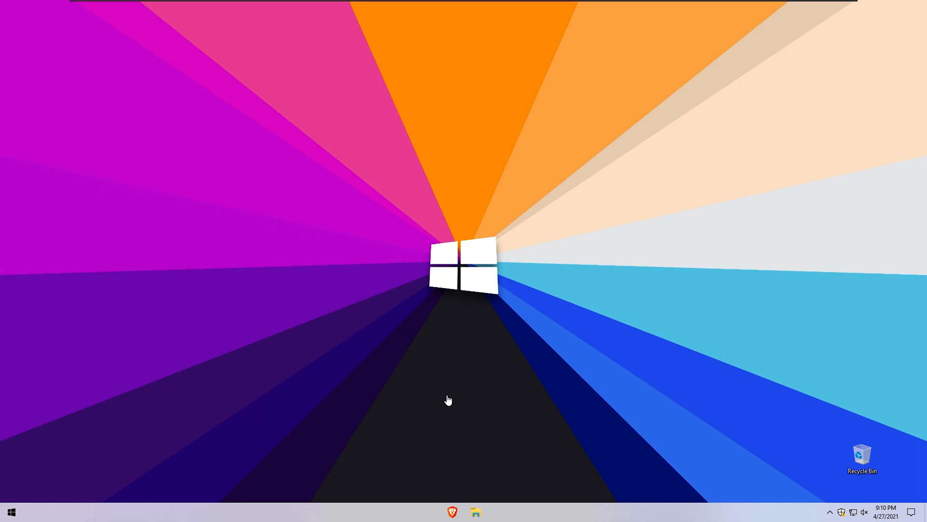
# - Apply the 7TSP icon patch and dismiss the "System has been Patched" confirmation
pyautogui.click(10, 512)
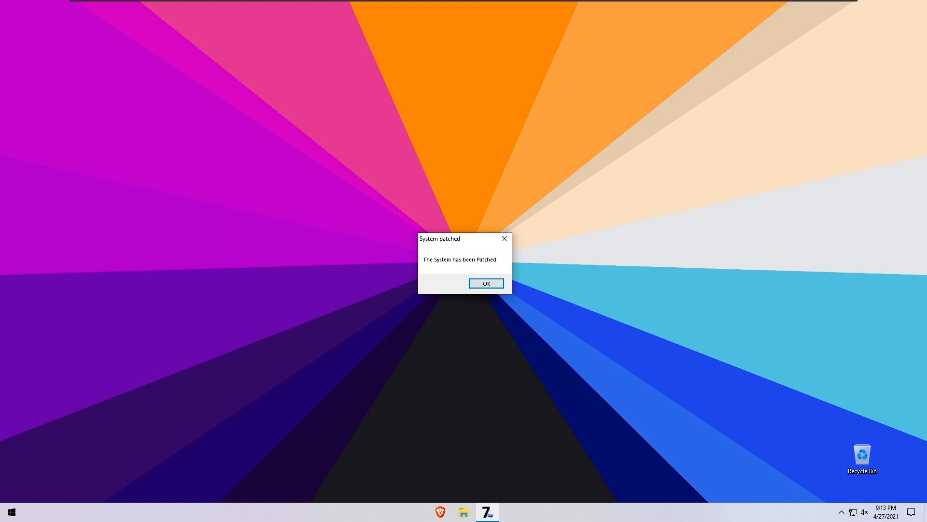
pyautogui.moveTo(457, 222)
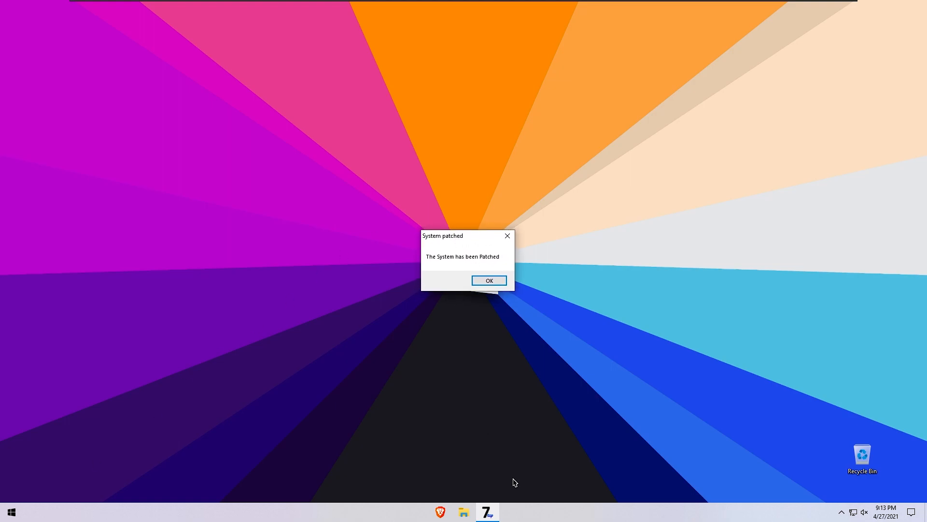
pyautogui.moveTo(378, 263)
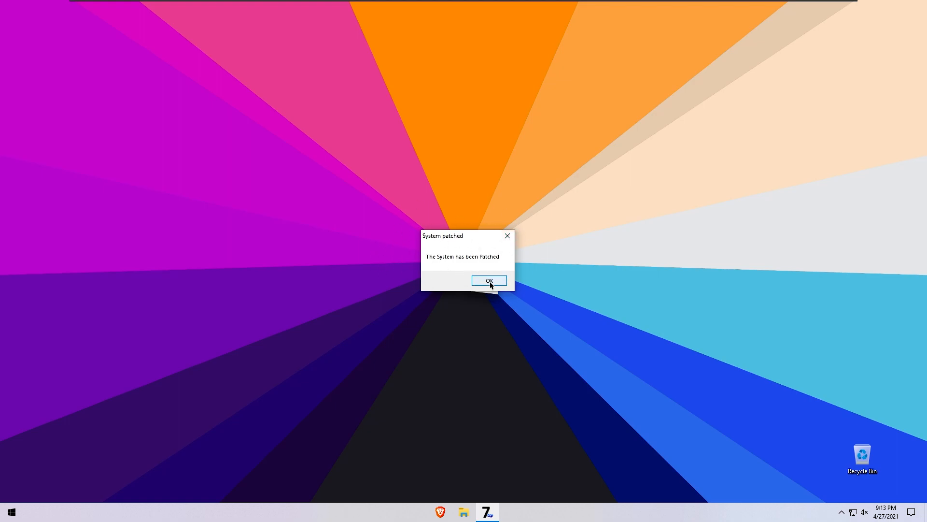
pyautogui.click(489, 280)
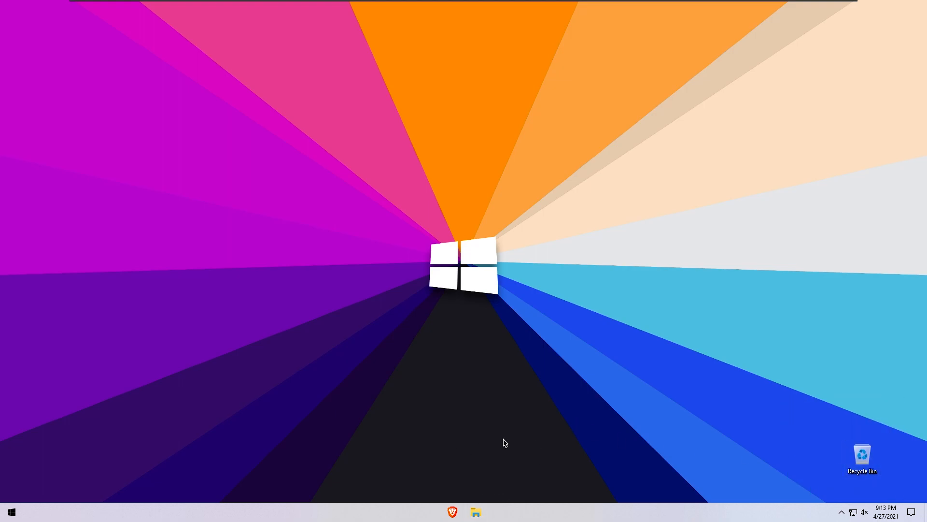
# - Show This PC with the newly patched colourful folder and drive icons, then close Explorer
pyautogui.click(476, 512)
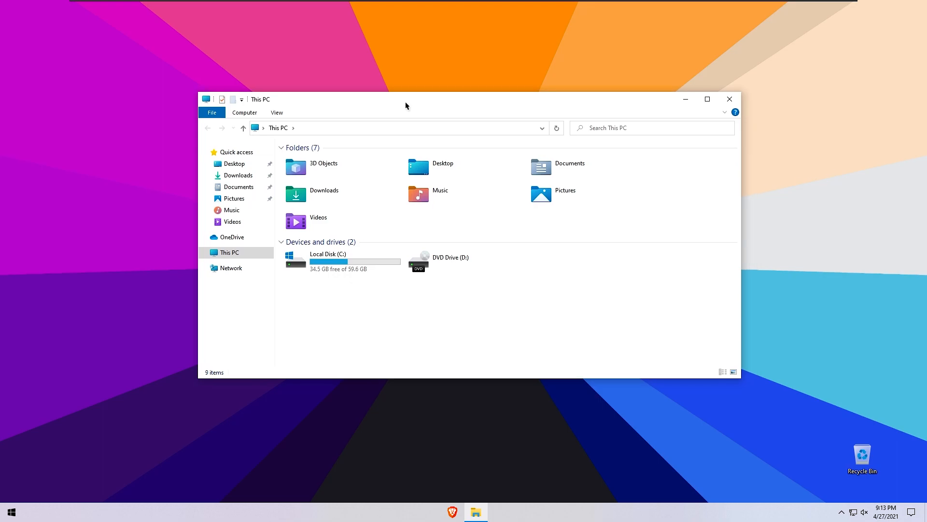
pyautogui.moveTo(251, 226)
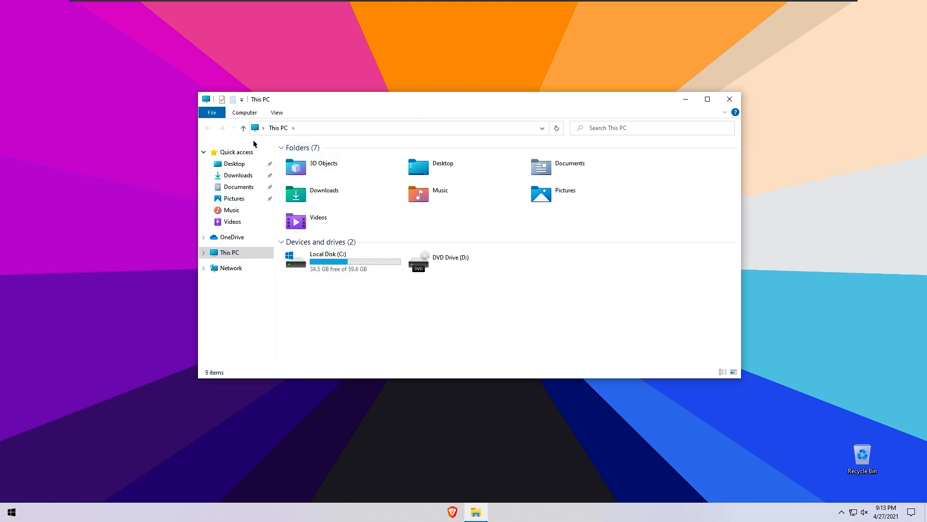
pyautogui.click(318, 221)
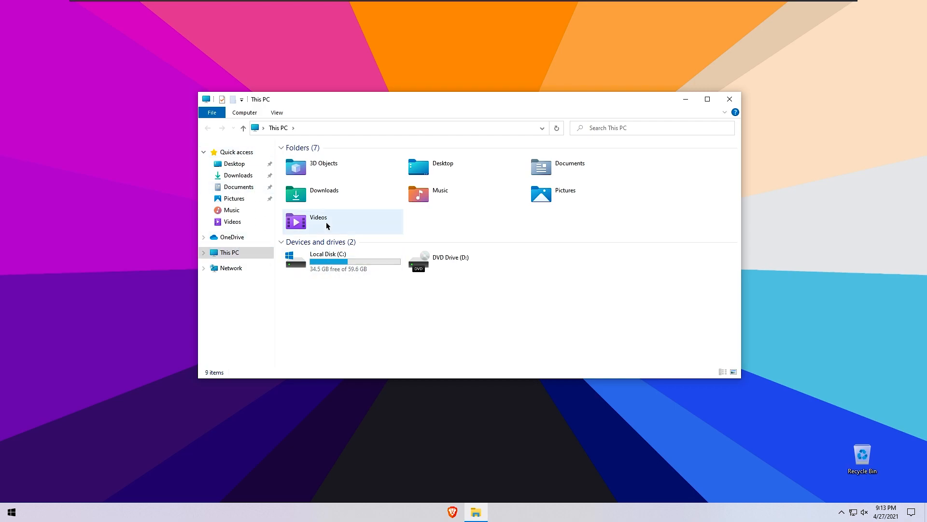
pyautogui.moveTo(326, 226)
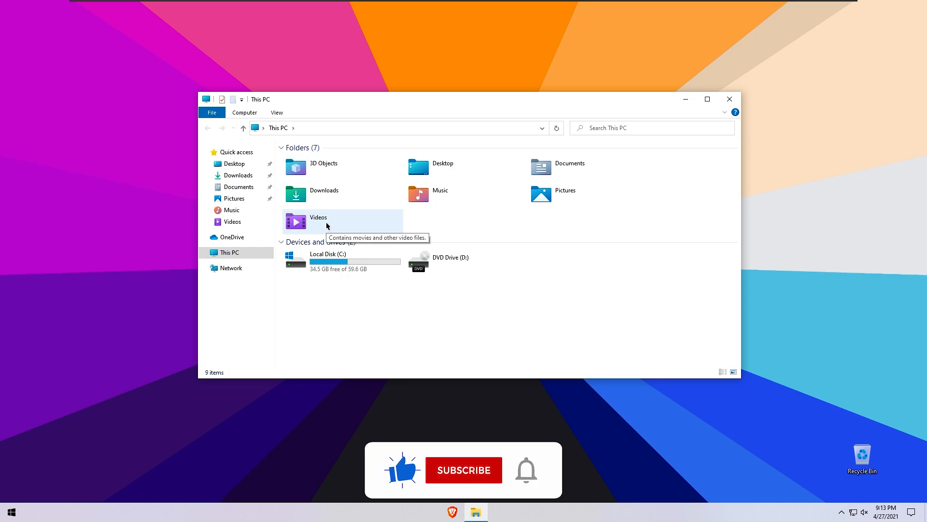
pyautogui.click(729, 98)
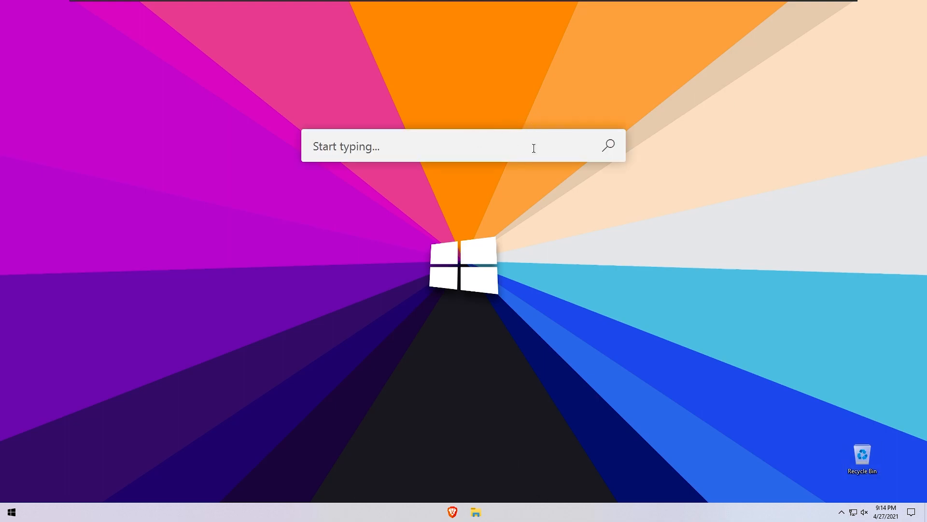
# - Search 'b' in PowerToys Run and land on This PC in File Explorer
pyautogui.write('b')
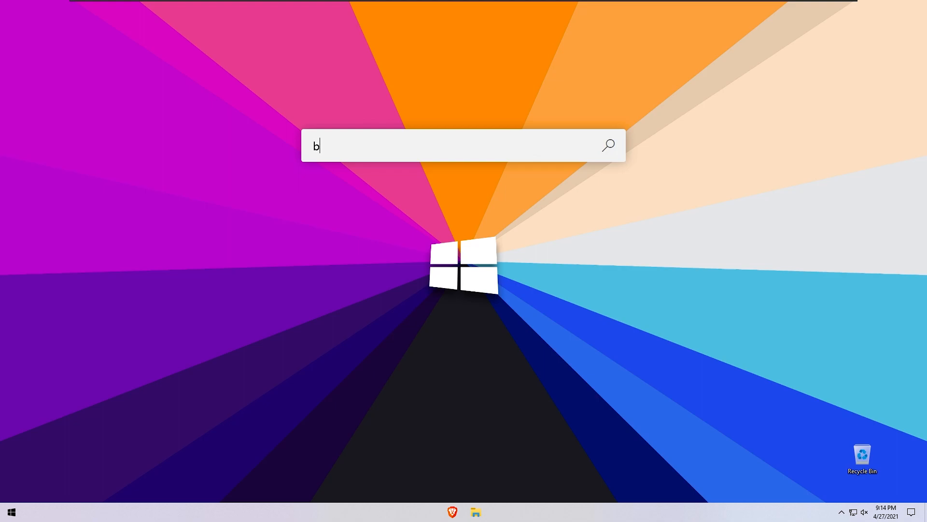
pyautogui.click(475, 512)
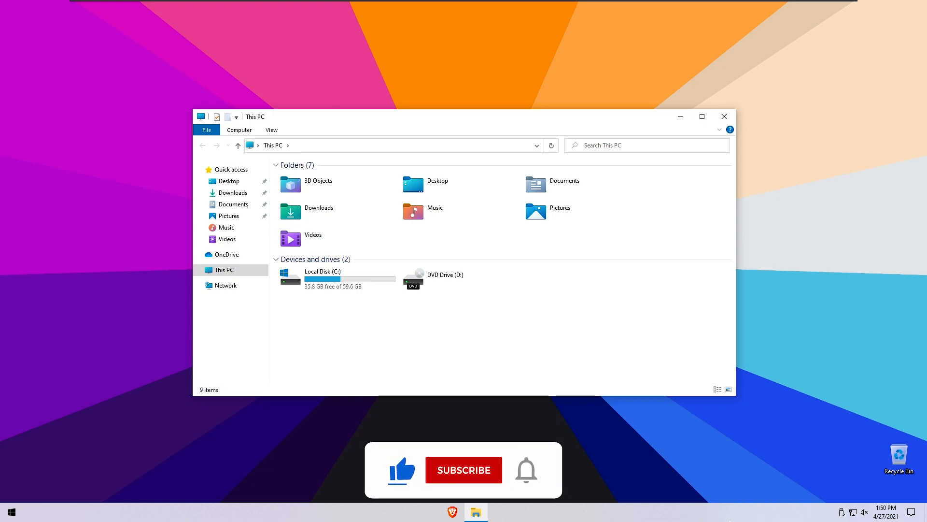
pyautogui.click(463, 469)
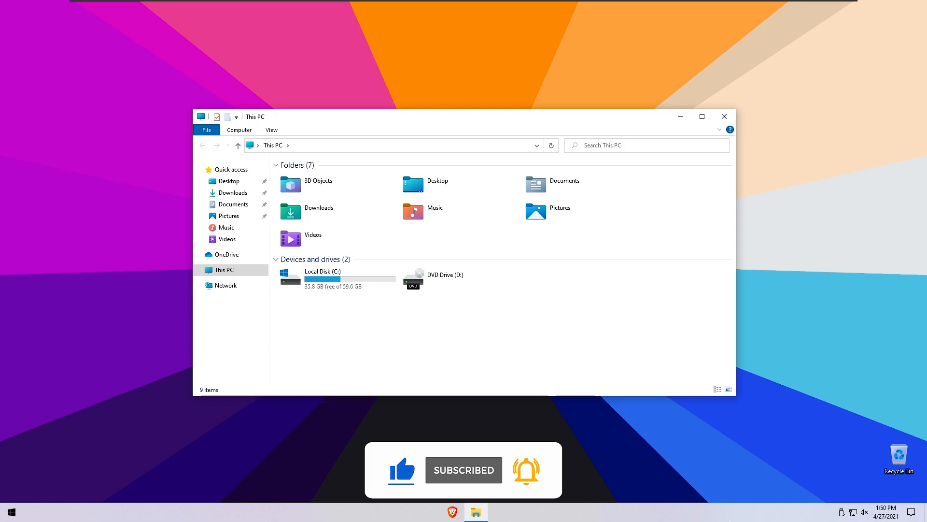